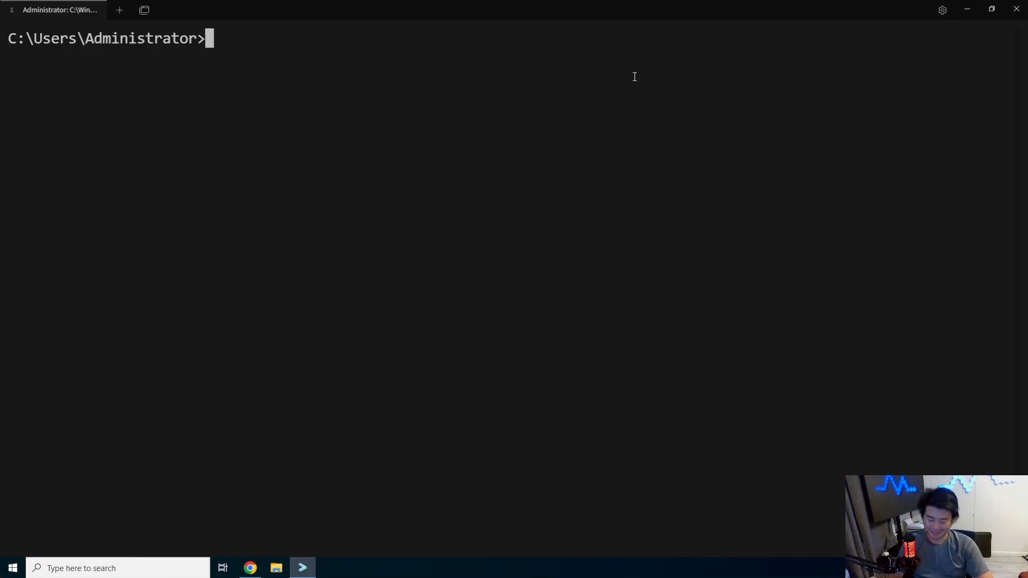
# - Log in over SSH as root on the paperless-ngx server
pyautogui.write('ssh root@172.16.1.72')
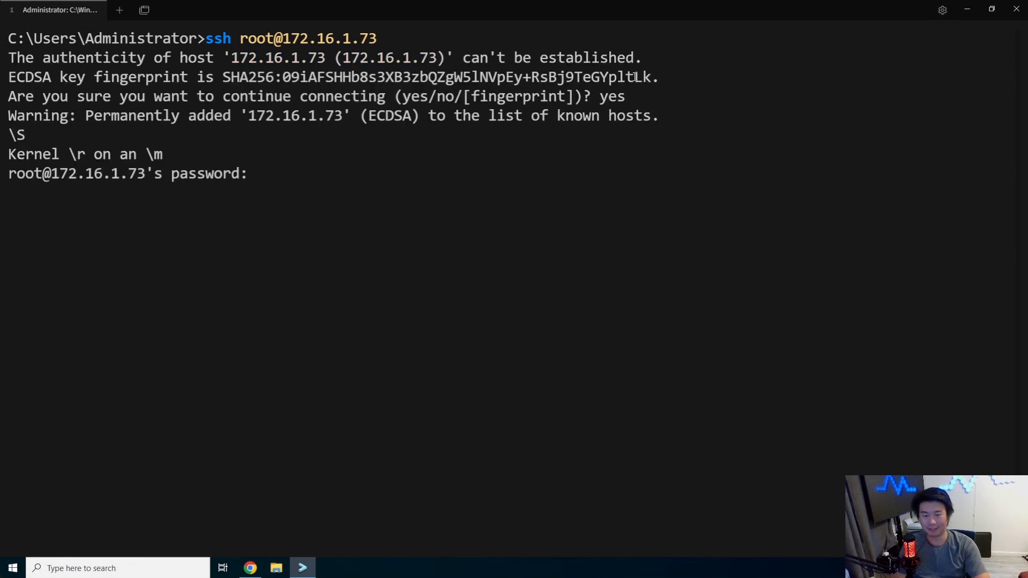
pyautogui.press('Return')
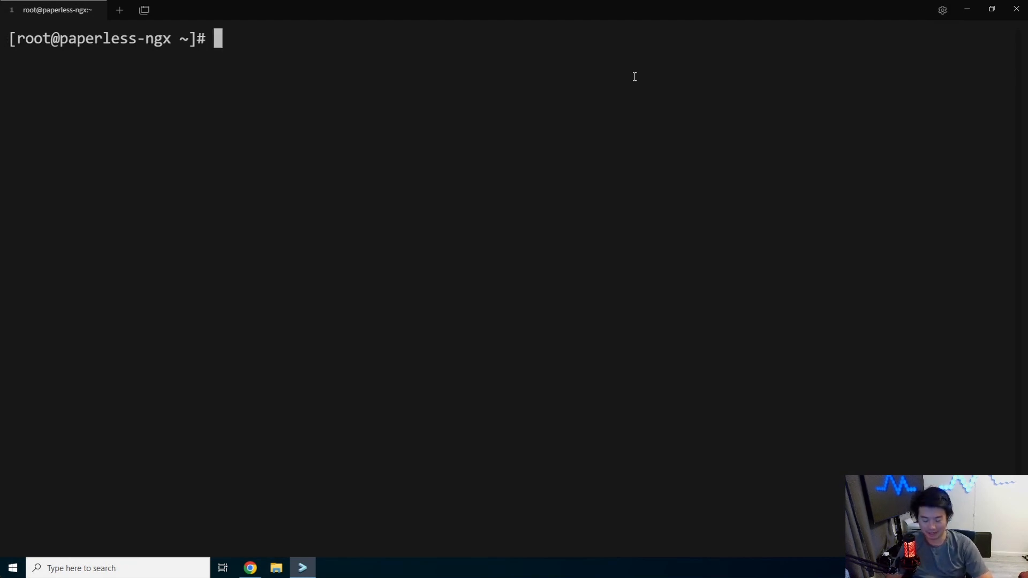
pyautogui.write('yum')
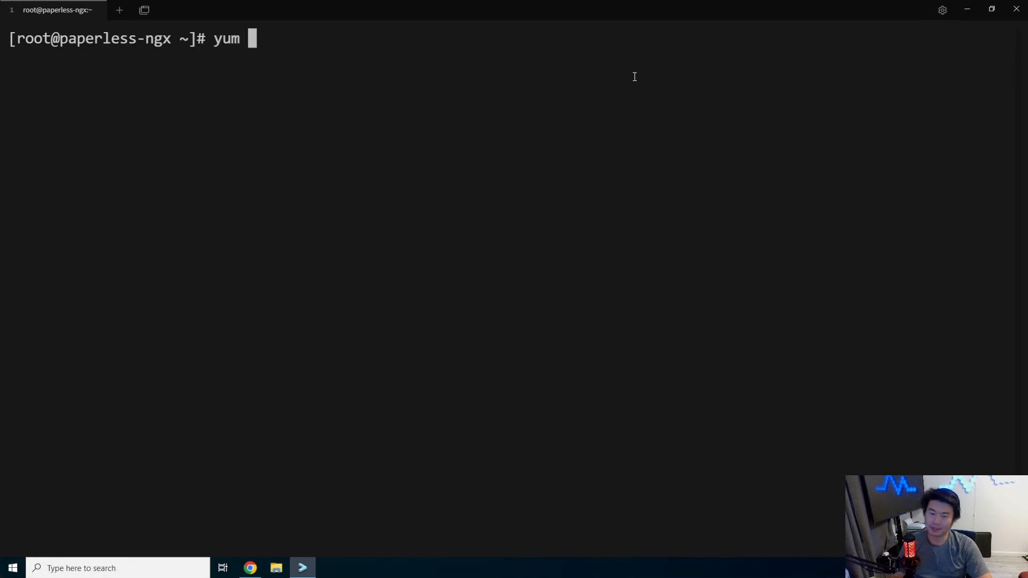
pyautogui.write('config-manager --')
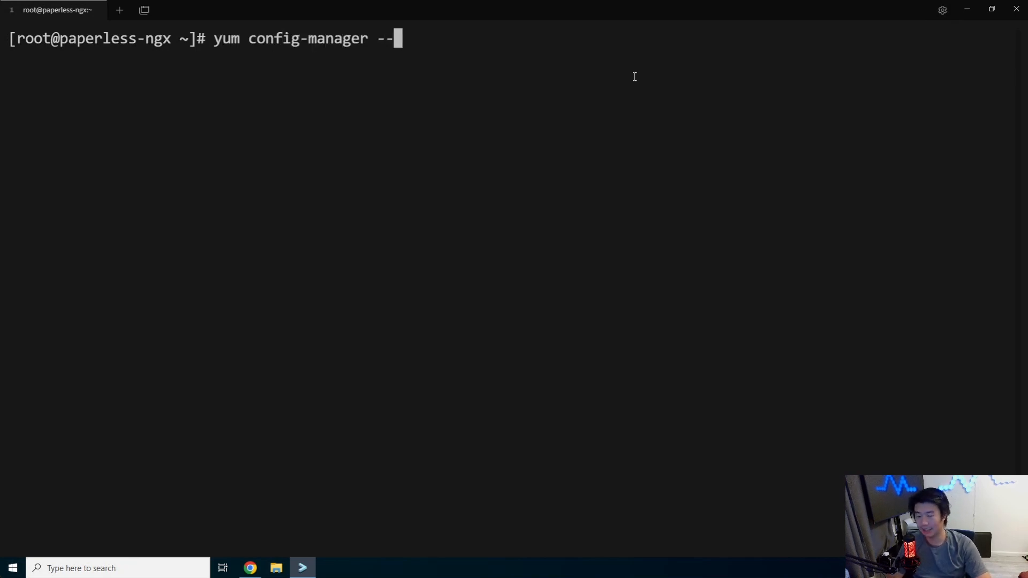
pyautogui.write('add-repo h')
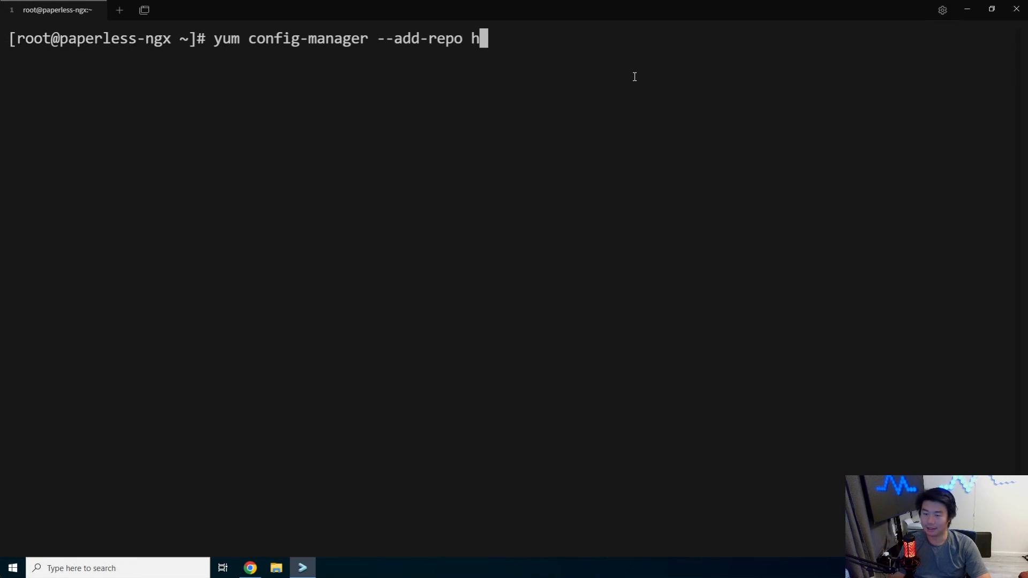
pyautogui.write('ttps://downloa')
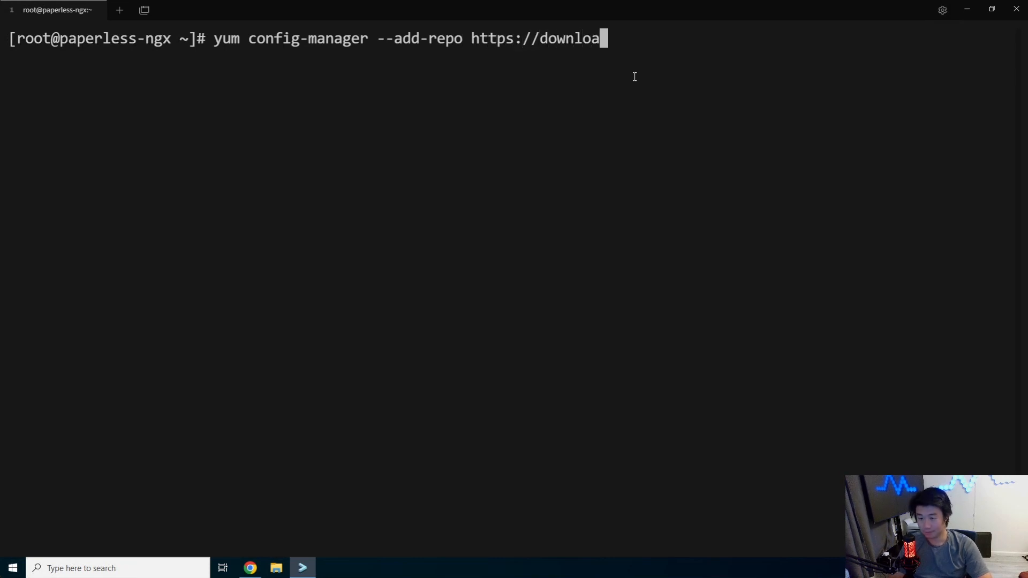
pyautogui.write('d.docker.com/l')
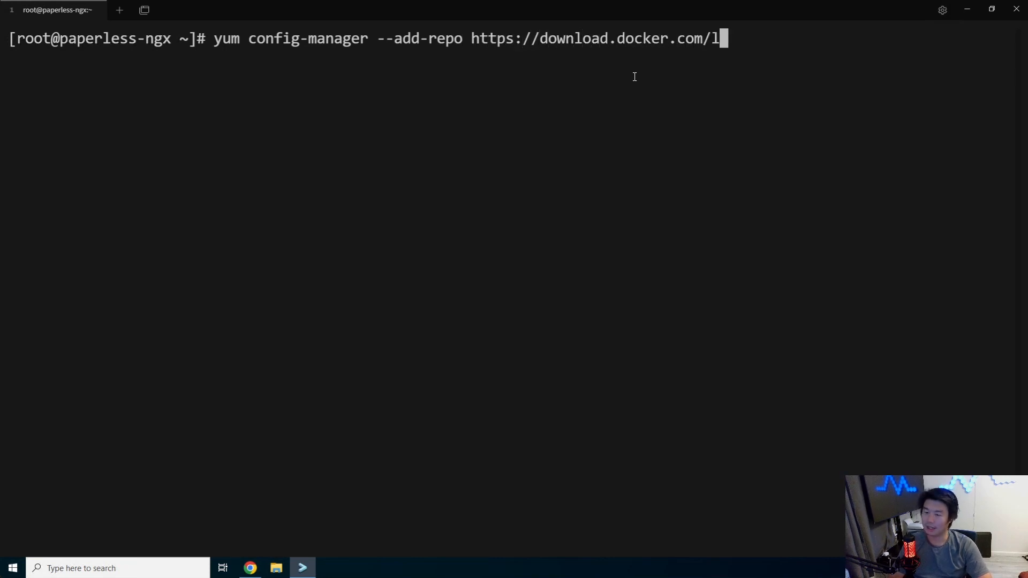
pyautogui.write('inux/centos/re')
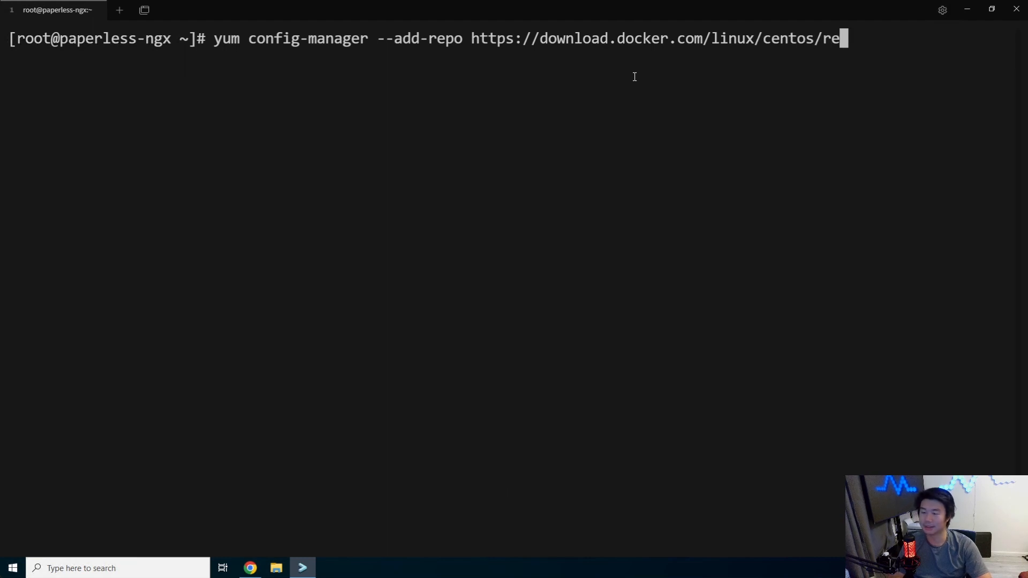
pyautogui.press('Return')
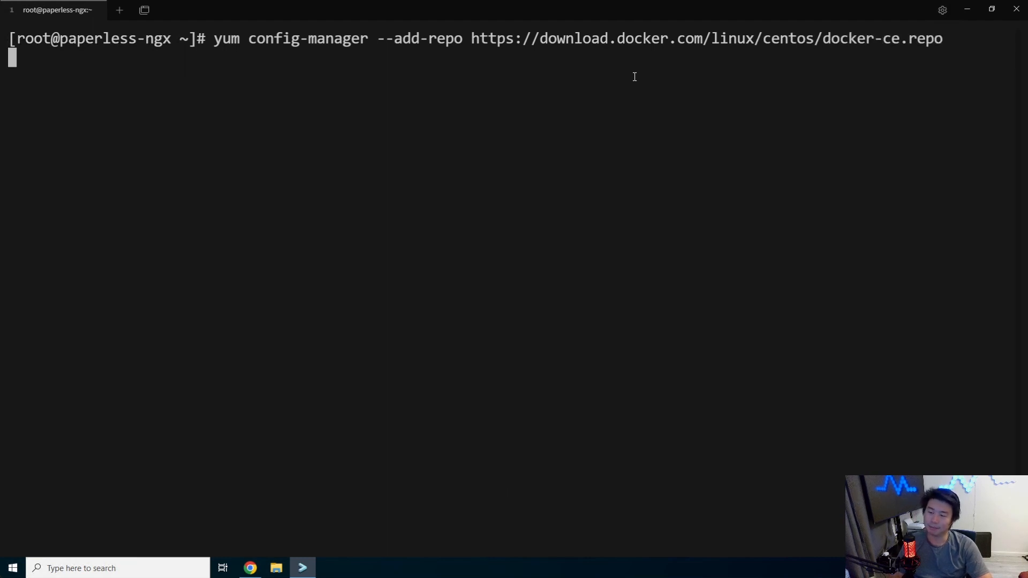
# - Start installing docker-ce with yum -y install docker-ce
pyautogui.write('yum -y i')
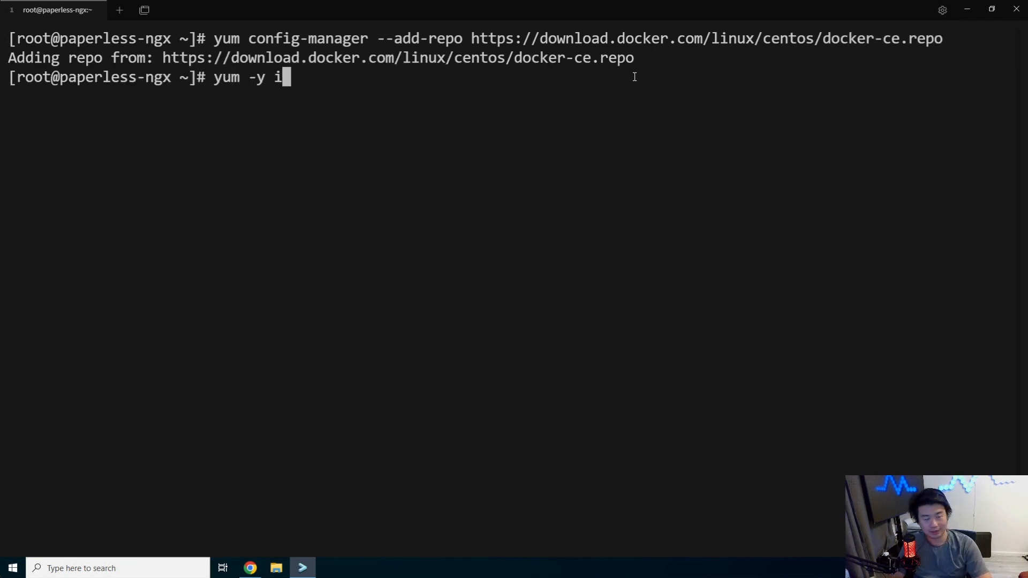
pyautogui.write('nstall docker-ce')
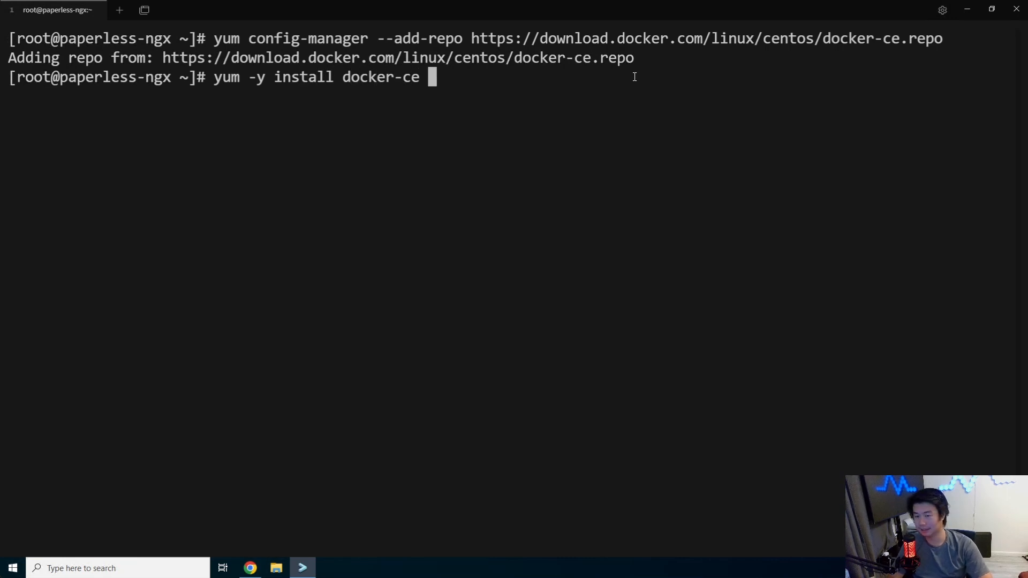
pyautogui.press('Return')
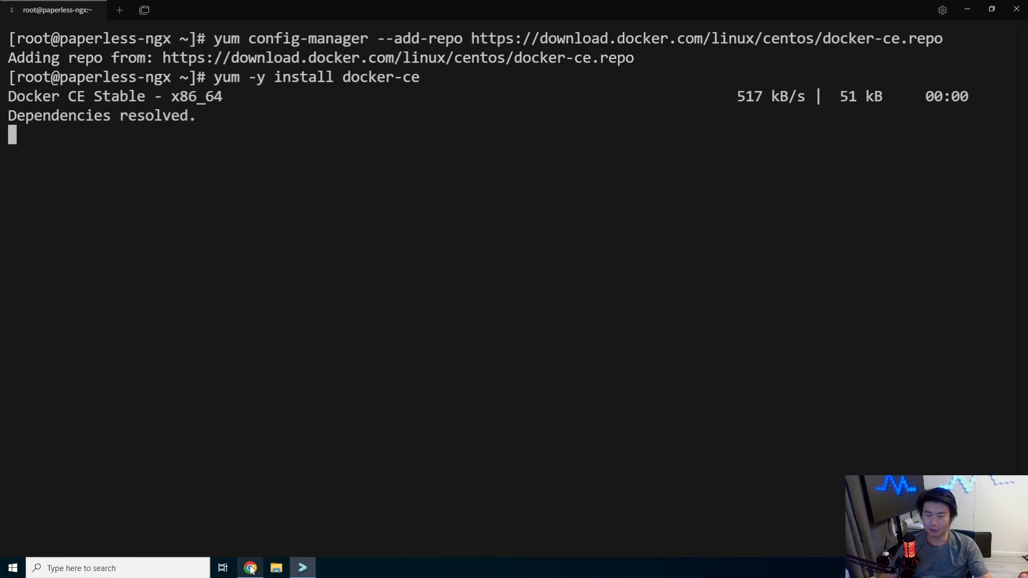
# - In GitLab, go into the dns project and open the dragon.local.zone file
pyautogui.click(251, 567)
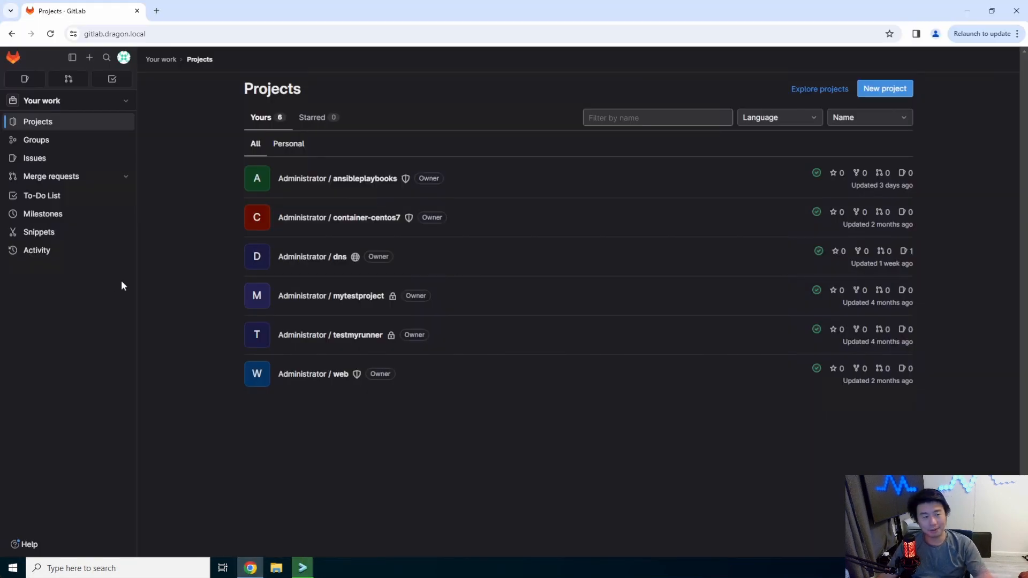
pyautogui.moveTo(207, 126)
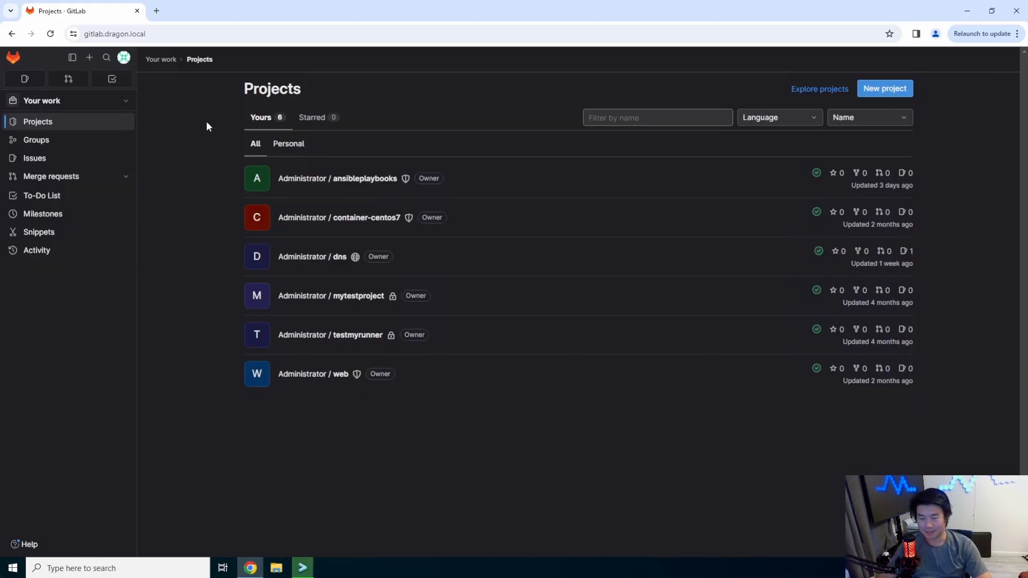
pyautogui.click(312, 256)
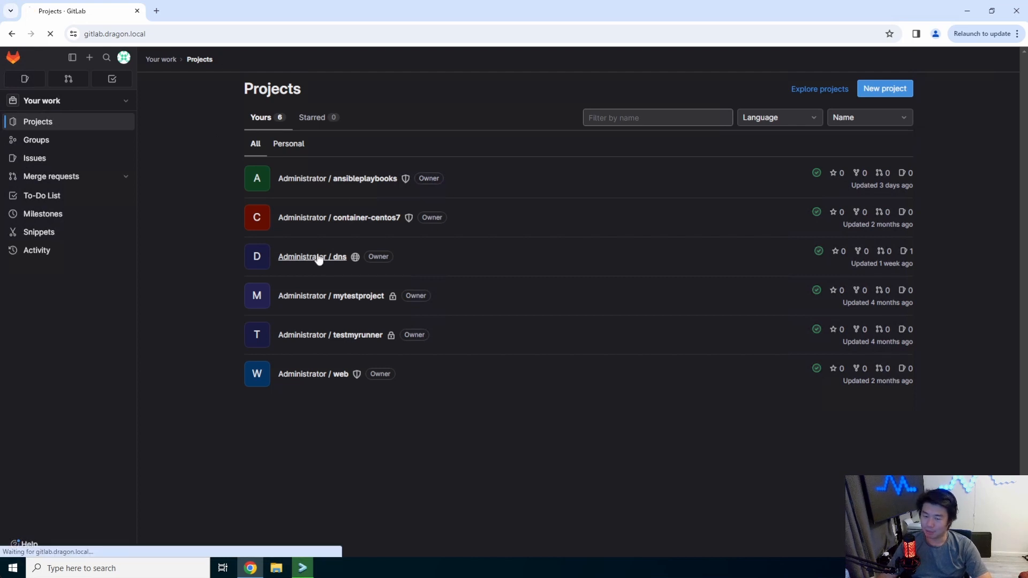
pyautogui.click(330, 256)
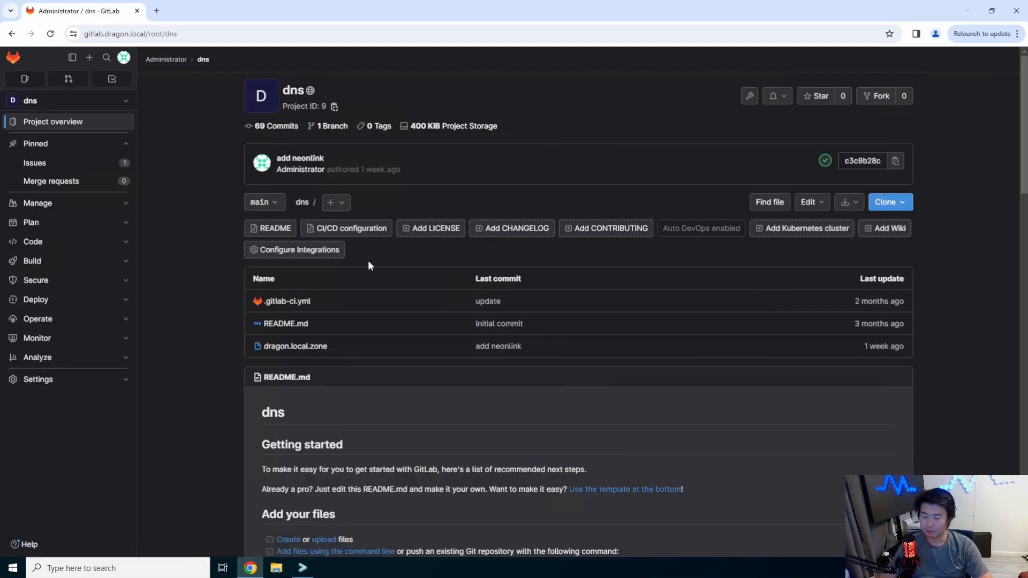
pyautogui.click(296, 346)
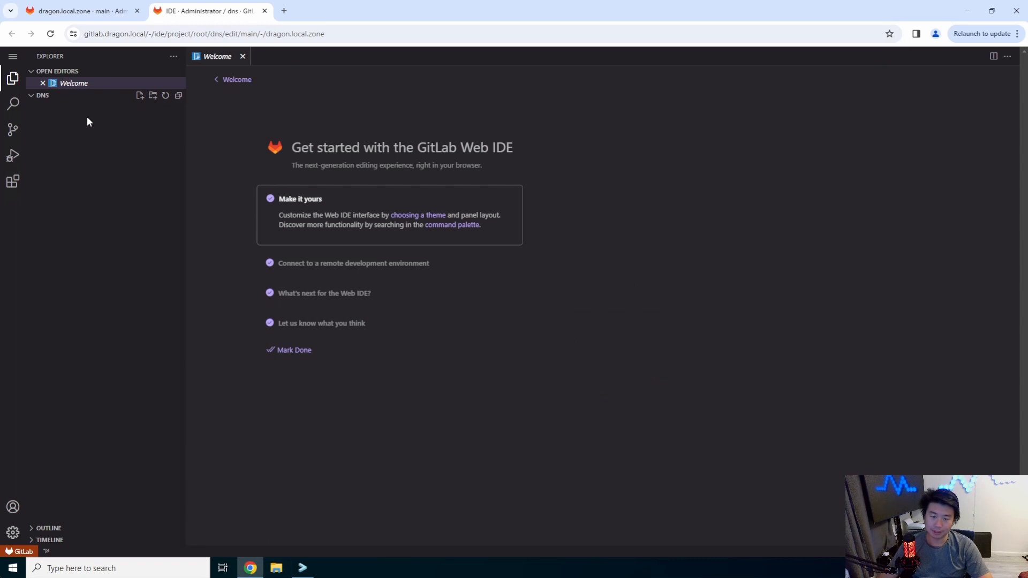
# - Append the record 'paperless IN A 172.16.1.73' at the end of dragon.local.zone
pyautogui.click(71, 130)
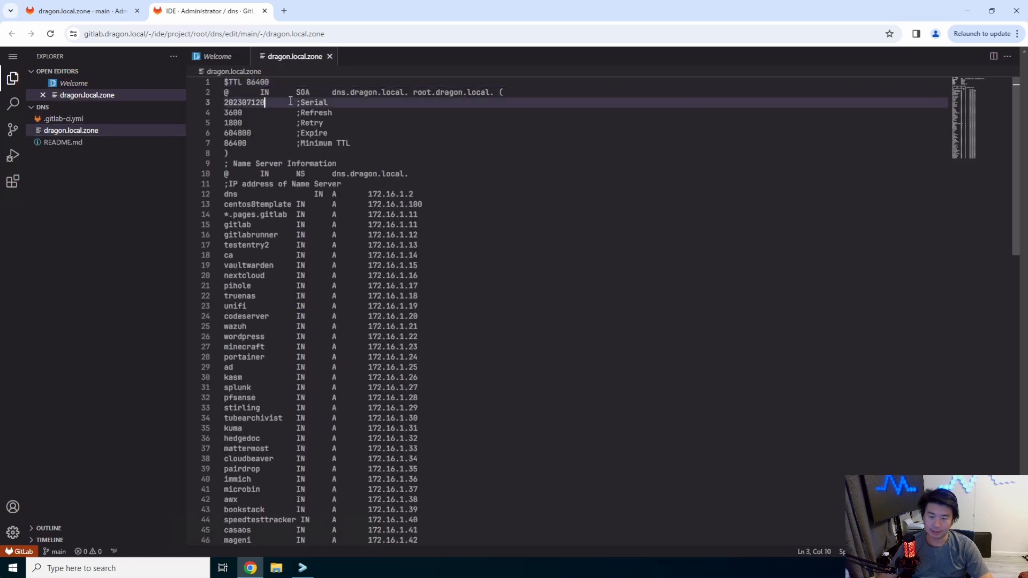
pyautogui.scroll(-3)
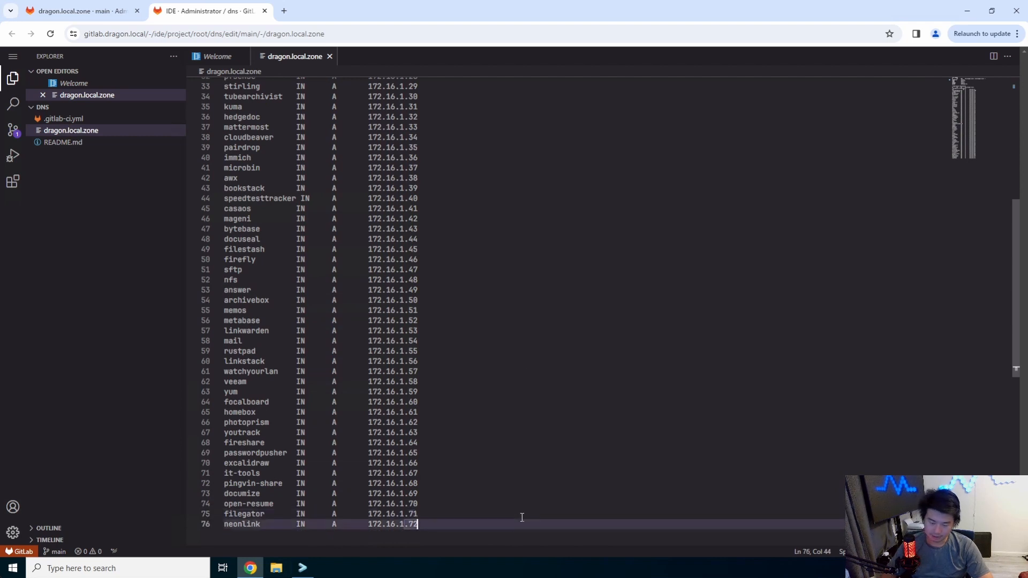
pyautogui.write('paperles')
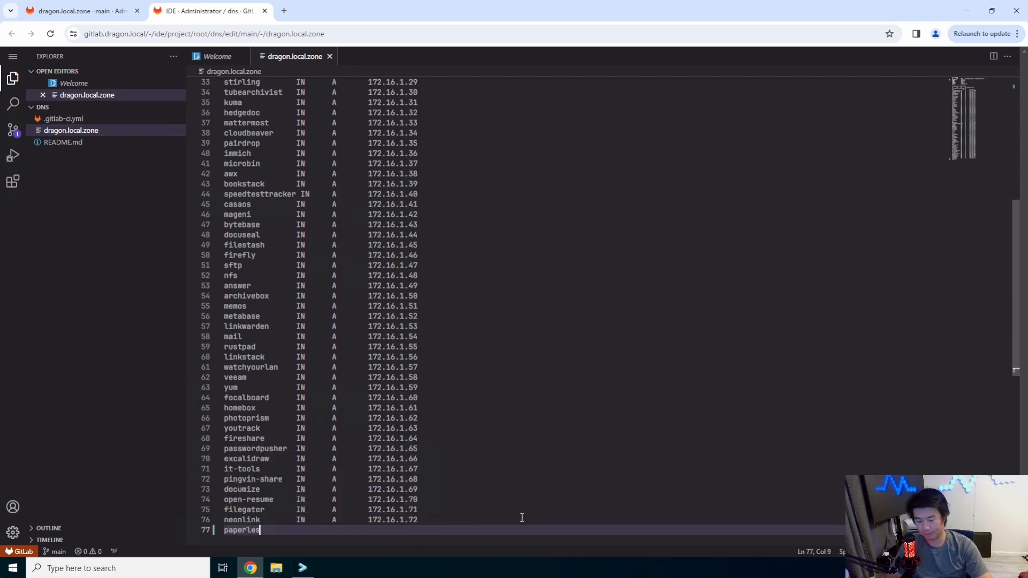
pyautogui.write('s\tIN')
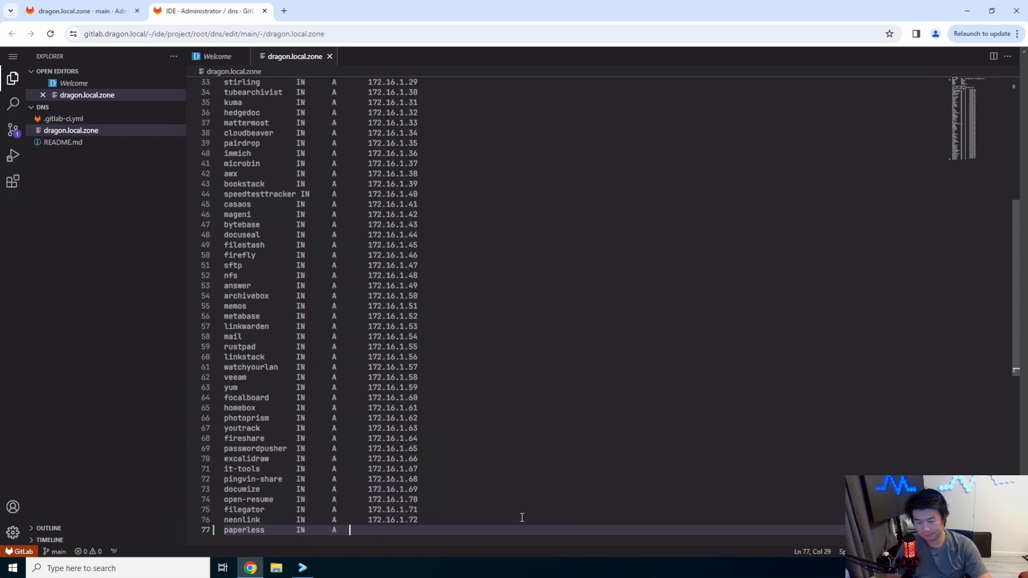
pyautogui.write('172.16.1.73')
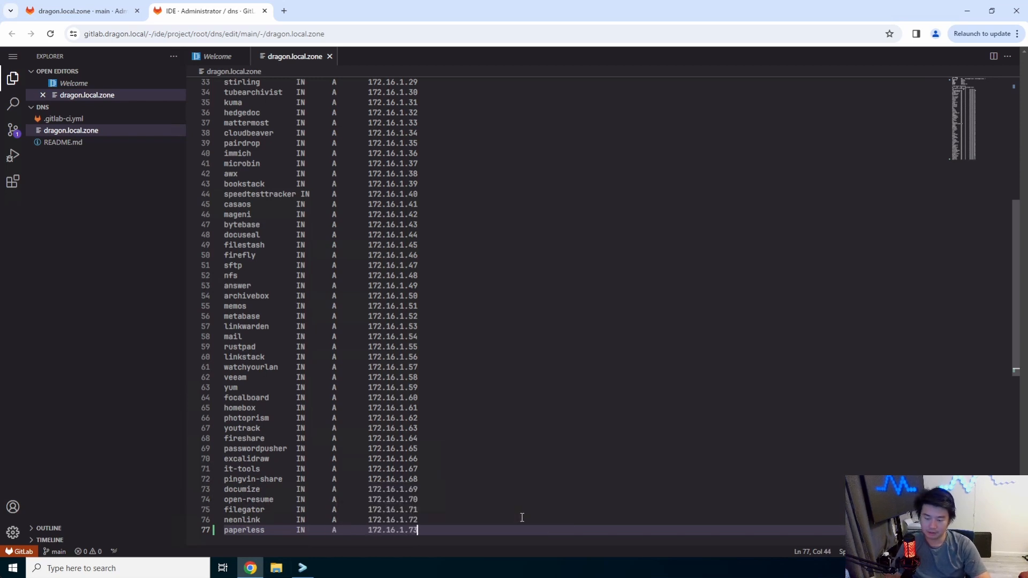
# - Commit the zone file change to main with the message 'add paperless'
pyautogui.click(13, 129)
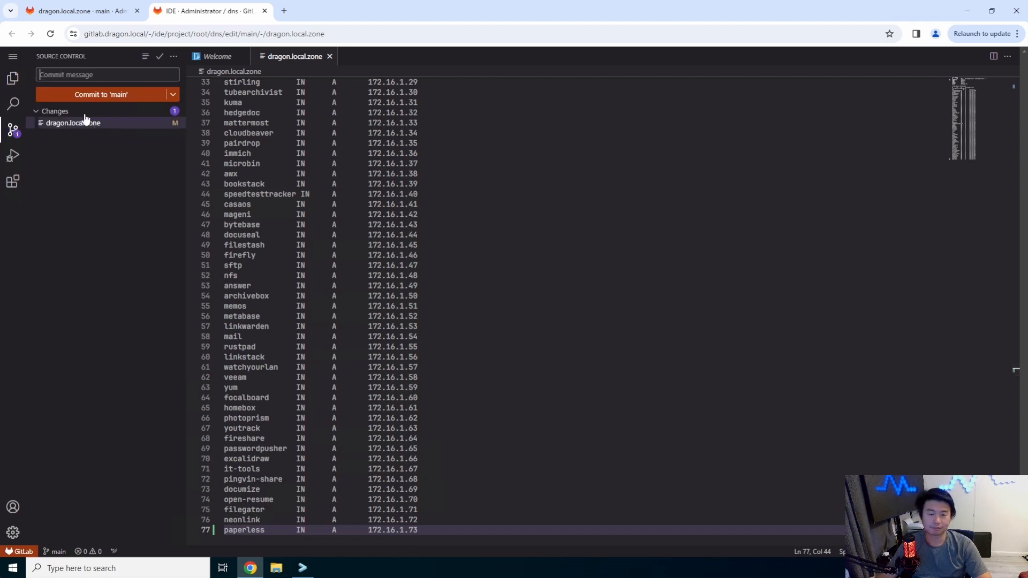
pyautogui.write('add')
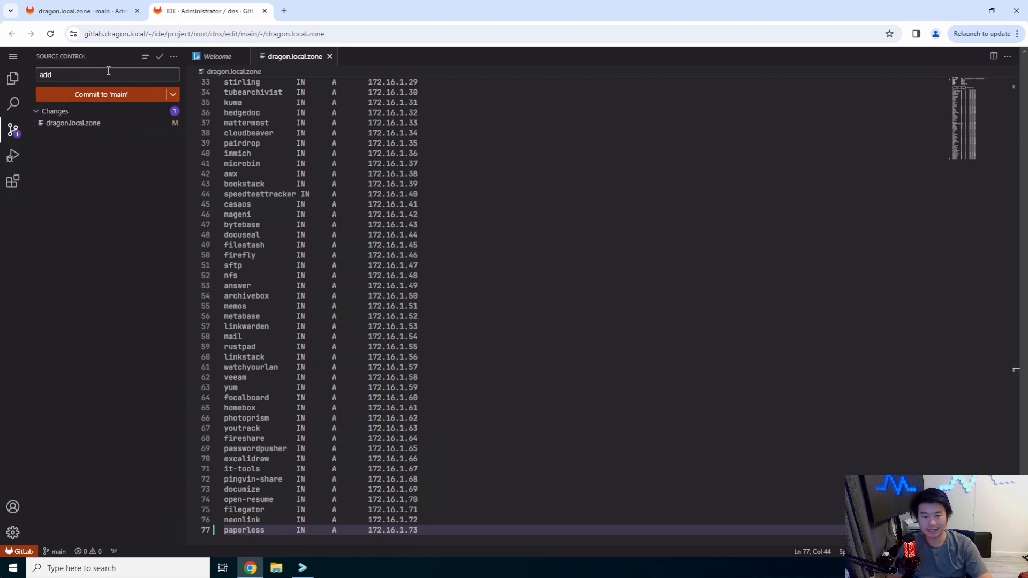
pyautogui.write('paper')
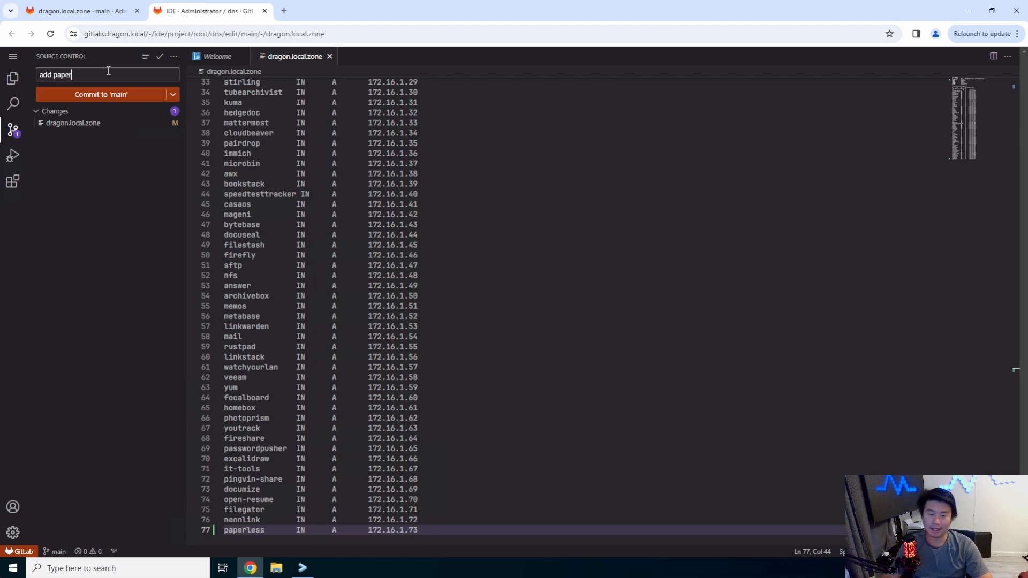
pyautogui.write('less')
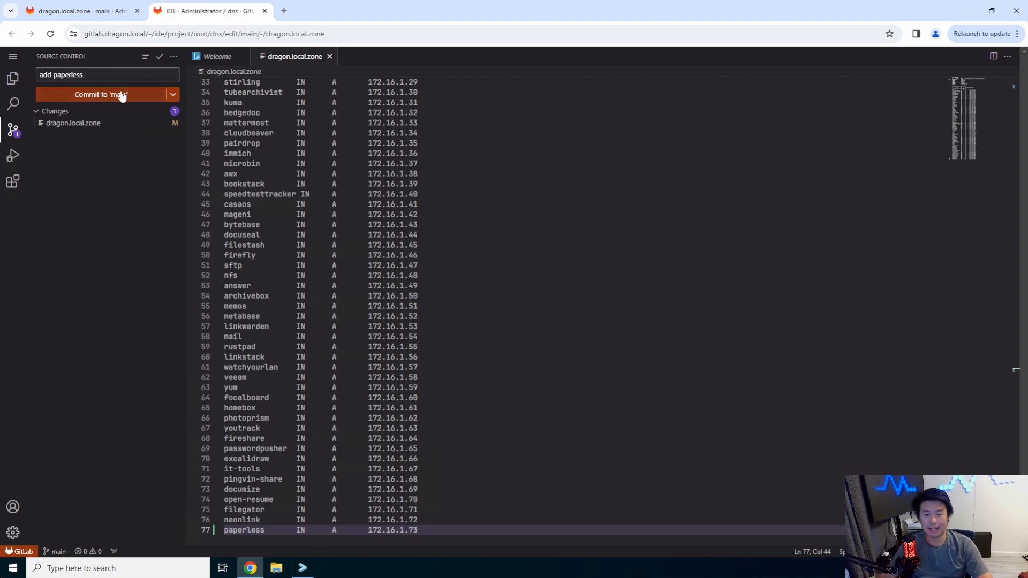
pyautogui.click(102, 94)
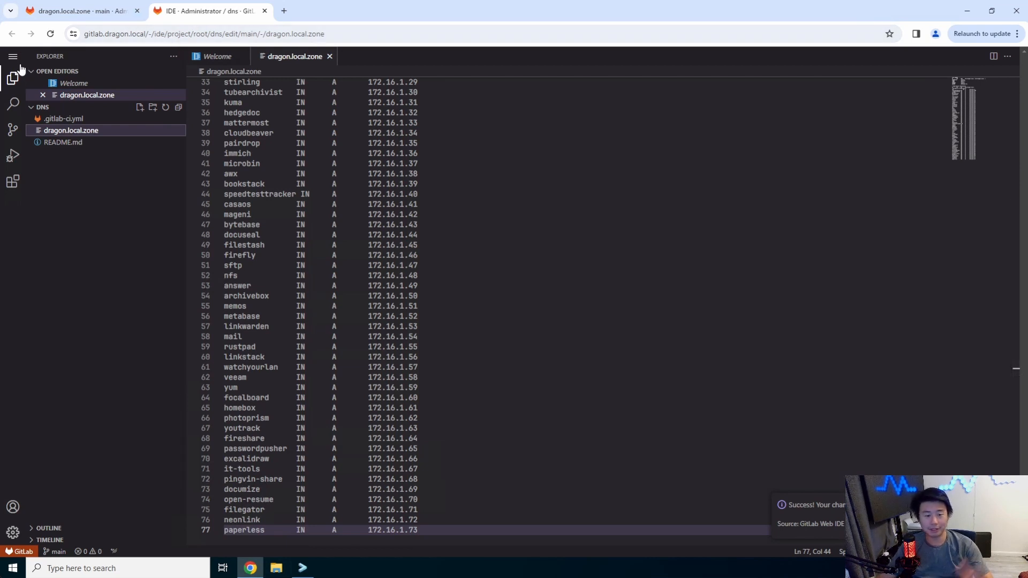
pyautogui.moveTo(13, 104)
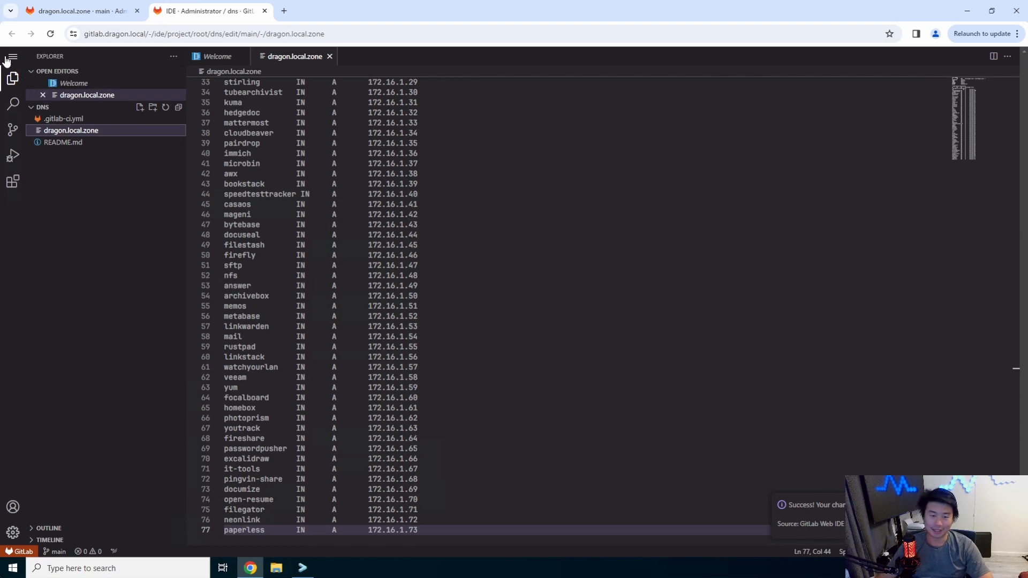
# - Close the Web IDE tab and return to the terminal
pyautogui.click(12, 56)
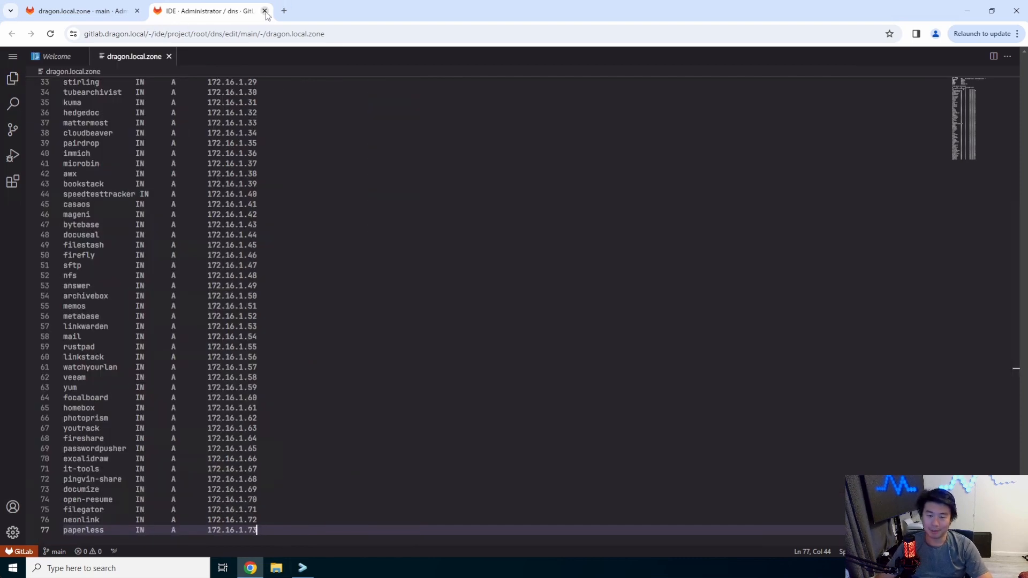
pyautogui.click(265, 11)
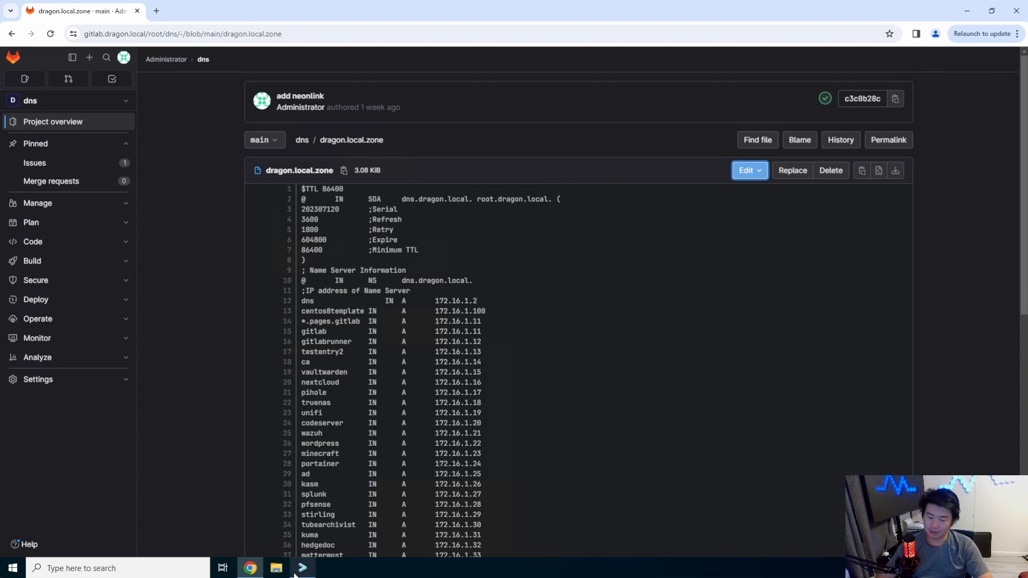
pyautogui.click(302, 567)
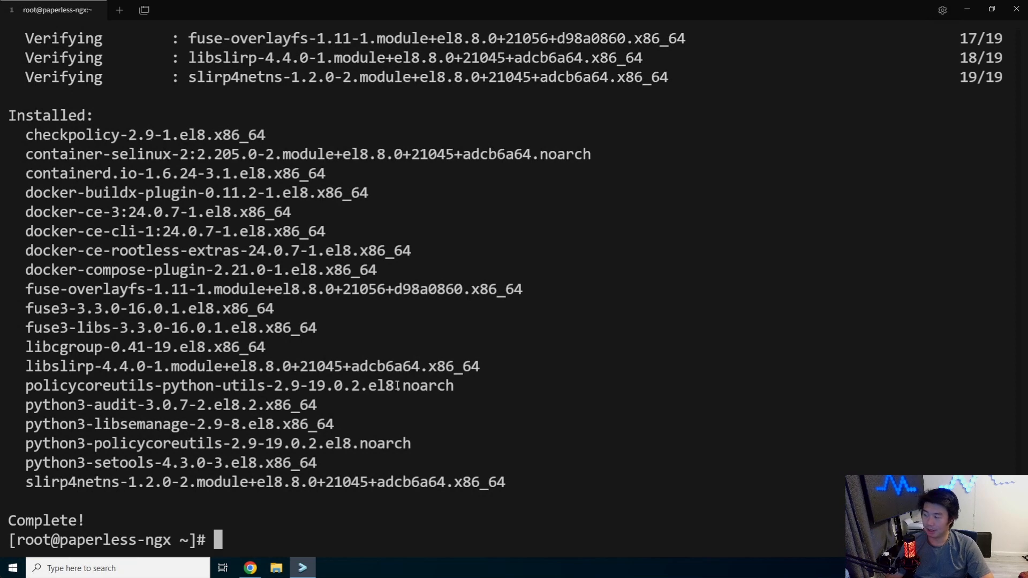
# - Enable the Docker service at boot and start it with systemctl
pyautogui.write('systemctl ena')
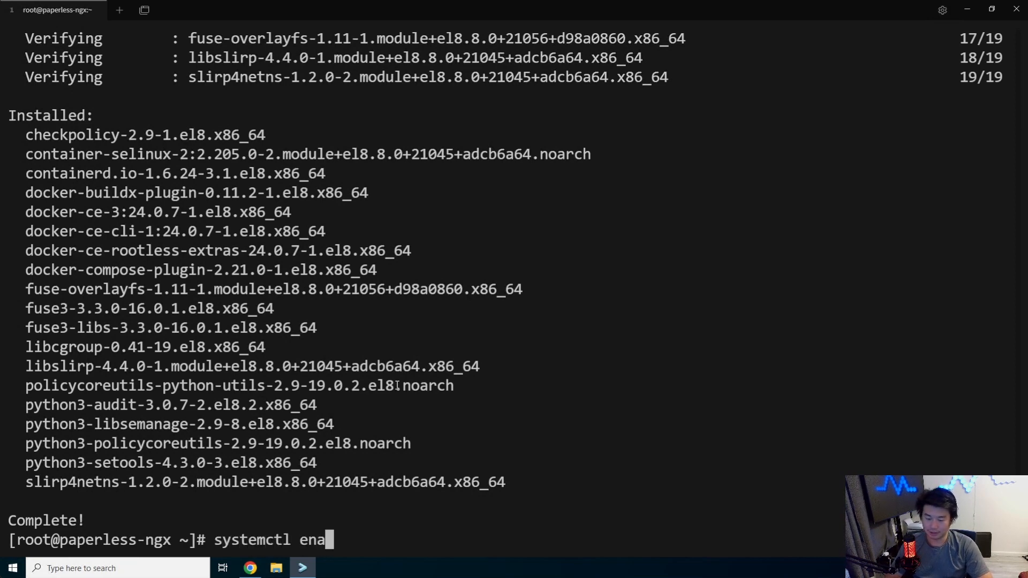
pyautogui.press('Return')
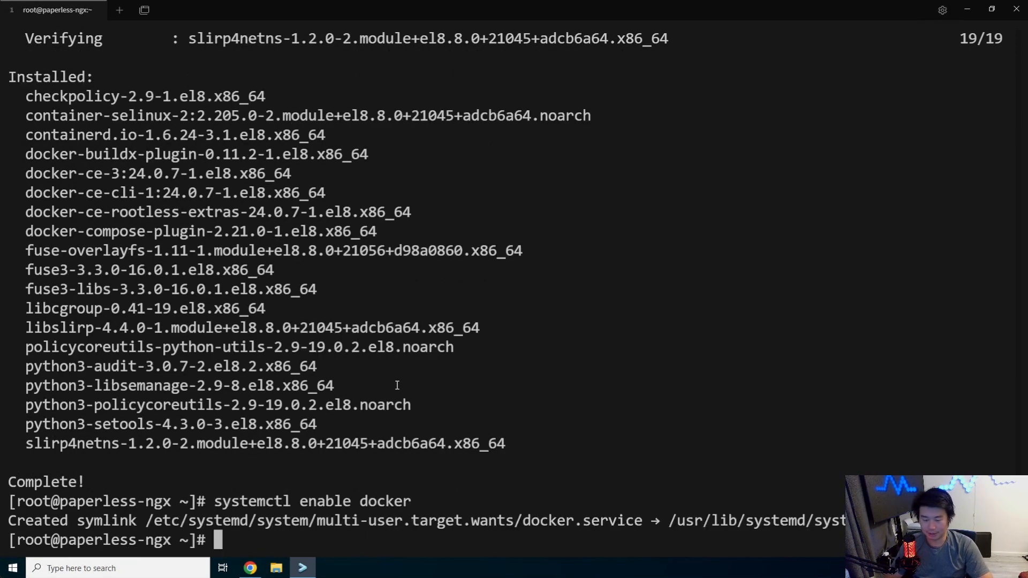
pyautogui.write('systemctl start do')
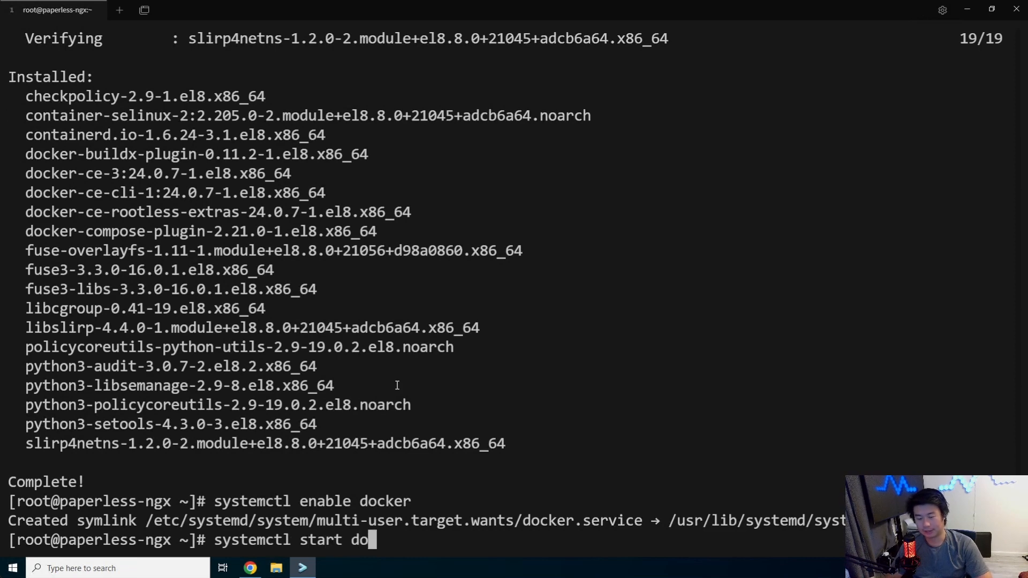
pyautogui.press('Return')
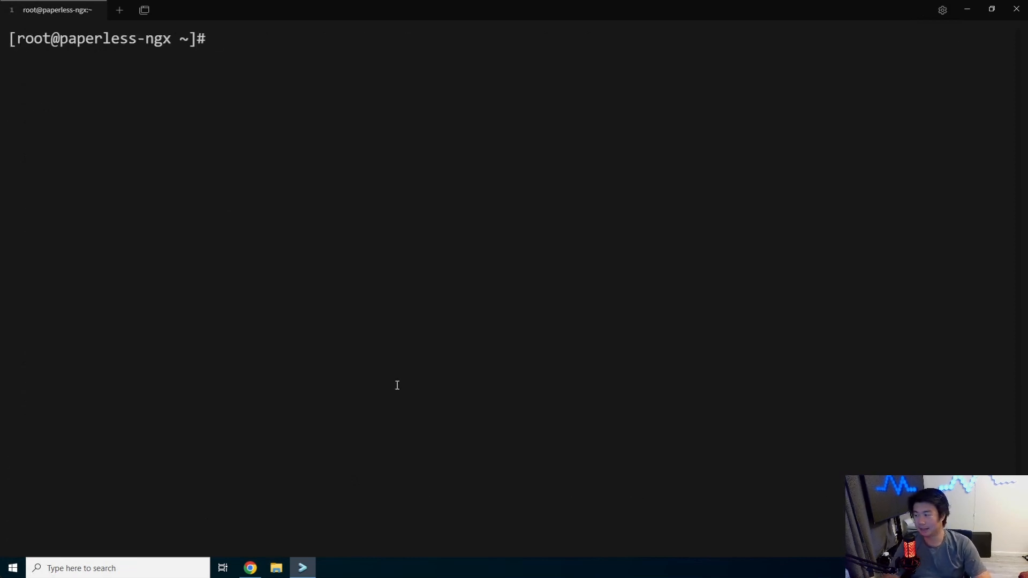
# - Download docker-compose v2.5.0 linux-x86_64 from GitHub releases into /usr/local/bin/docker-compose with curl -L
pyautogui.write('curl')
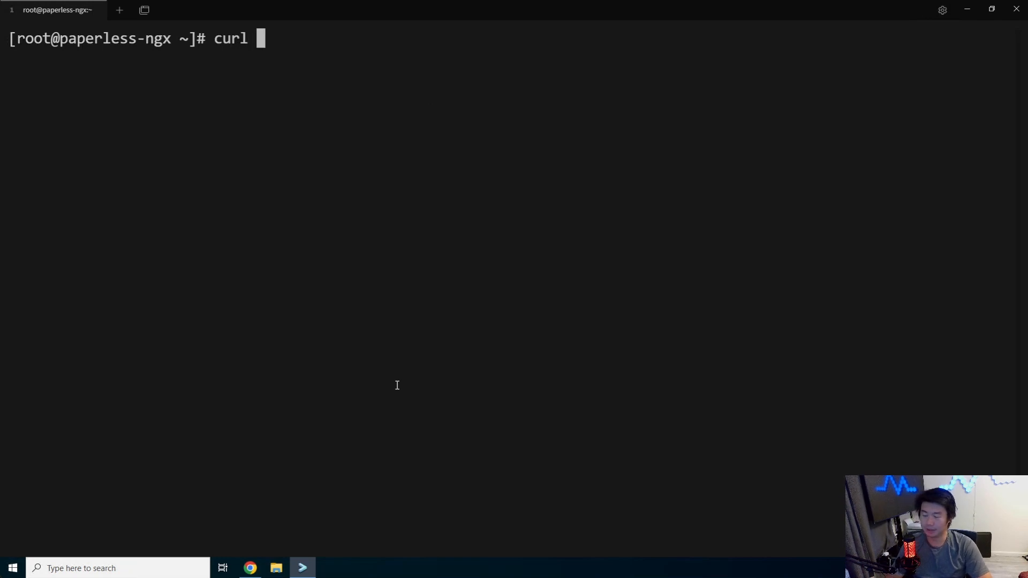
pyautogui.write('-L https:')
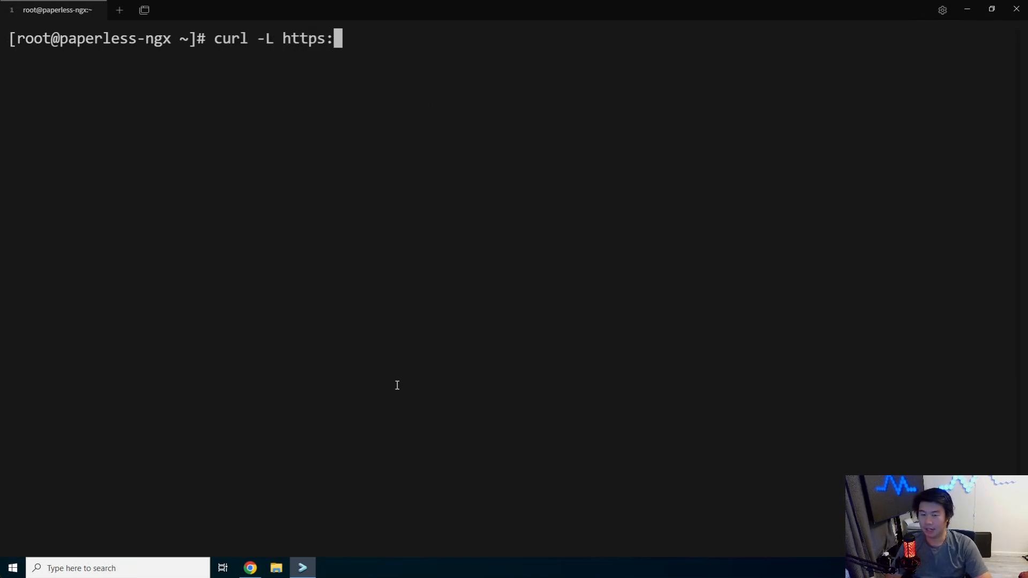
pyautogui.write('//git')
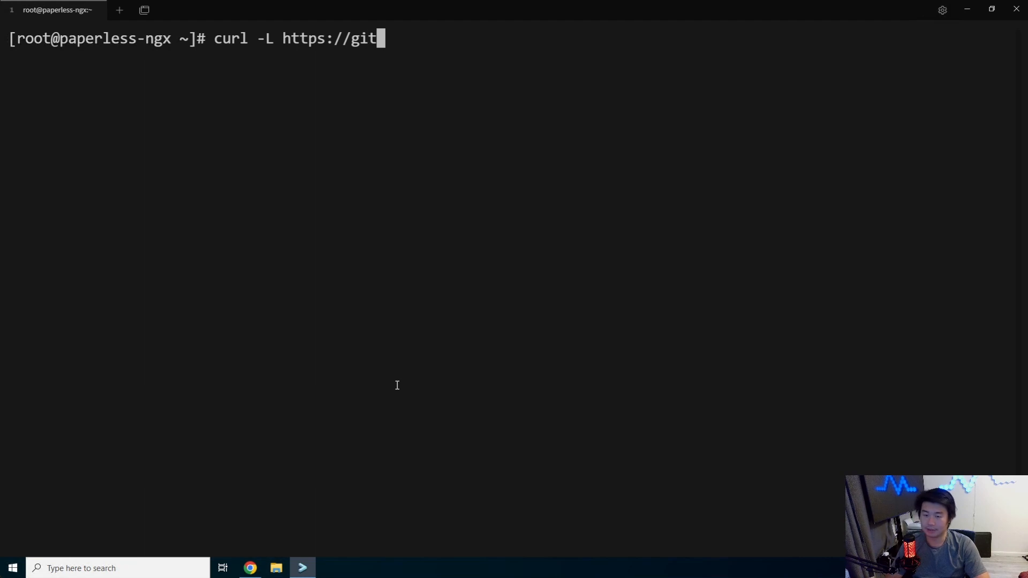
pyautogui.write('hub.com/docker/')
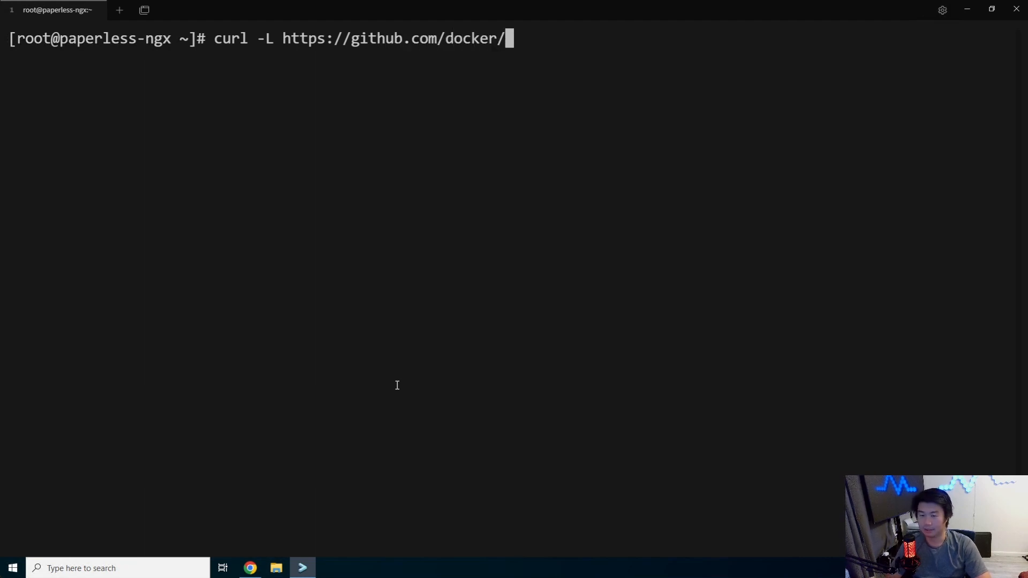
pyautogui.write('compose/')
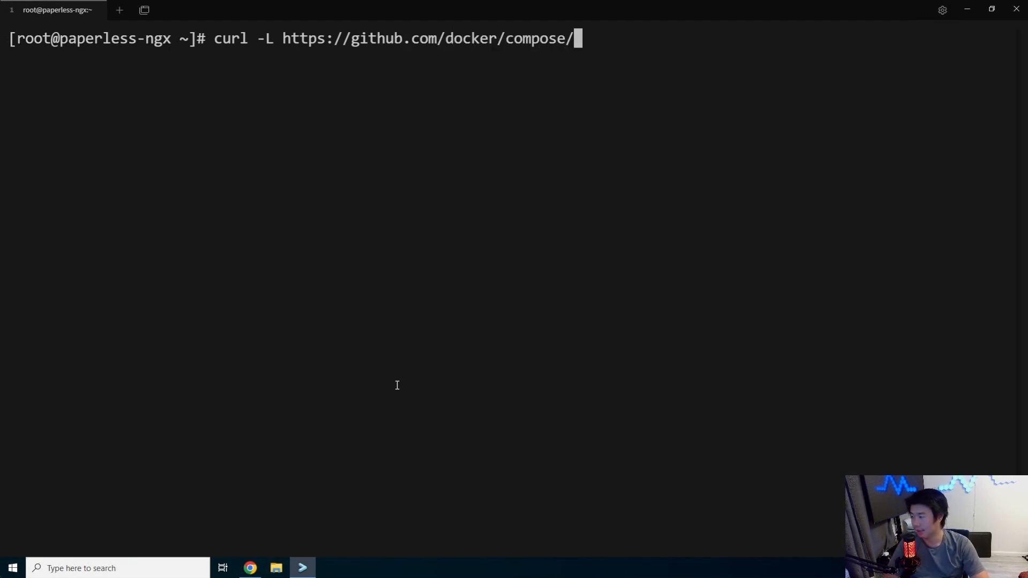
pyautogui.write('releases/dow')
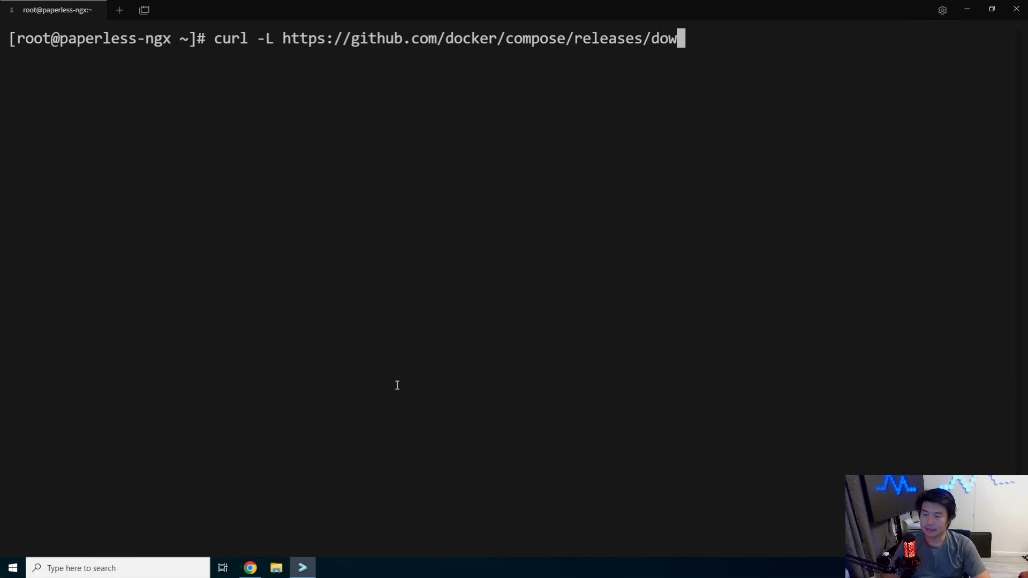
pyautogui.write('nload/v2.')
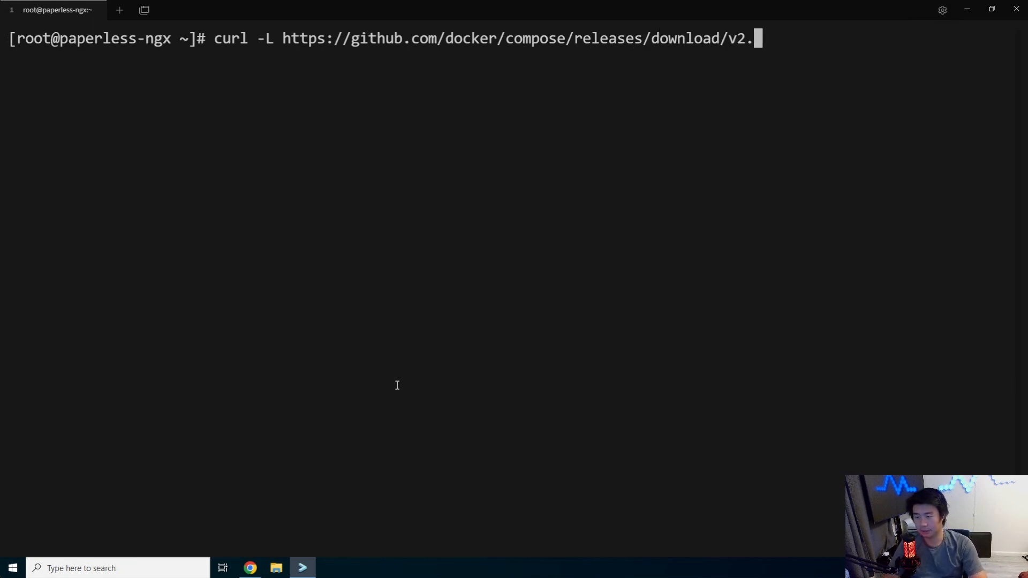
pyautogui.write('5.0/do')
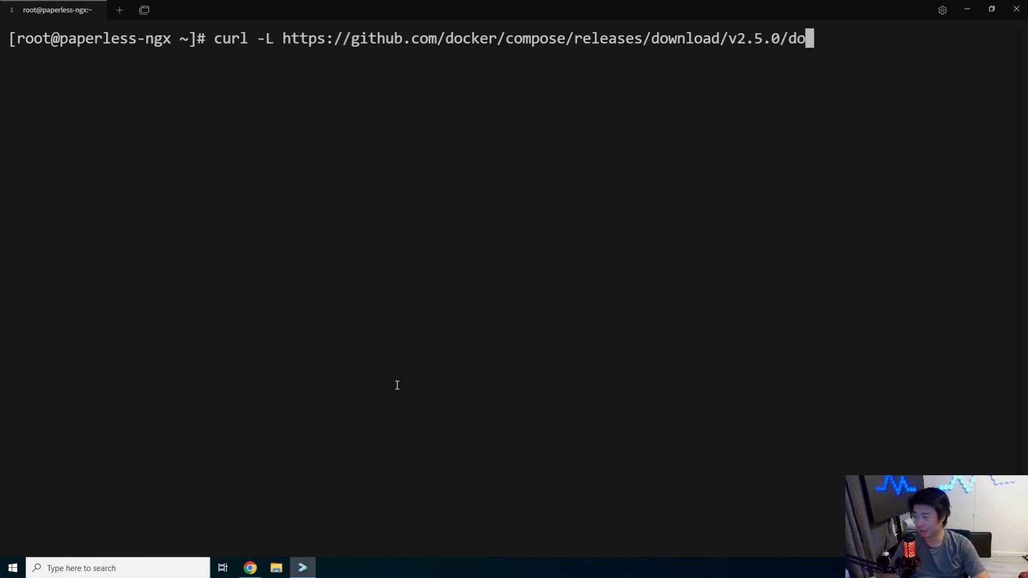
pyautogui.write('cker-compose')
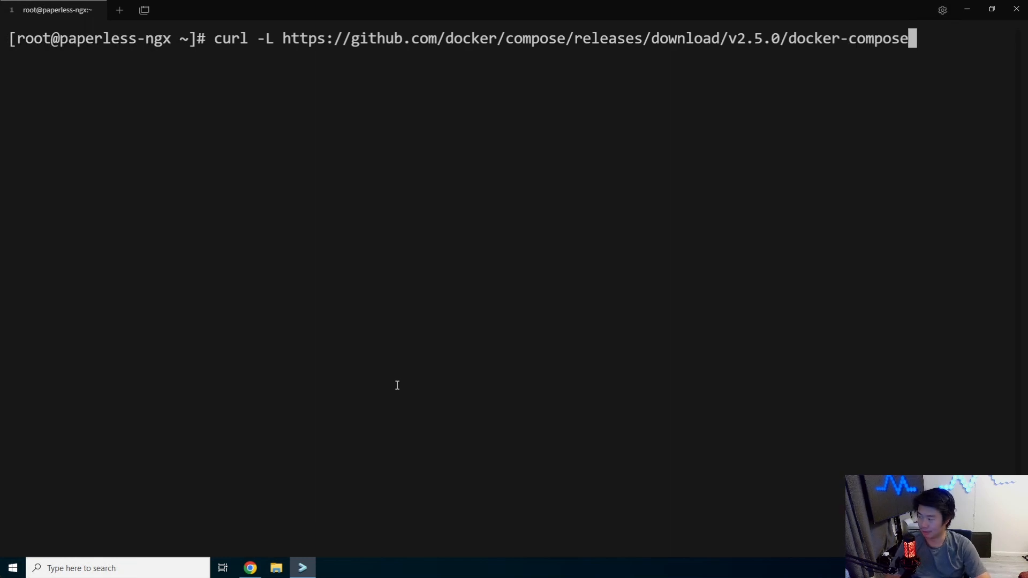
pyautogui.write('-linux-x86_64')
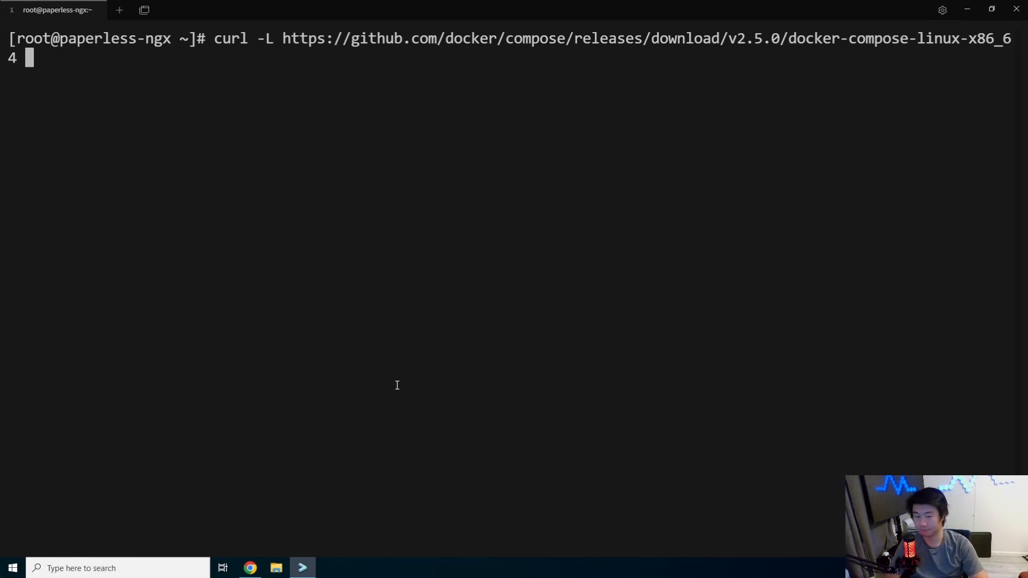
pyautogui.write('-o /')
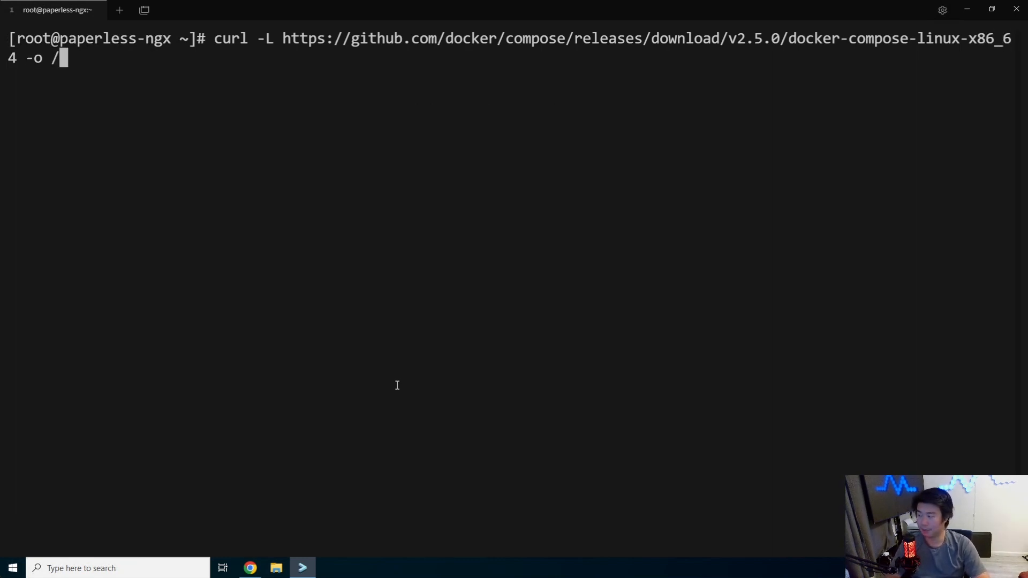
pyautogui.write('usr/local/bin/do')
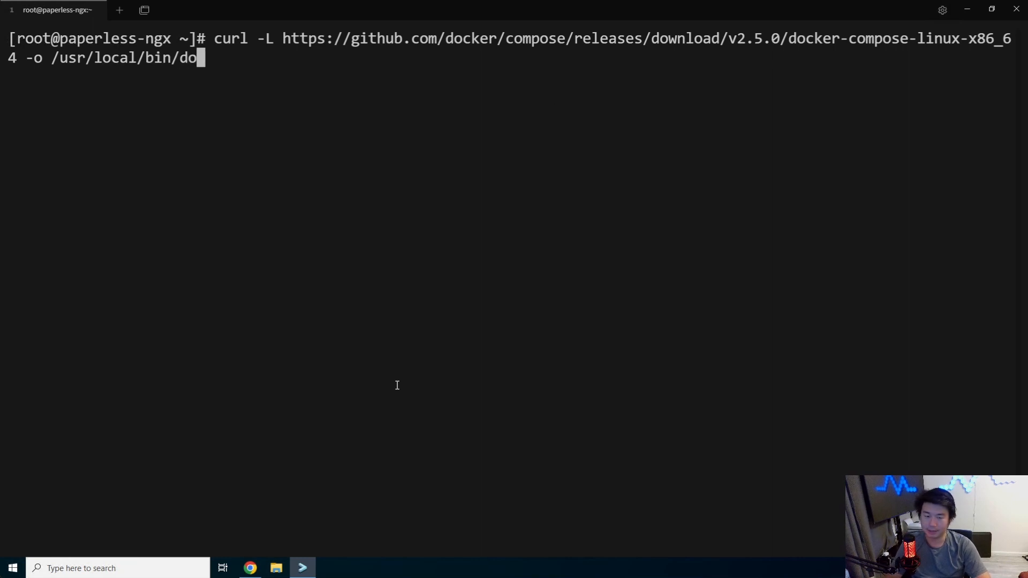
pyautogui.press('Return')
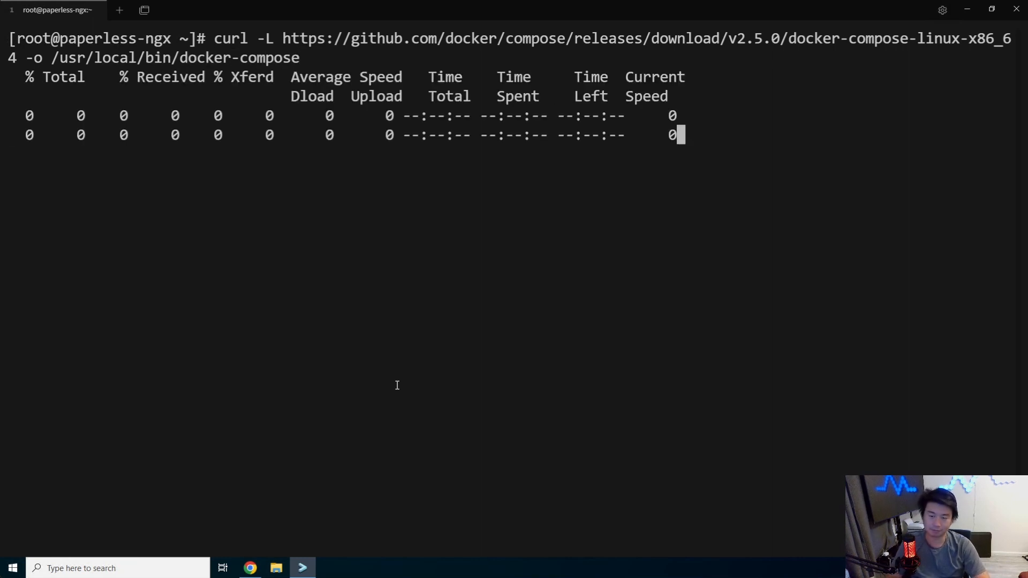
# - Make /usr/local/bin/docker-compose executable and check its version
pyautogui.write('c')
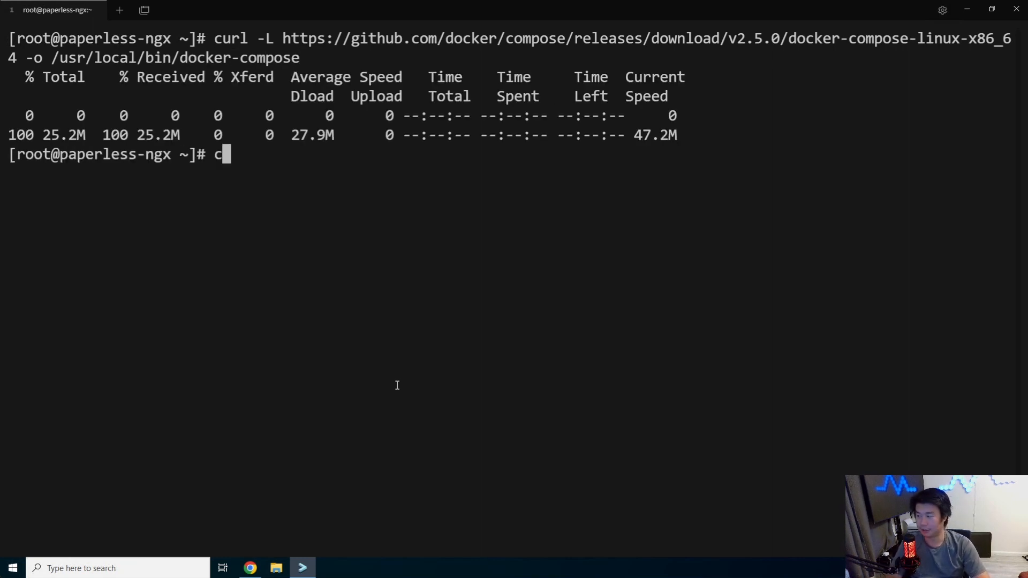
pyautogui.write('hmod +x')
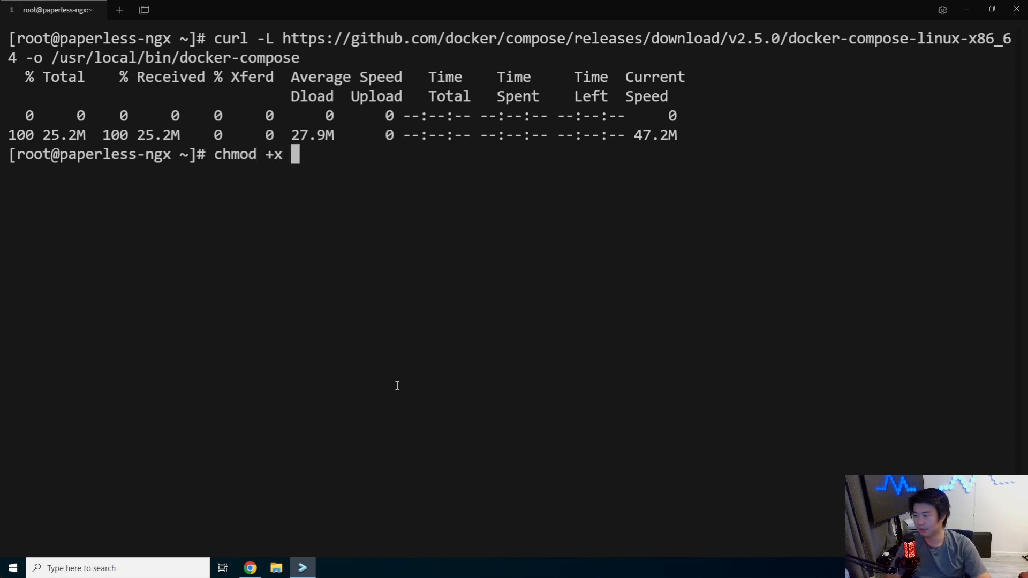
pyautogui.write('/usr/local/bin/')
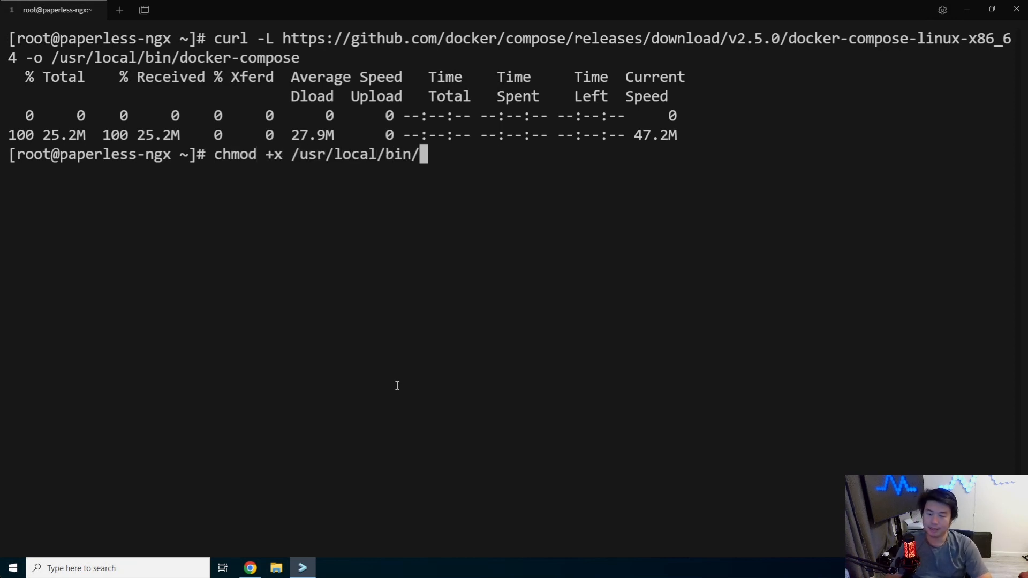
pyautogui.press('Return')
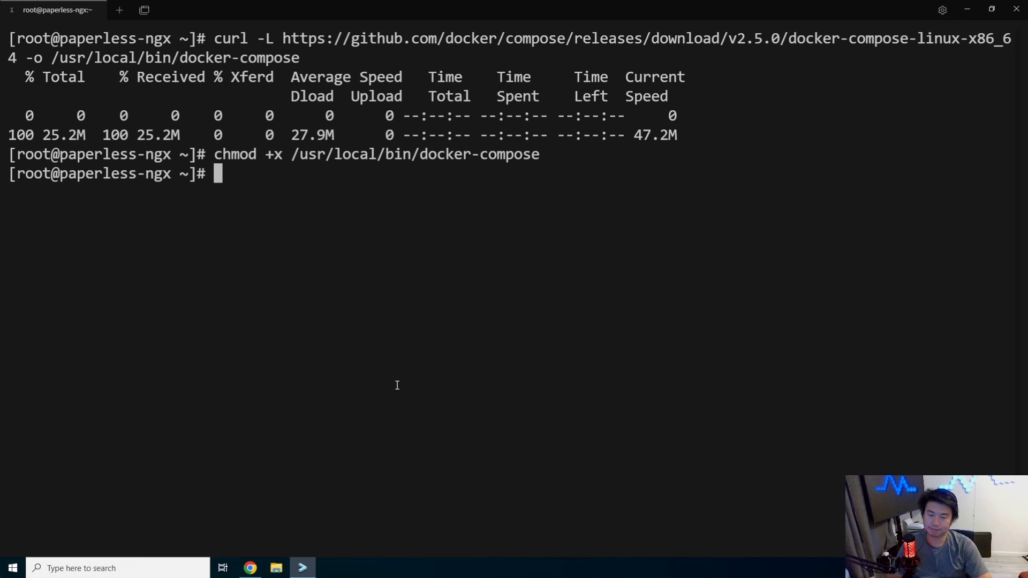
pyautogui.write('docker-compose')
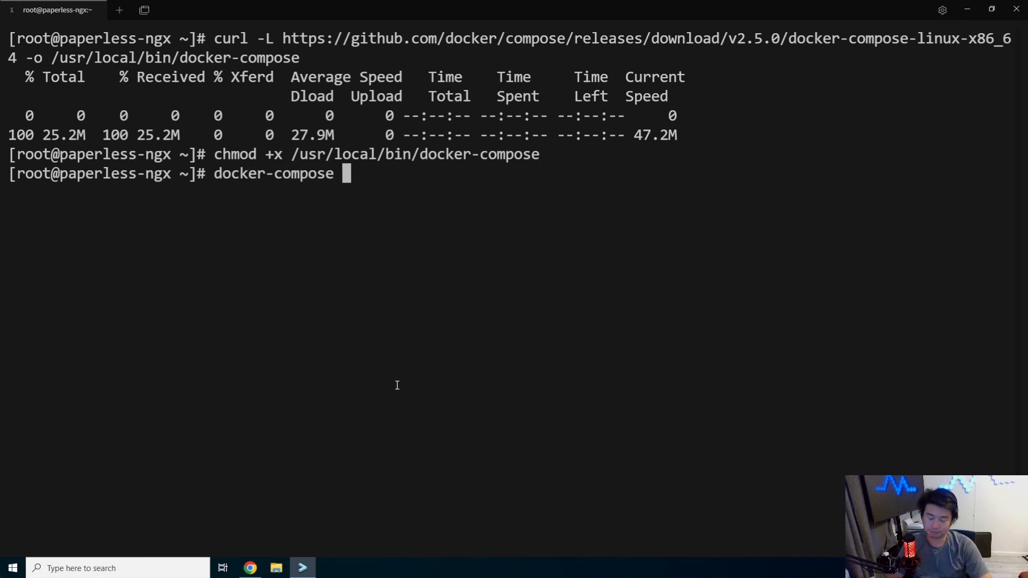
pyautogui.write('--ve')
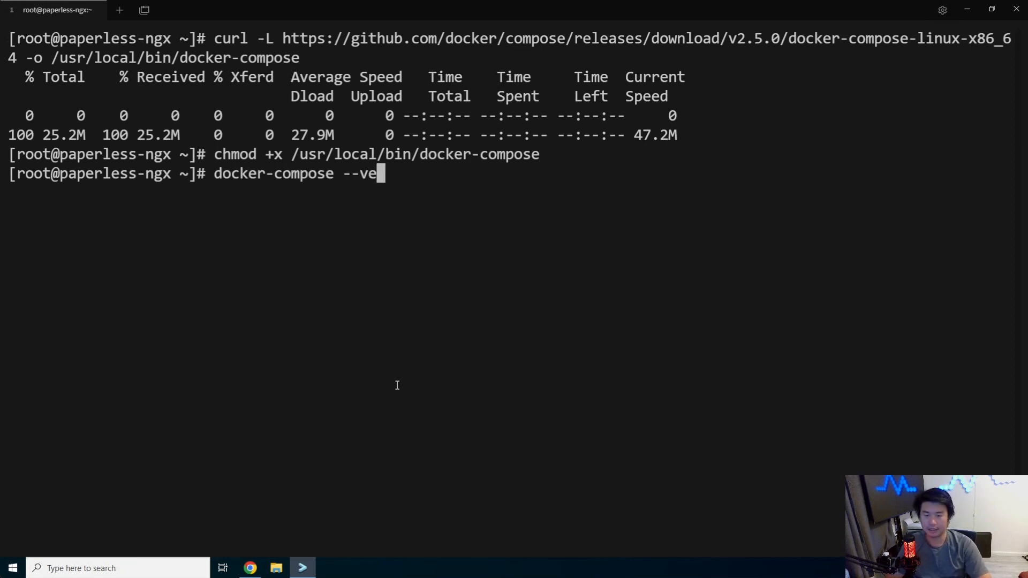
pyautogui.press('Return')
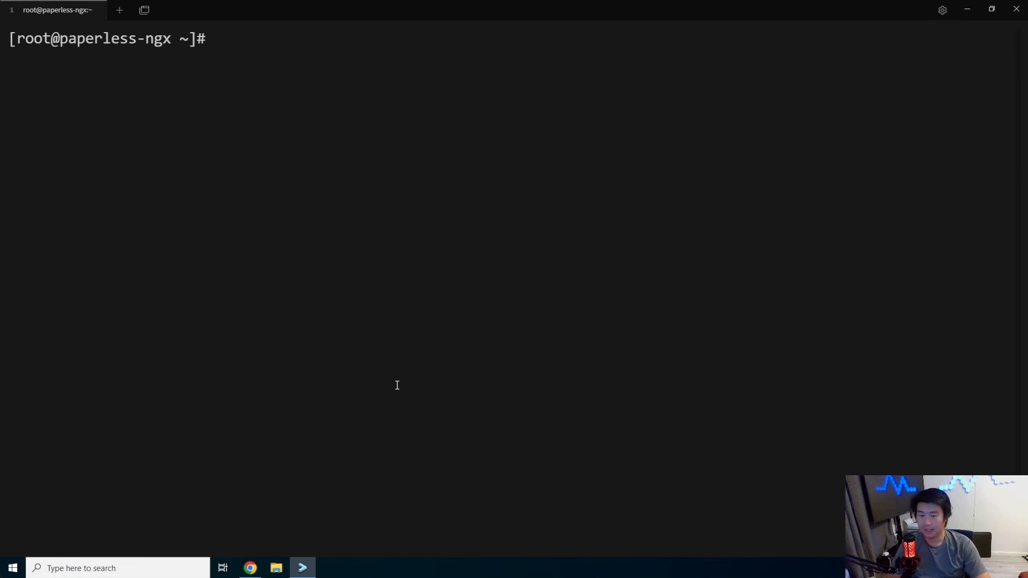
# - Create the paperless user and add it to the docker group with usermod -aG
pyautogui.write('user')
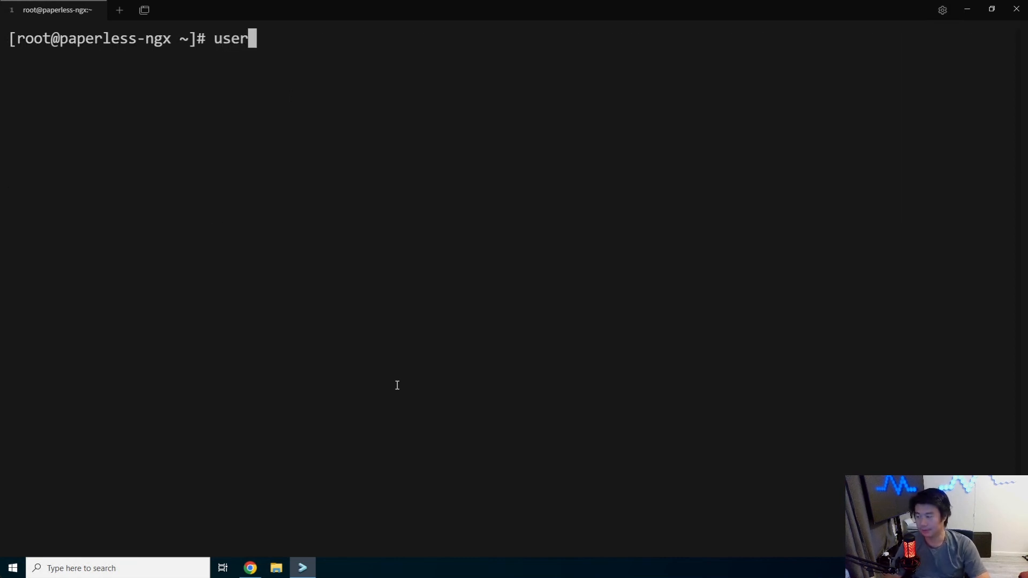
pyautogui.write('add paperless')
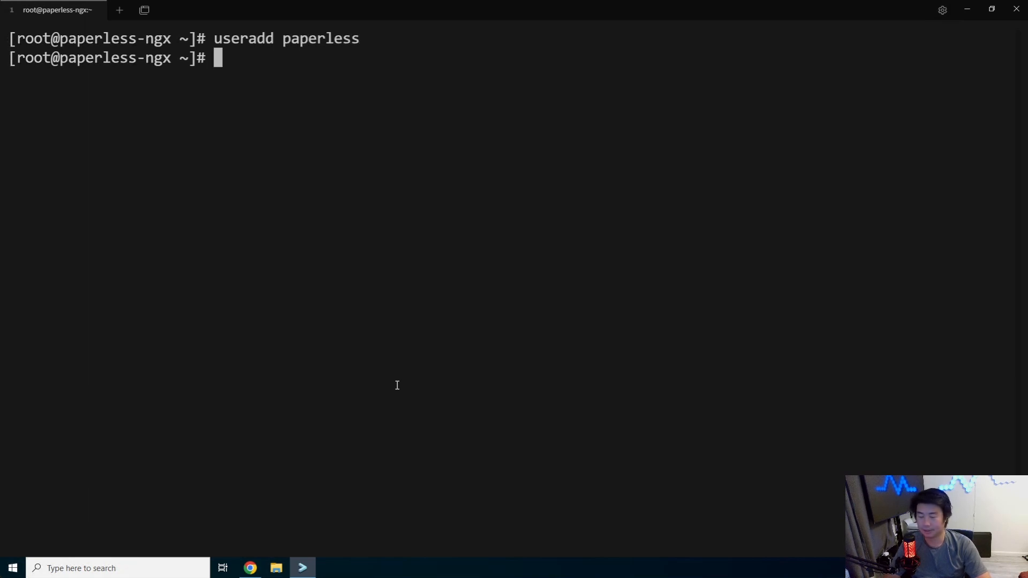
pyautogui.write('usermo')
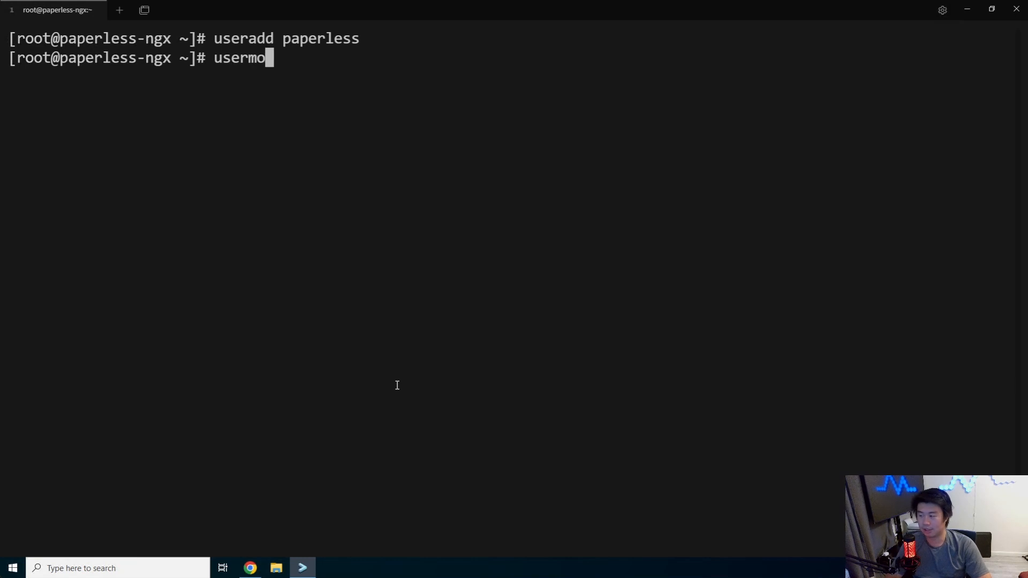
pyautogui.write('d -aG docker')
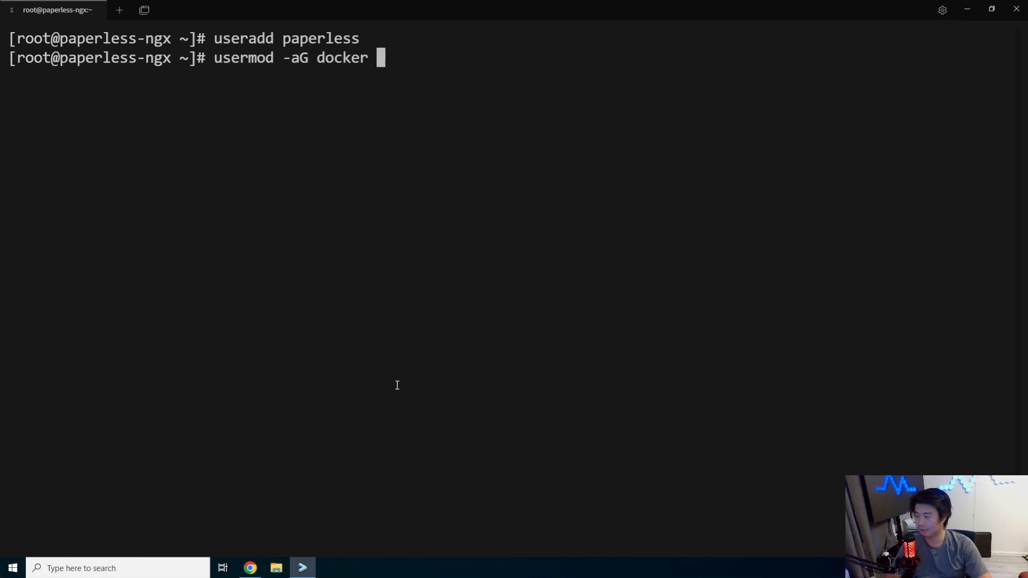
pyautogui.write('paperless')
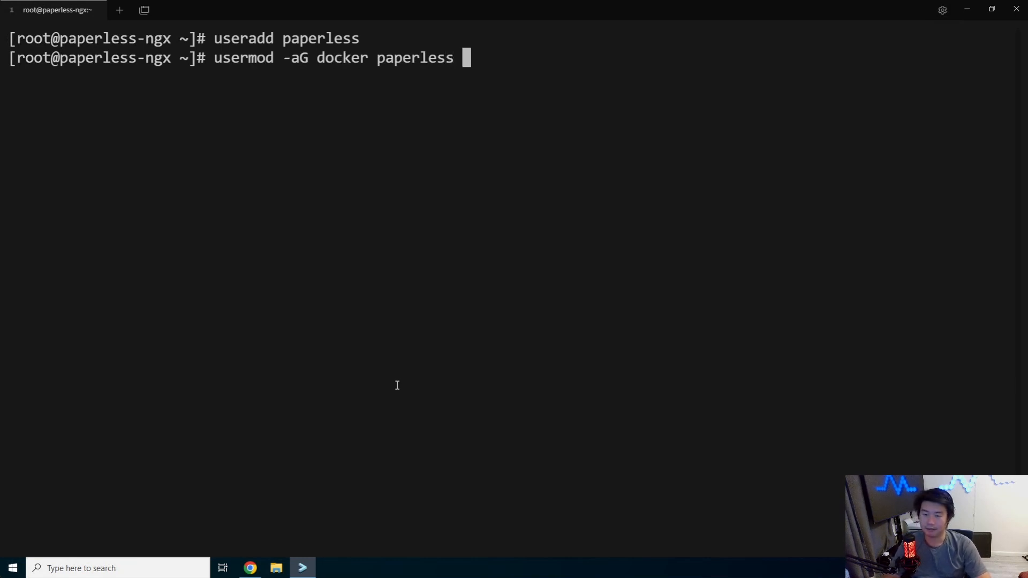
pyautogui.press('Return')
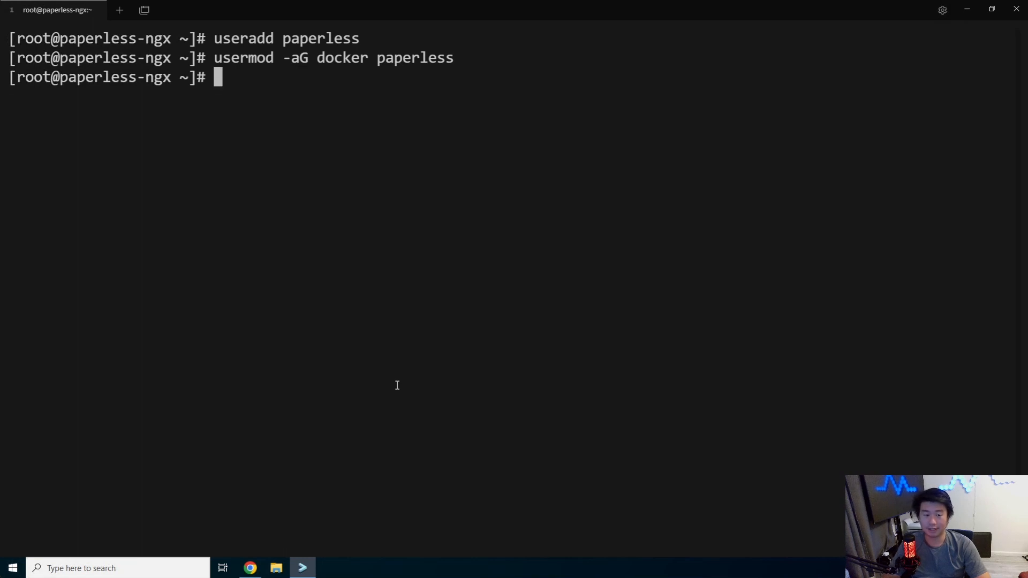
# - Switch the shell to the paperless user with su - paperless
pyautogui.write('su')
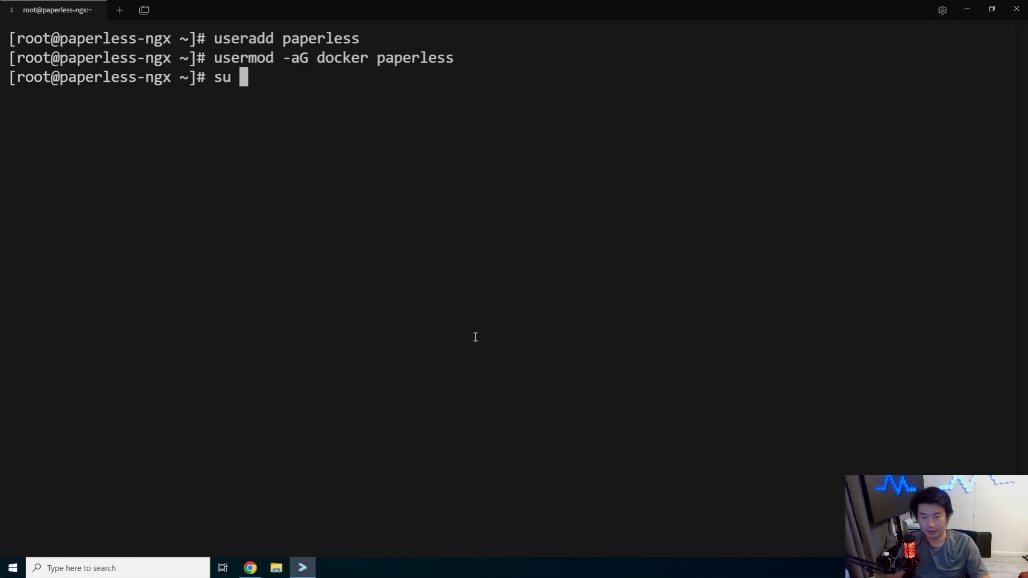
pyautogui.write('- pap')
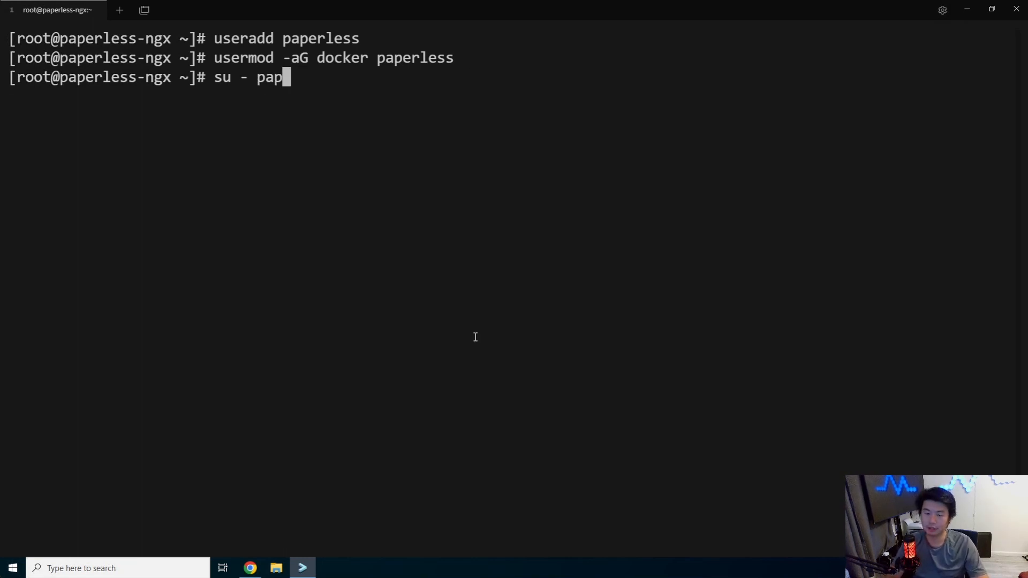
pyautogui.press('Return')
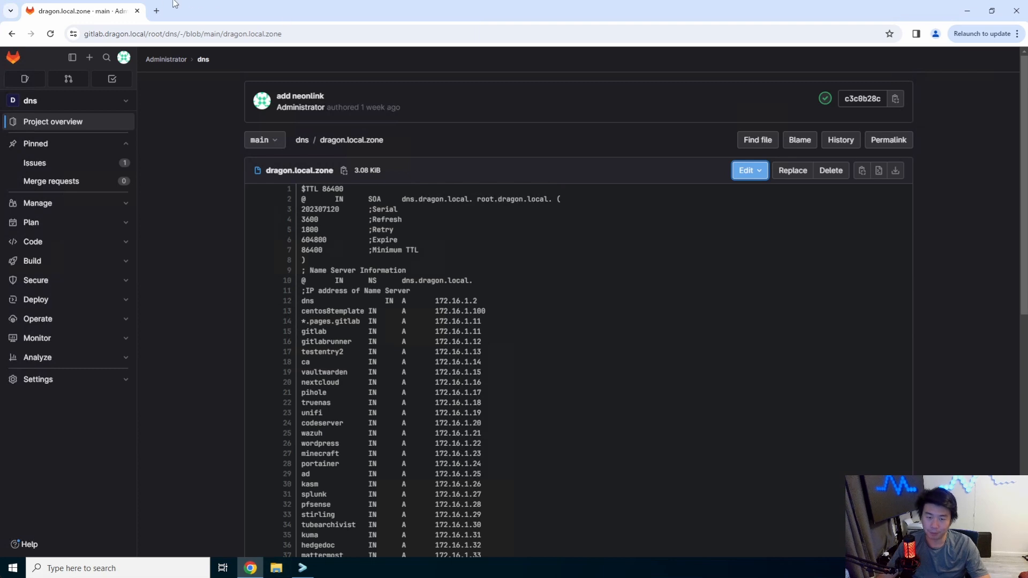
# - Search for and open the Paperless-ngx GitHub repository in a new tab
pyautogui.click(156, 11)
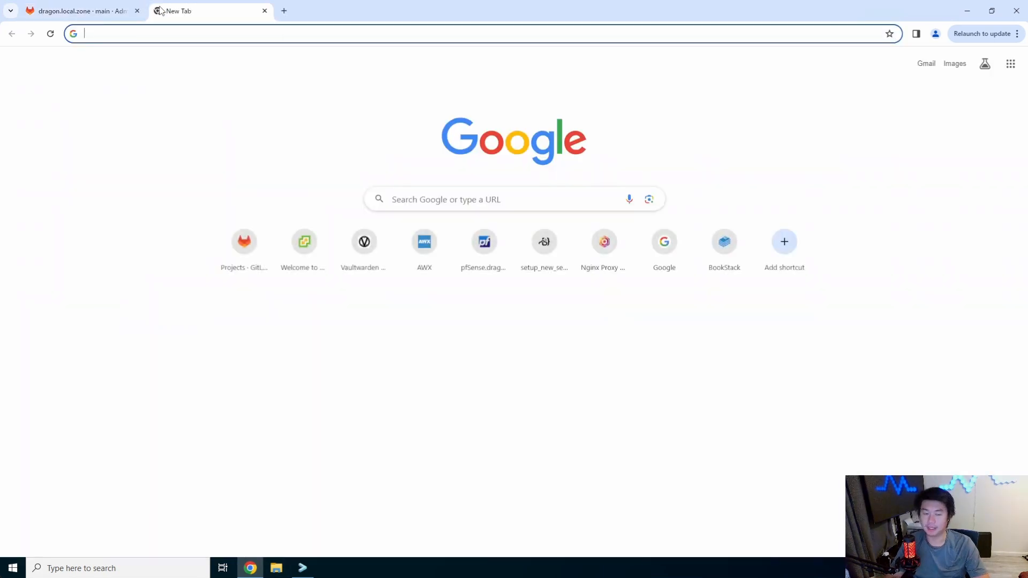
pyautogui.write('paperless post')
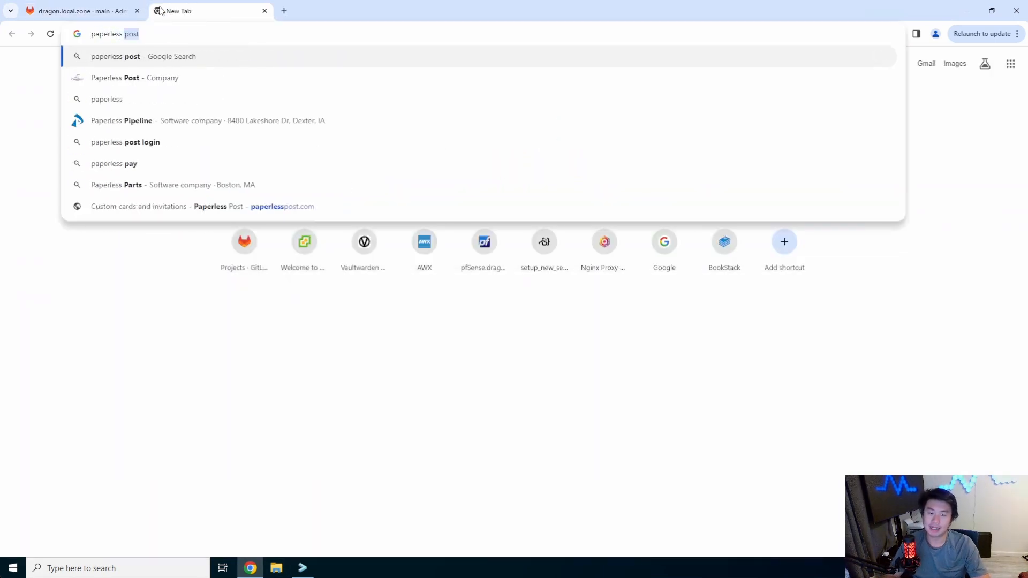
pyautogui.press('Return')
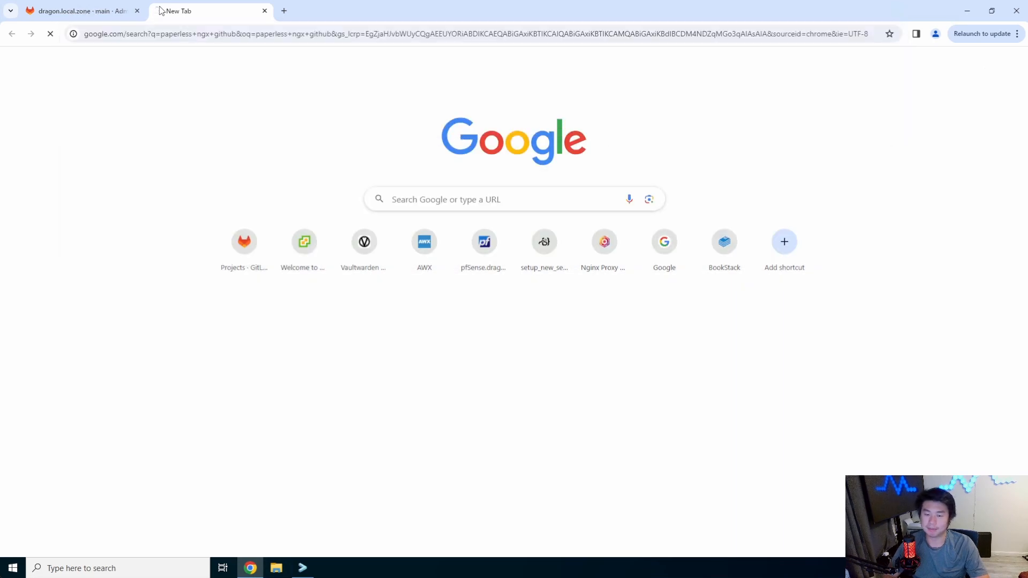
pyautogui.press('Return')
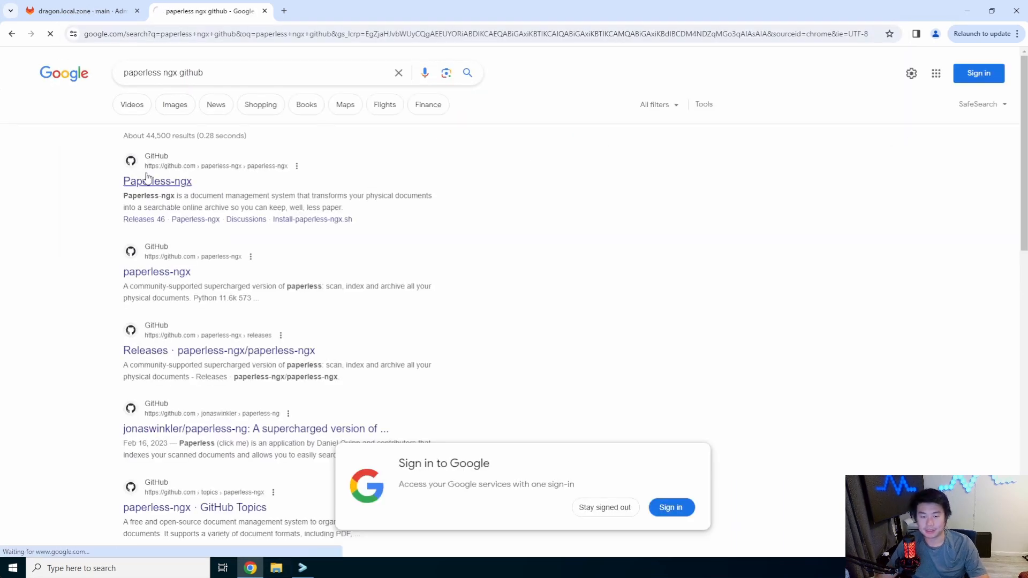
pyautogui.click(158, 181)
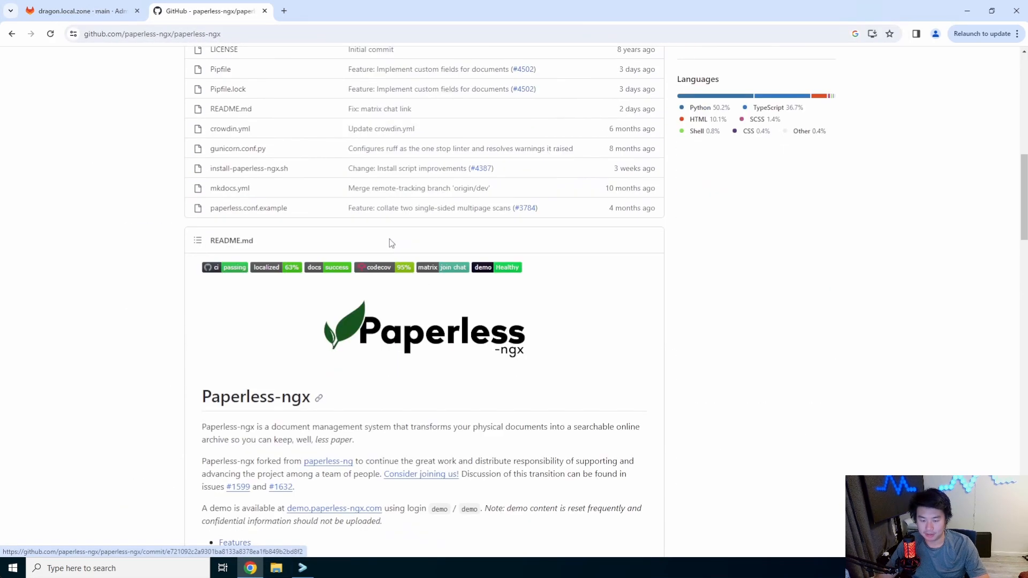
# - Copy the install-script command from the README and bring it to the terminal
pyautogui.scroll(-3)
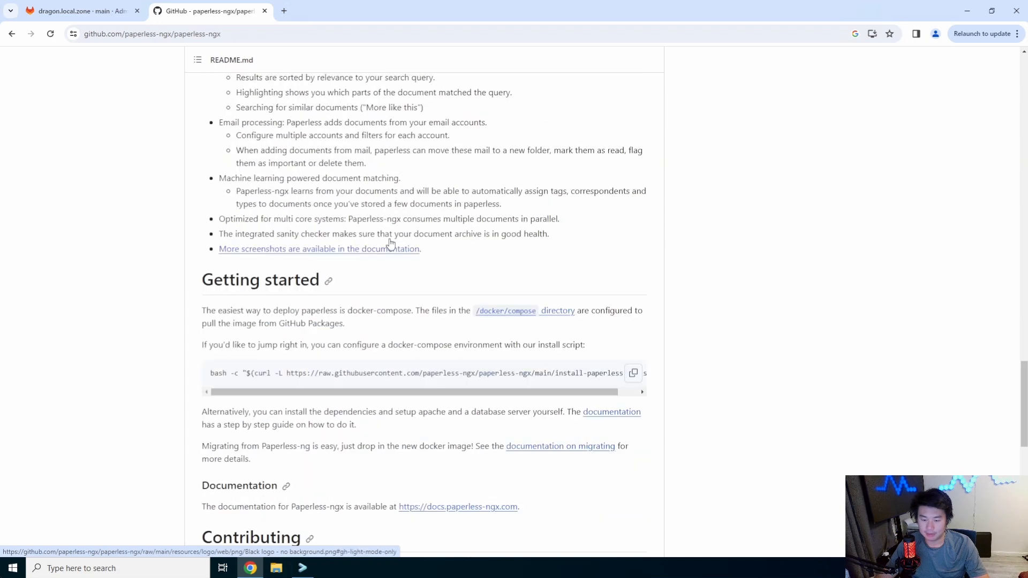
pyautogui.scroll(-3)
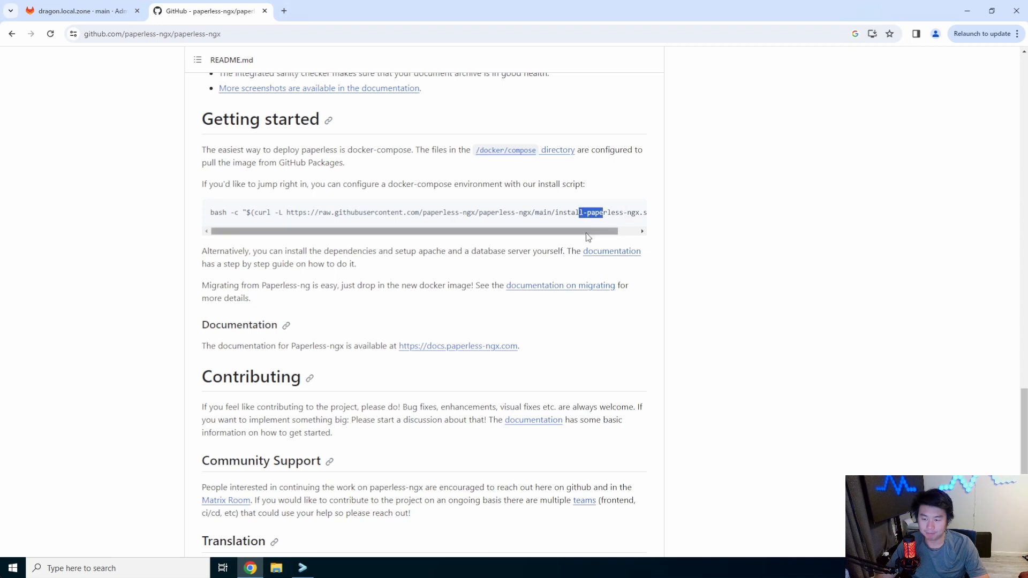
pyautogui.click(632, 212)
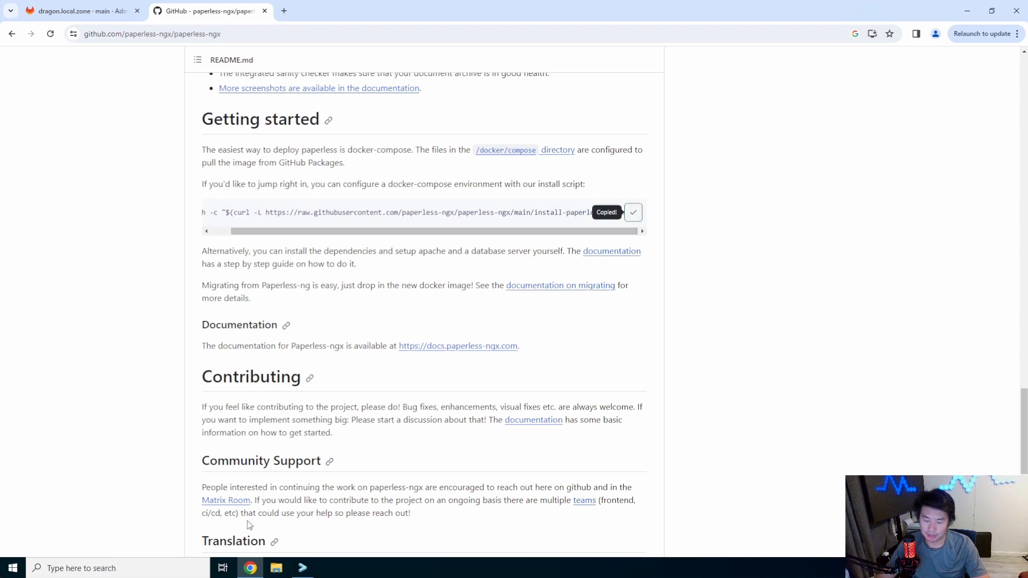
pyautogui.click(302, 568)
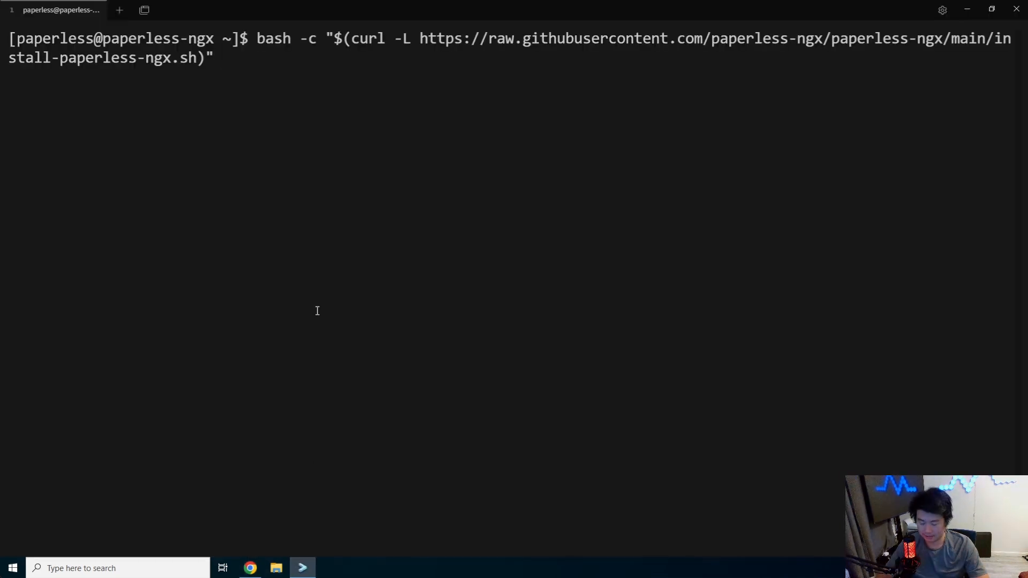
# - Run the install script, then install wget as root with yum install wget
pyautogui.press('Return')
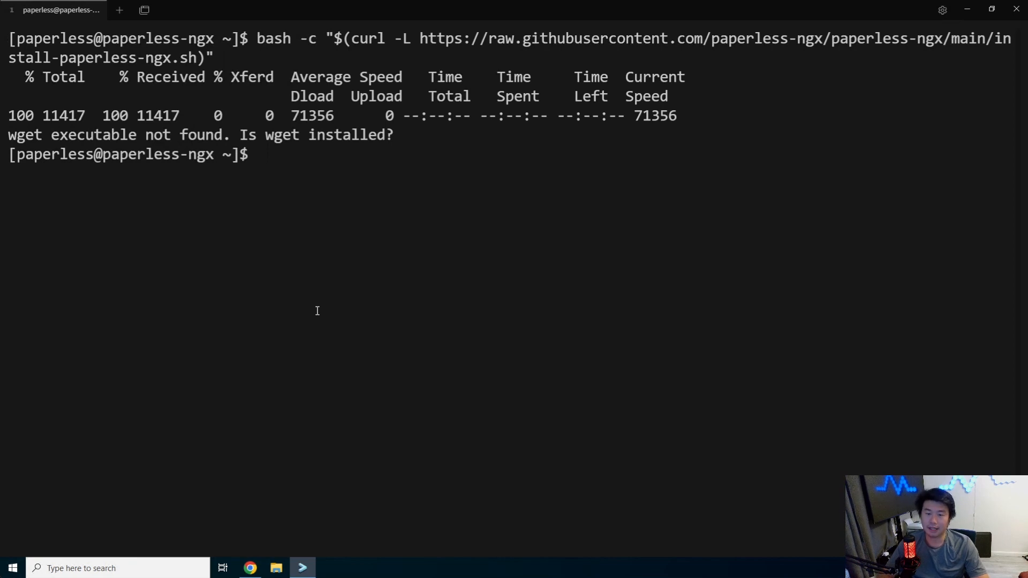
pyautogui.write('yu')
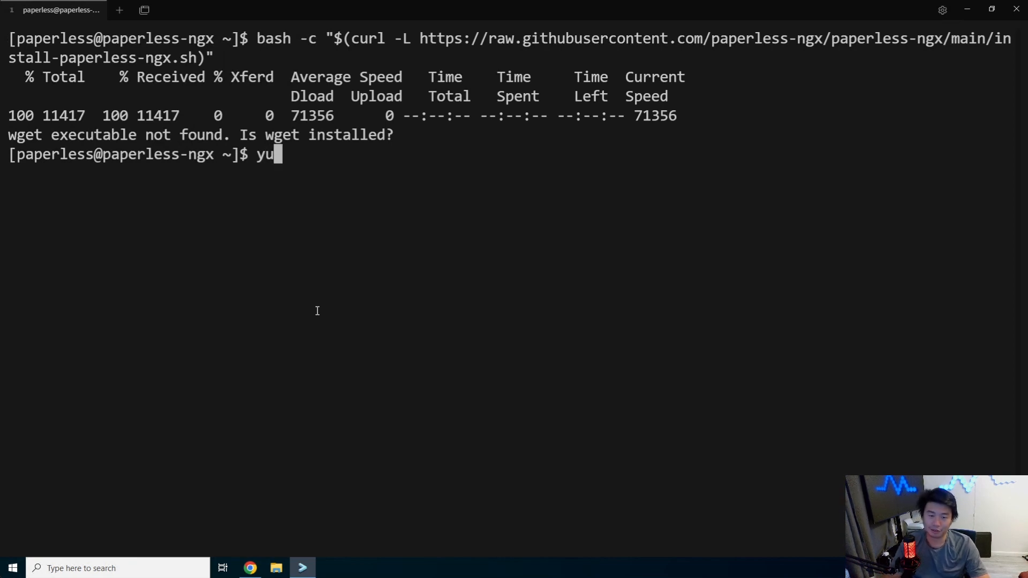
pyautogui.write('m -y install wget')
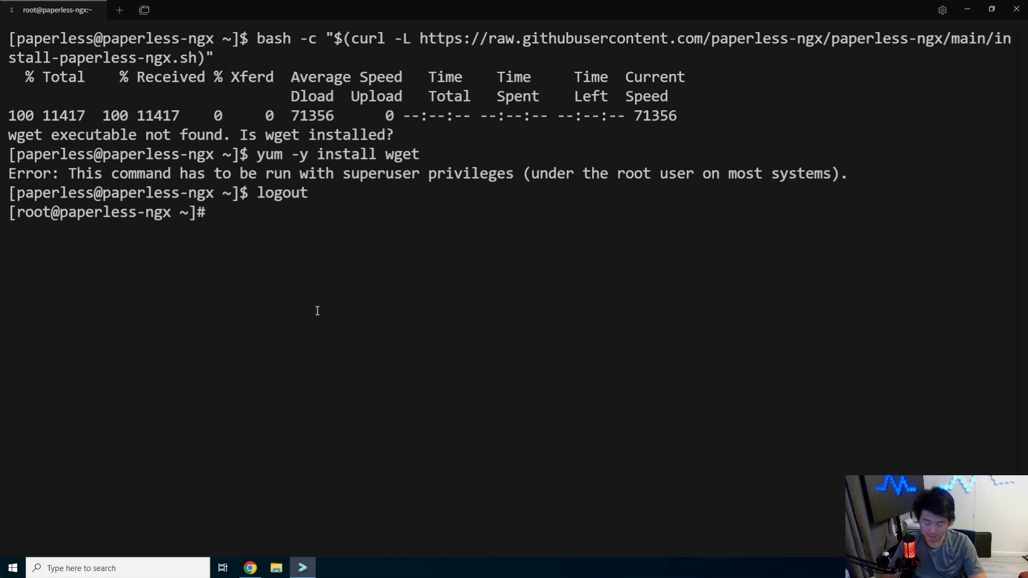
pyautogui.write('yum ins')
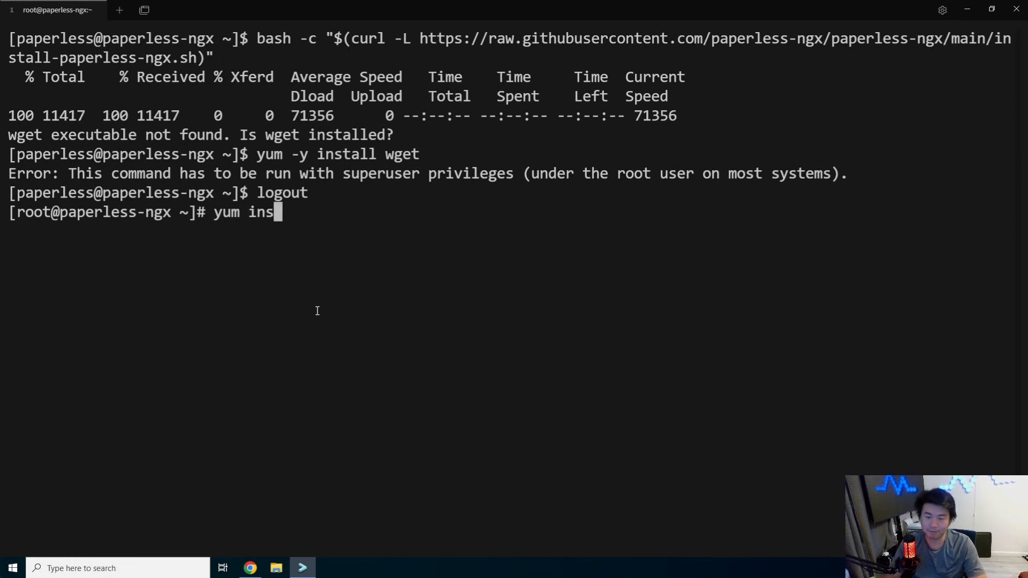
pyautogui.write('tall wget')
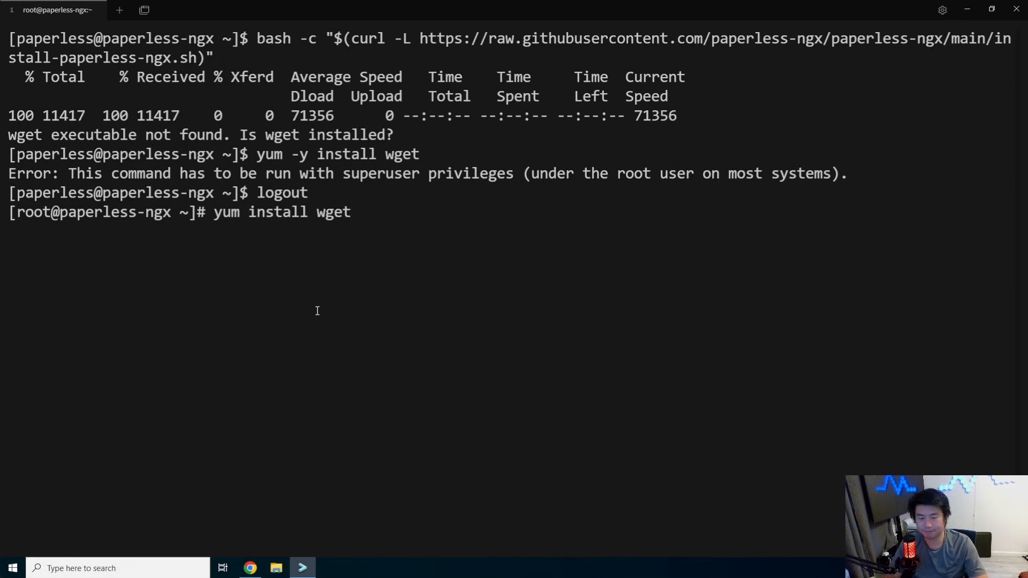
pyautogui.press('Return')
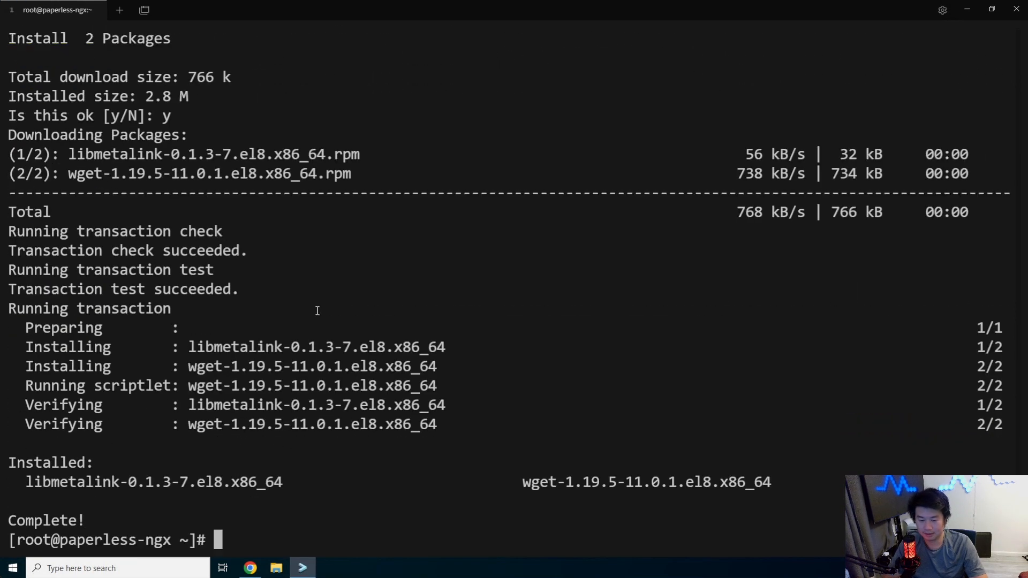
# - Switch back to the paperless user to rerun the install script
pyautogui.write('su - a')
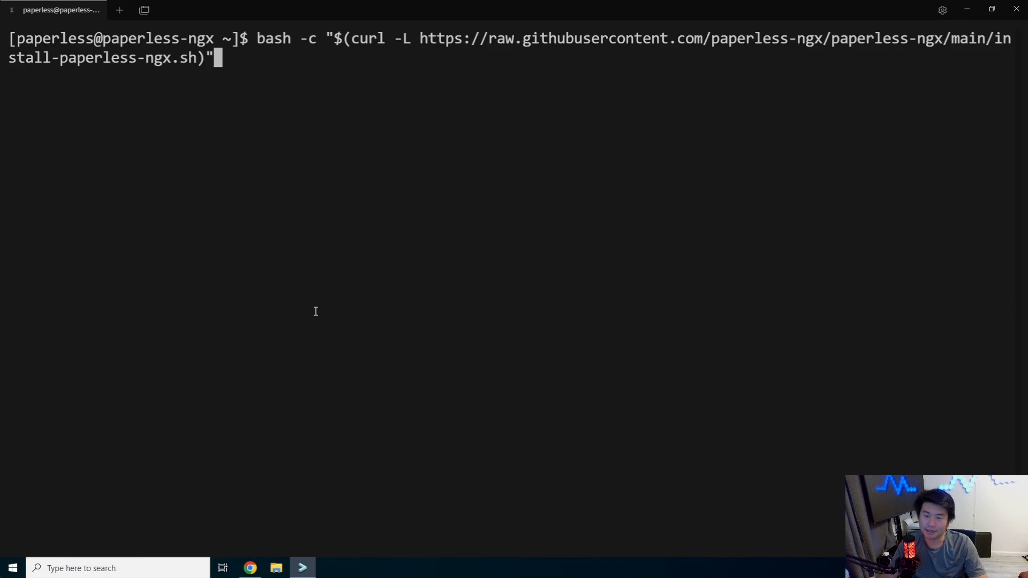
pyautogui.press('Return')
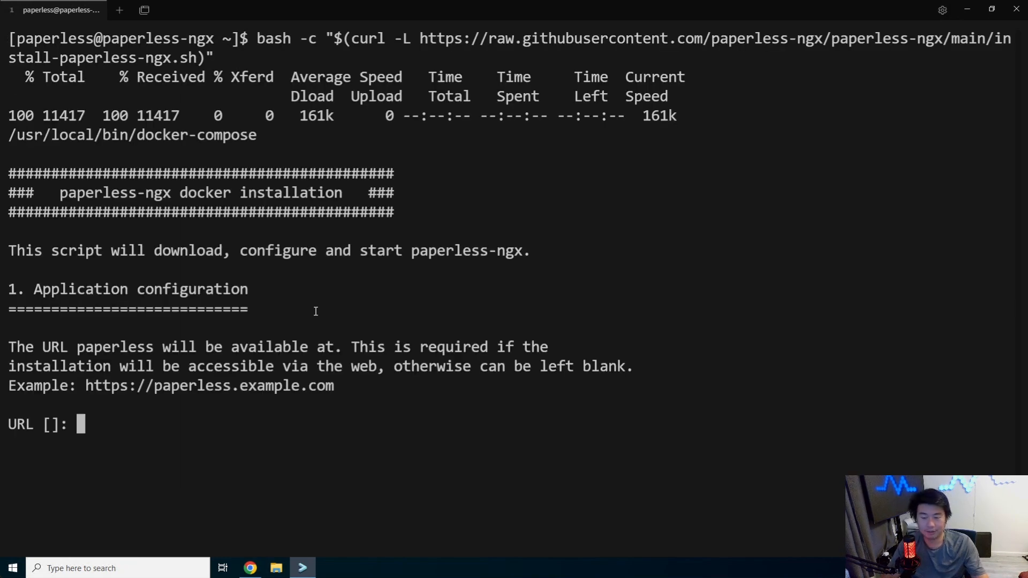
pyautogui.write('ht')
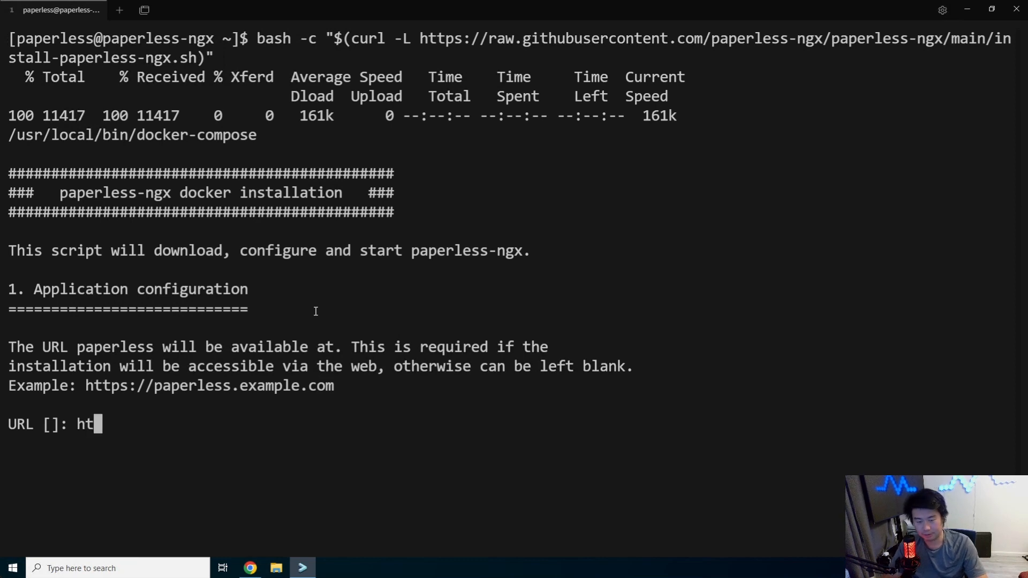
pyautogui.write('tps://paperl')
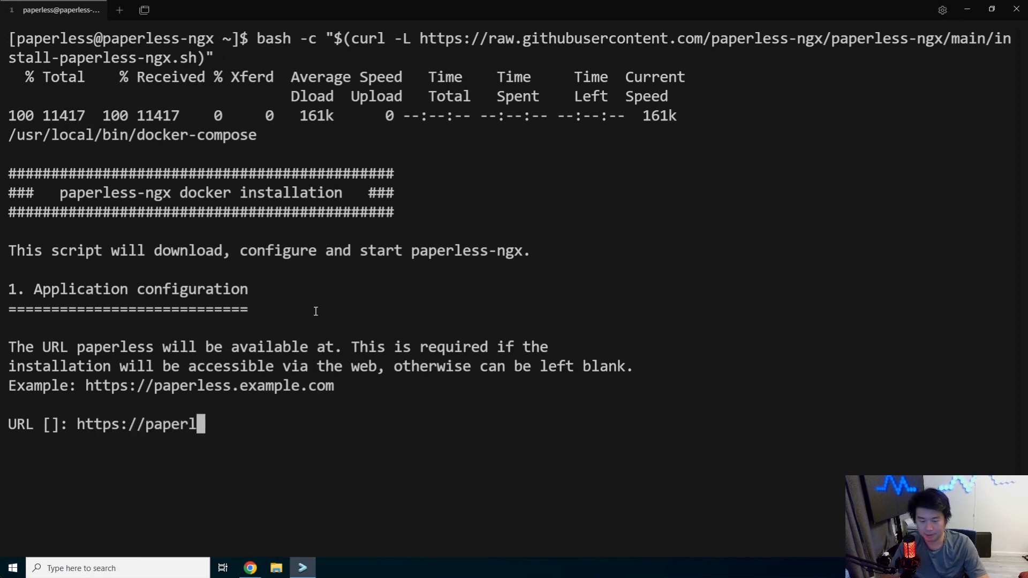
pyautogui.write('ess.dragon.loca')
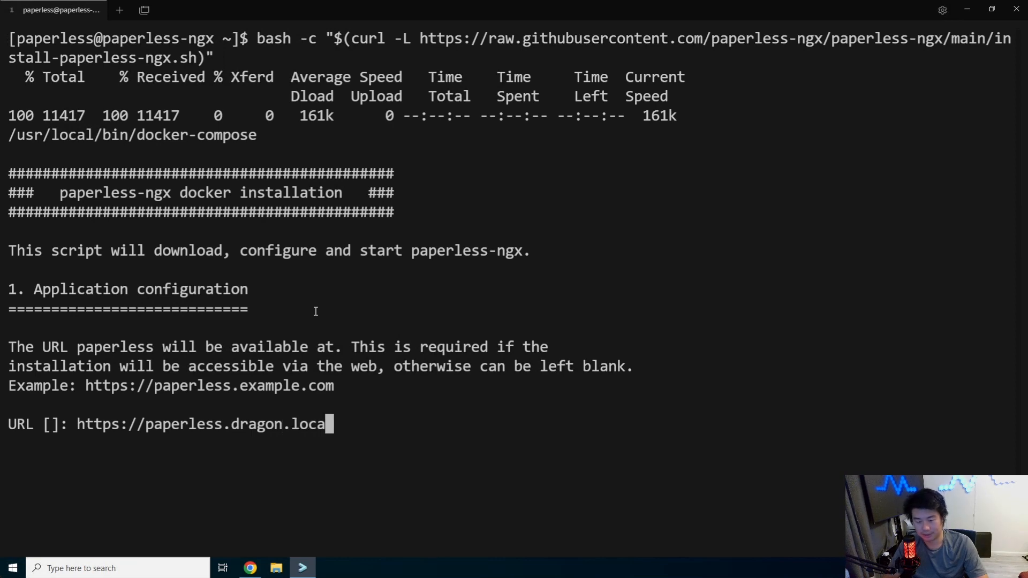
pyautogui.press('Return')
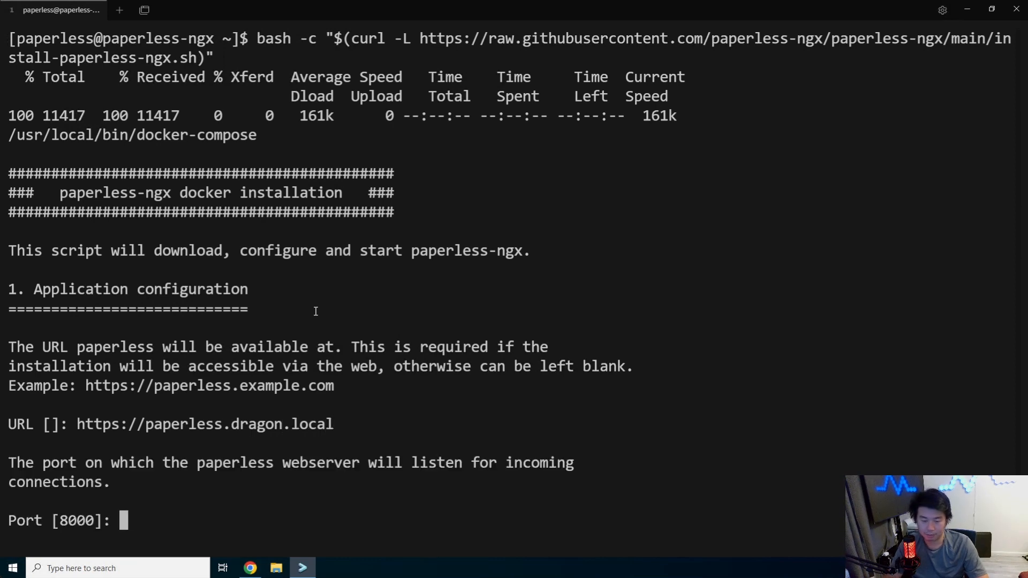
pyautogui.write('8000')
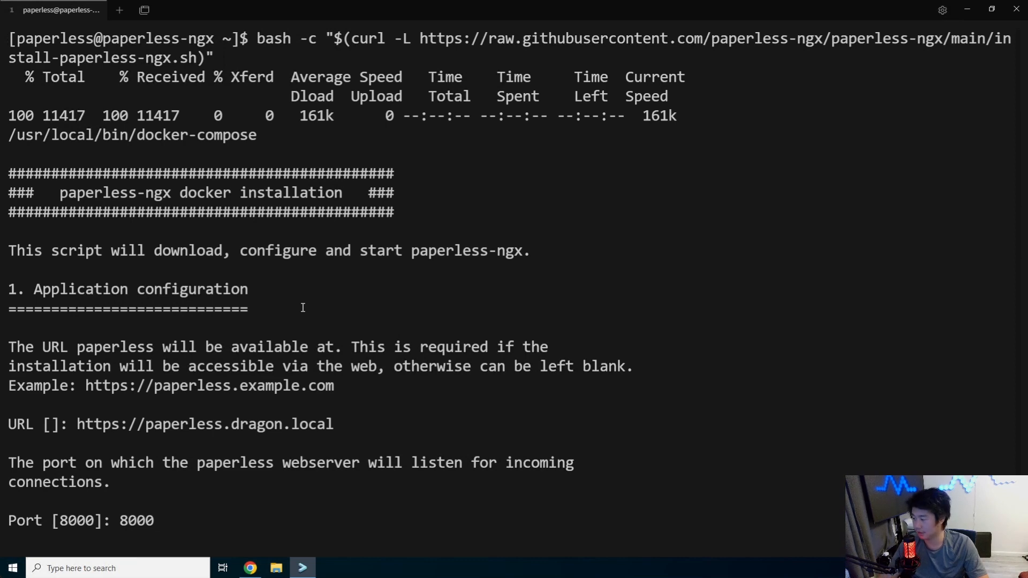
pyautogui.moveTo(645, 412)
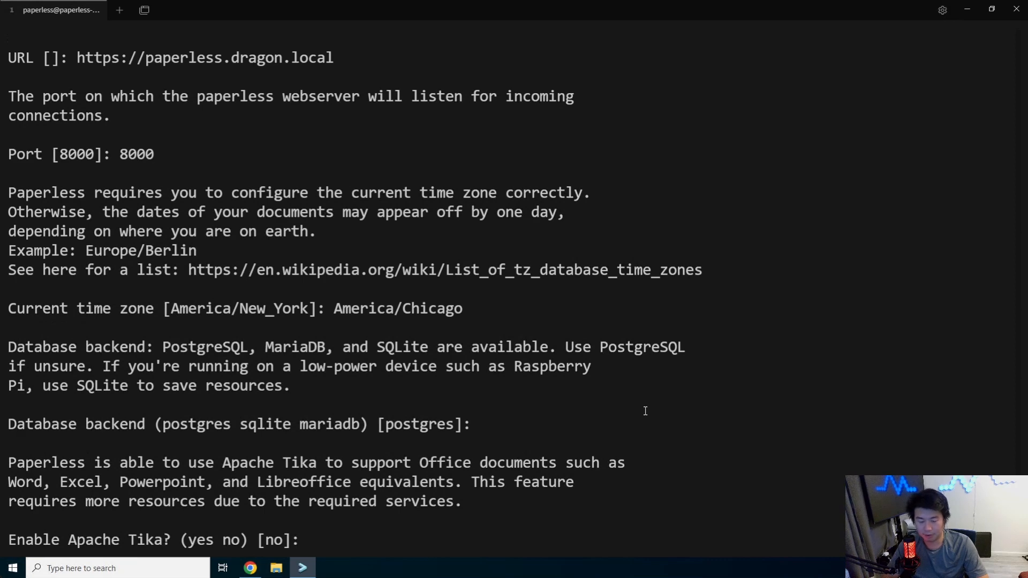
# - Accept the Tika, OCR language, ID and folder defaults, then enter username paperless
pyautogui.press('Return')
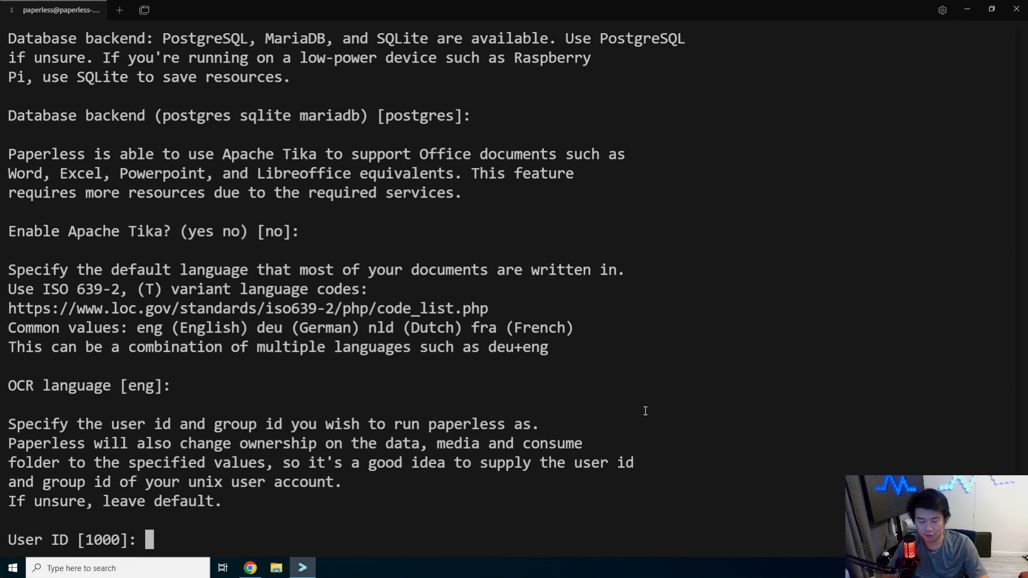
pyautogui.press('Return')
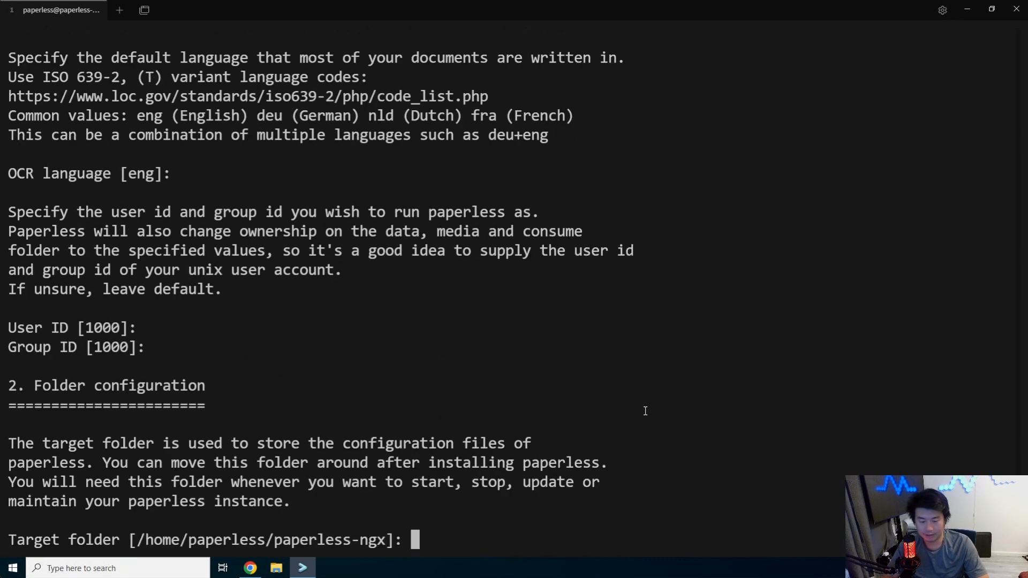
pyautogui.press('Return')
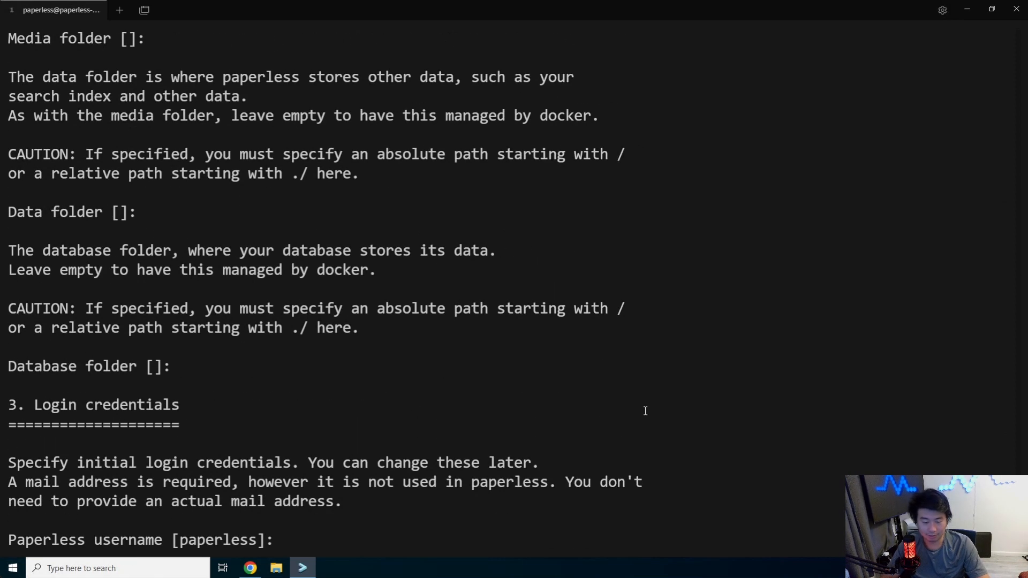
pyautogui.write('pap')
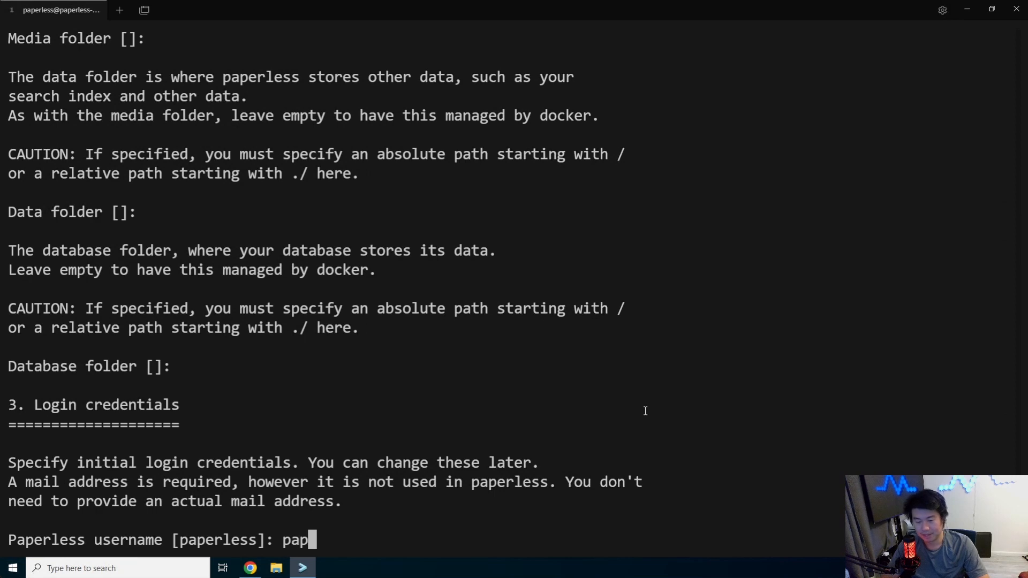
pyautogui.write('erless')
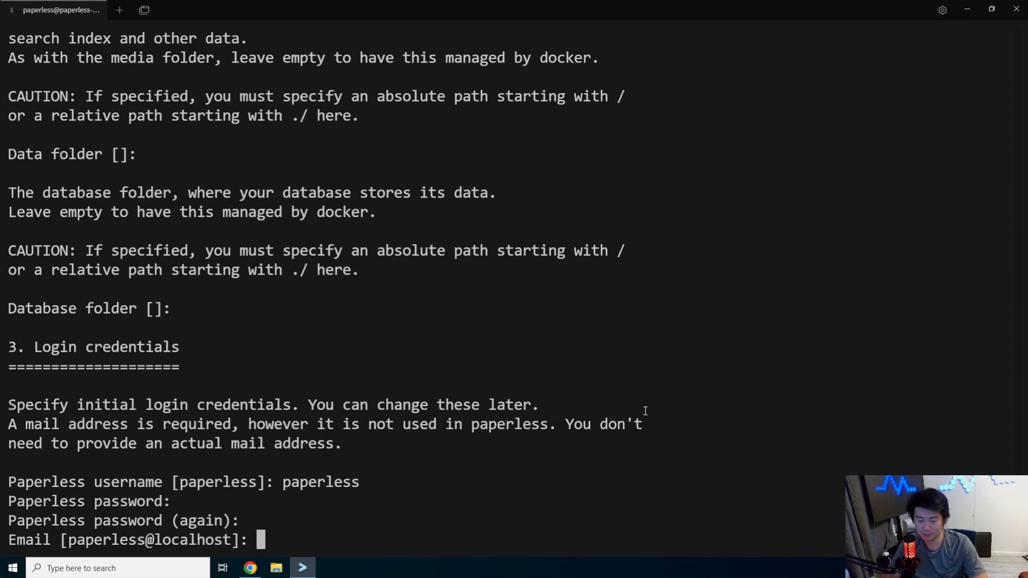
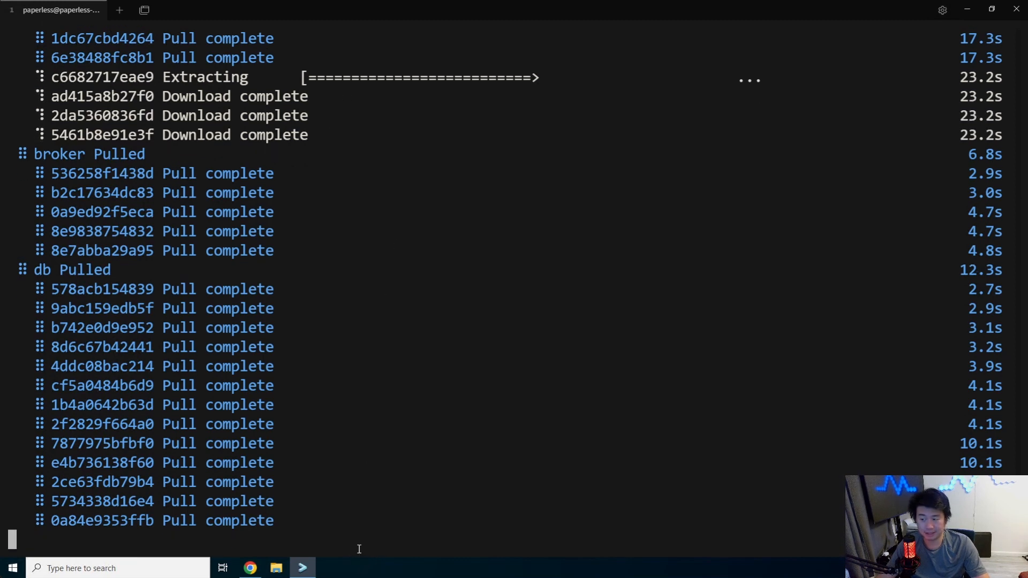
# - Review the paperless-ngx GitHub README in Chrome, then return to the terminal
pyautogui.click(250, 567)
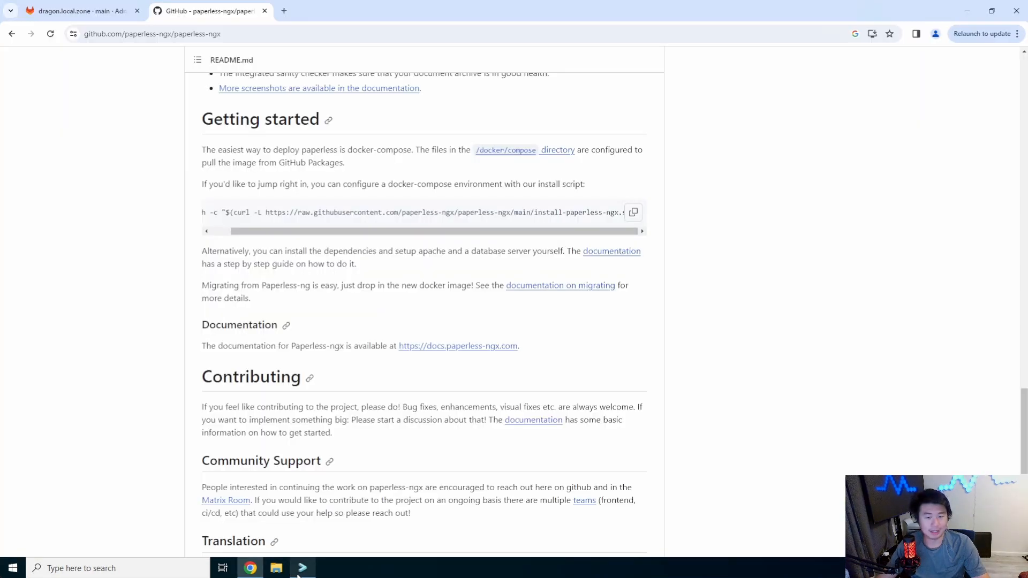
pyautogui.scroll(3)
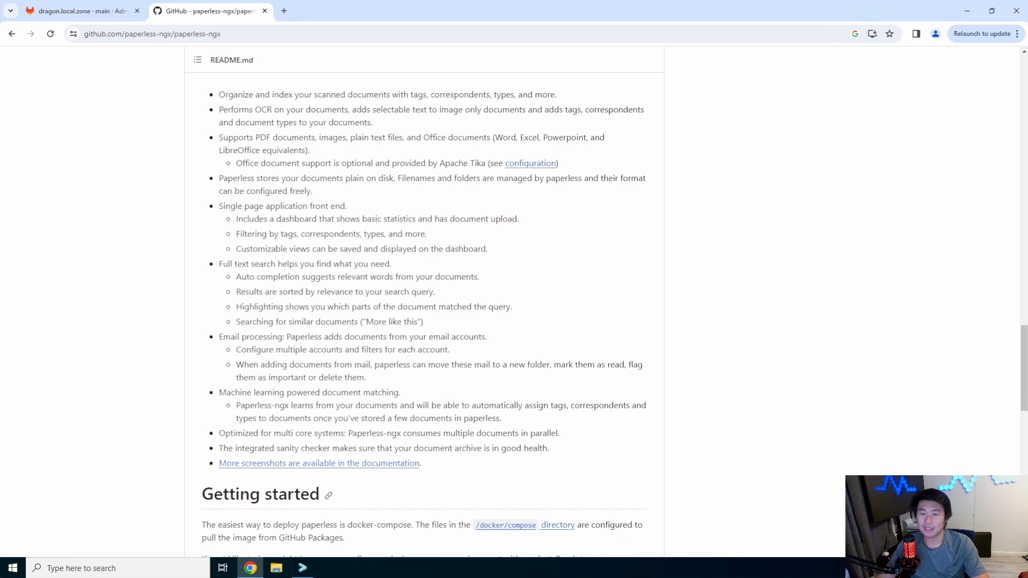
pyautogui.moveTo(341, 194)
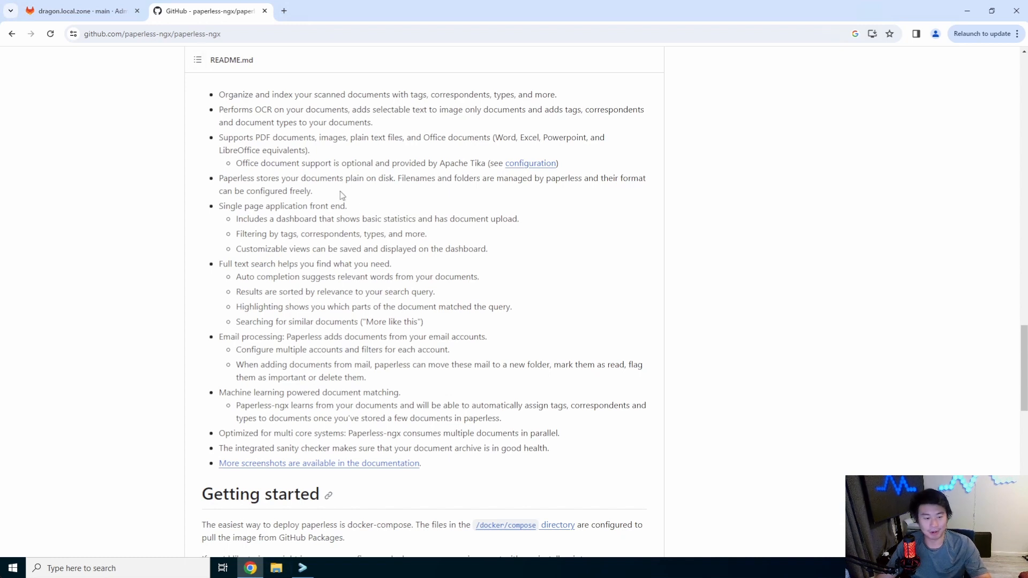
pyautogui.moveTo(337, 206)
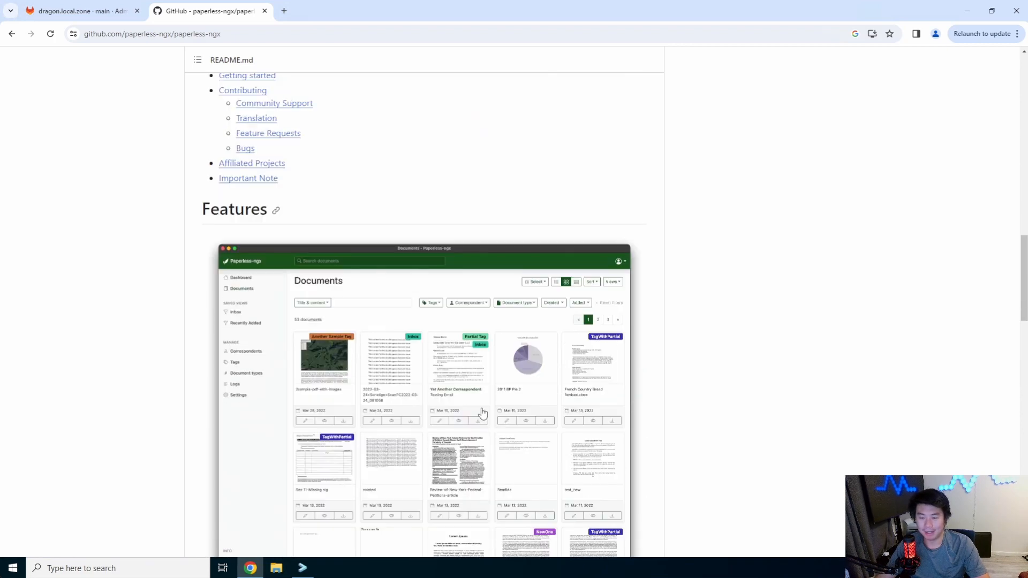
pyautogui.scroll(3)
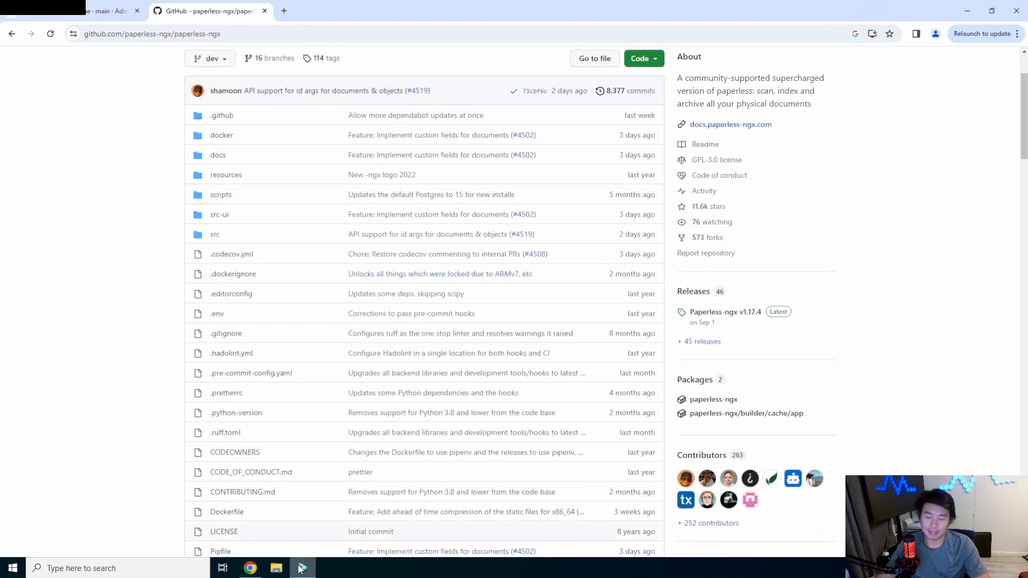
pyautogui.click(302, 567)
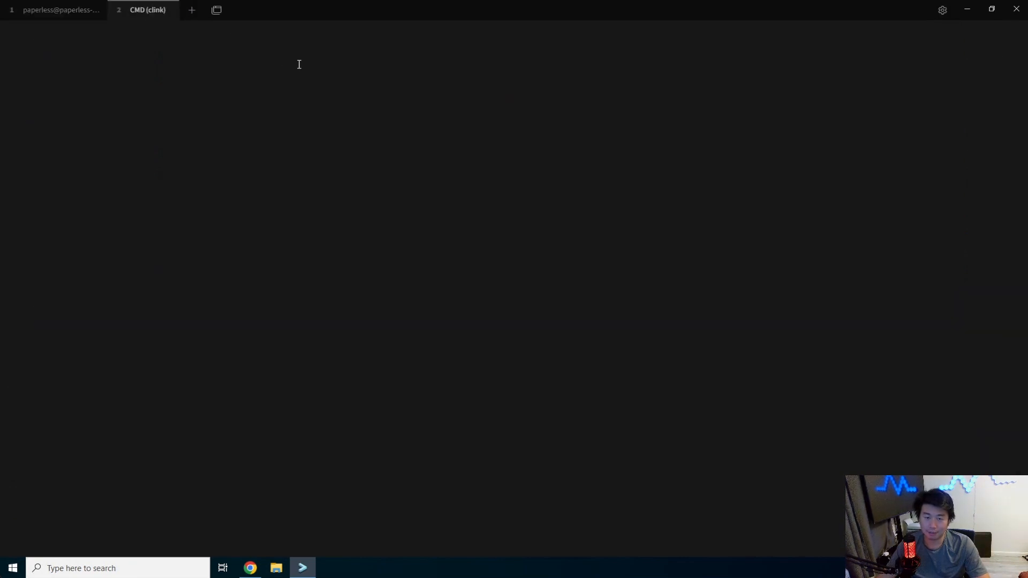
pyautogui.write('ssh root@ca.dragon.local')
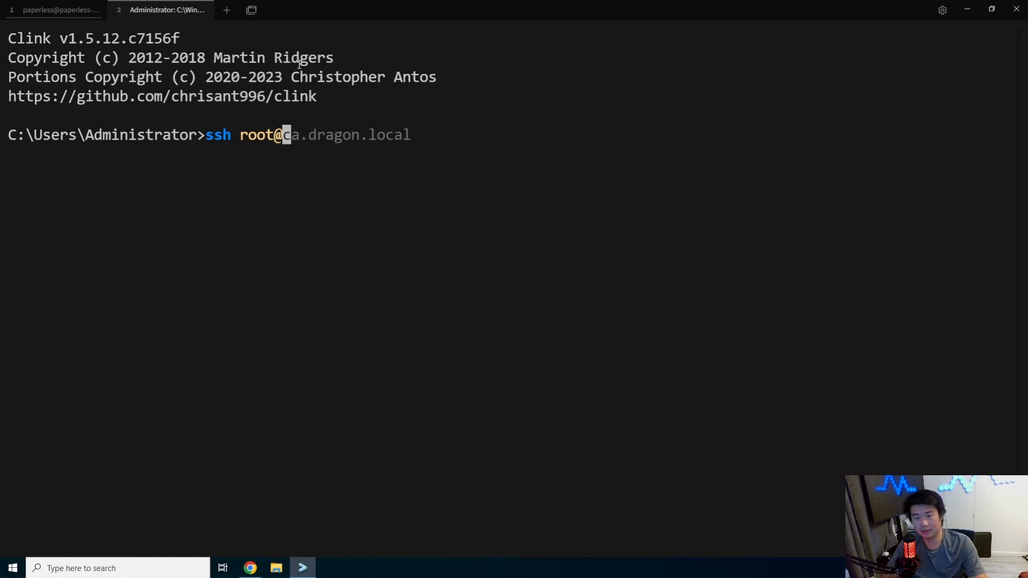
pyautogui.press('Return')
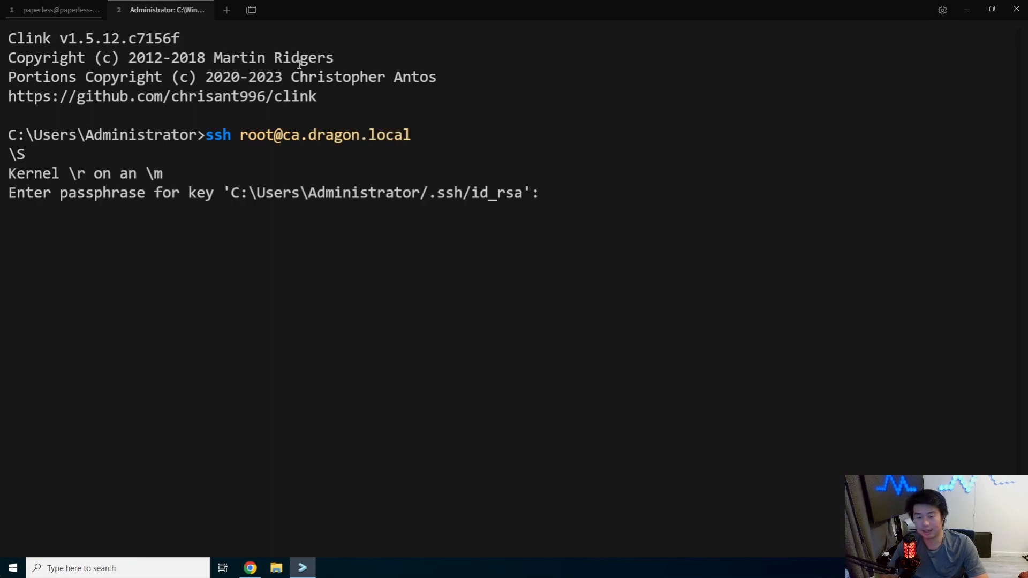
pyautogui.press('Return')
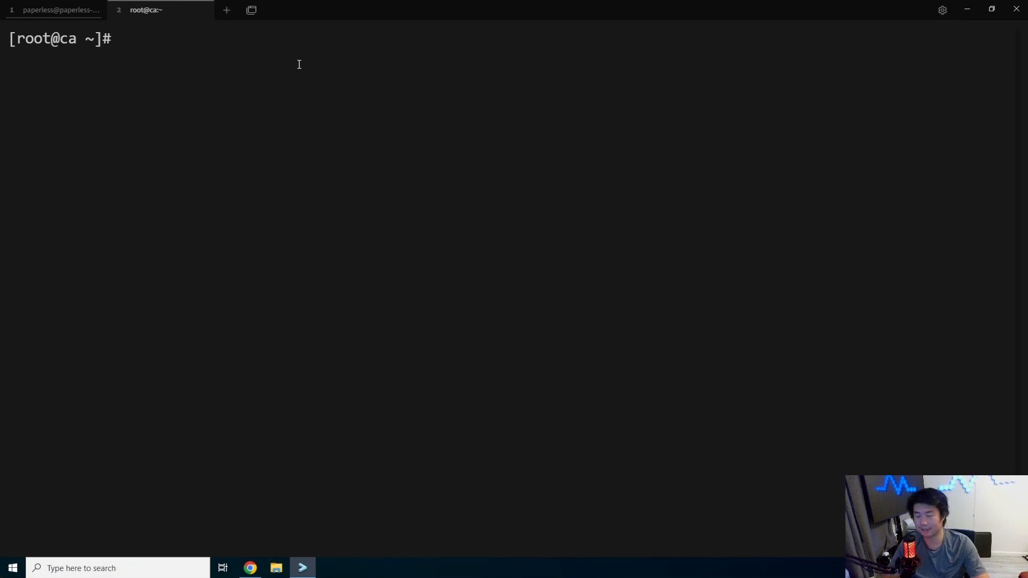
pyautogui.write('mkdir paperless')
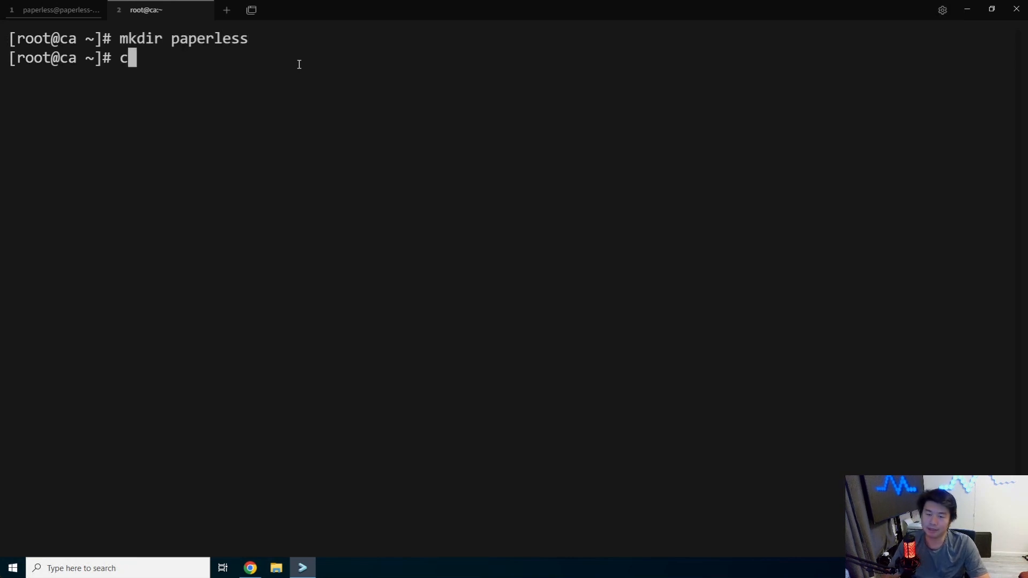
pyautogui.press('Return')
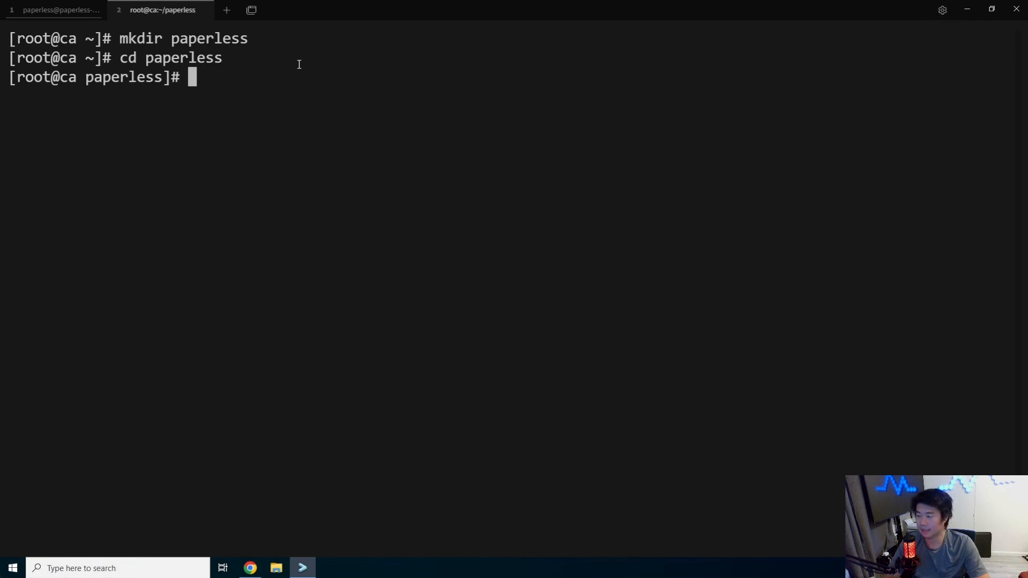
# - Request a step ca certificate for paperless.dragon.local with .crt and .key outputs
pyautogui.write('step ca')
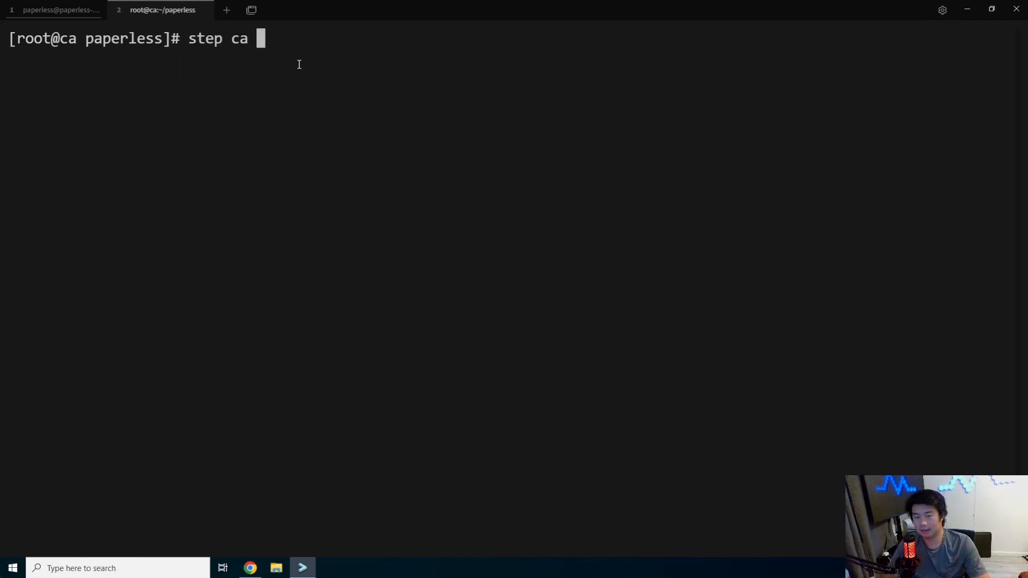
pyautogui.write('certificate paperless.dragon')
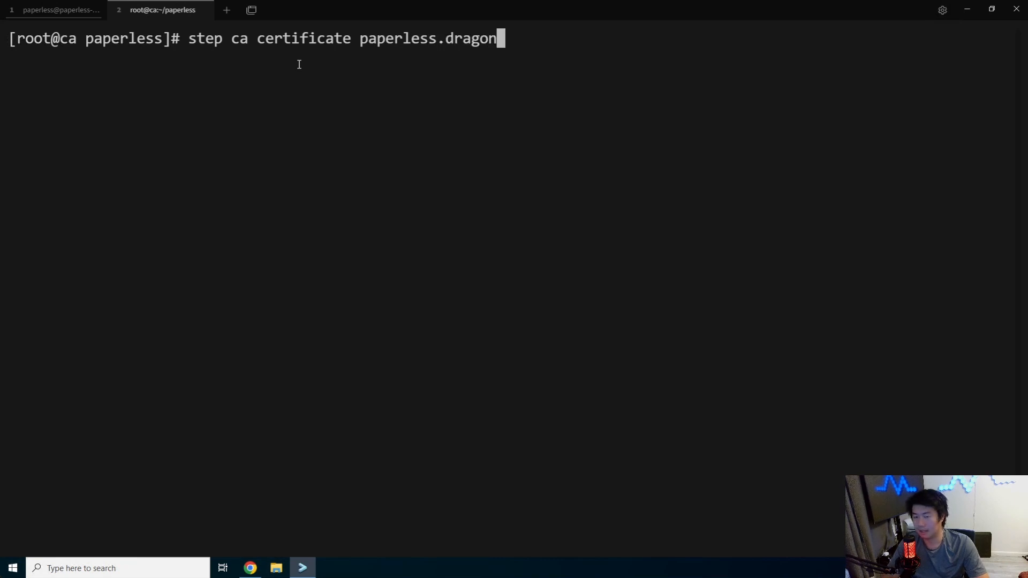
pyautogui.write('.local paperles')
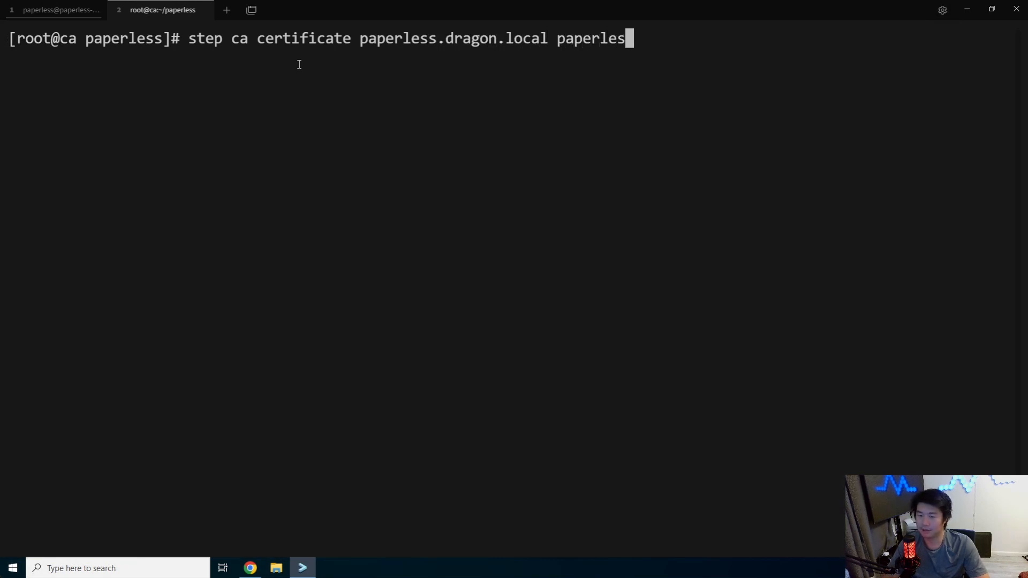
pyautogui.write('s.dragon.local.crt')
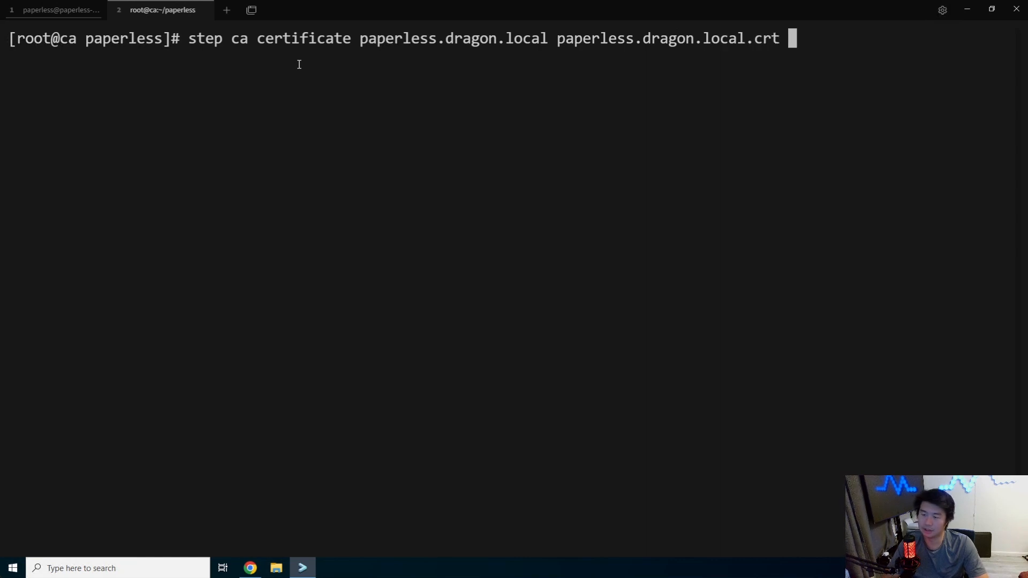
pyautogui.write('paperless.dragon.local.key')
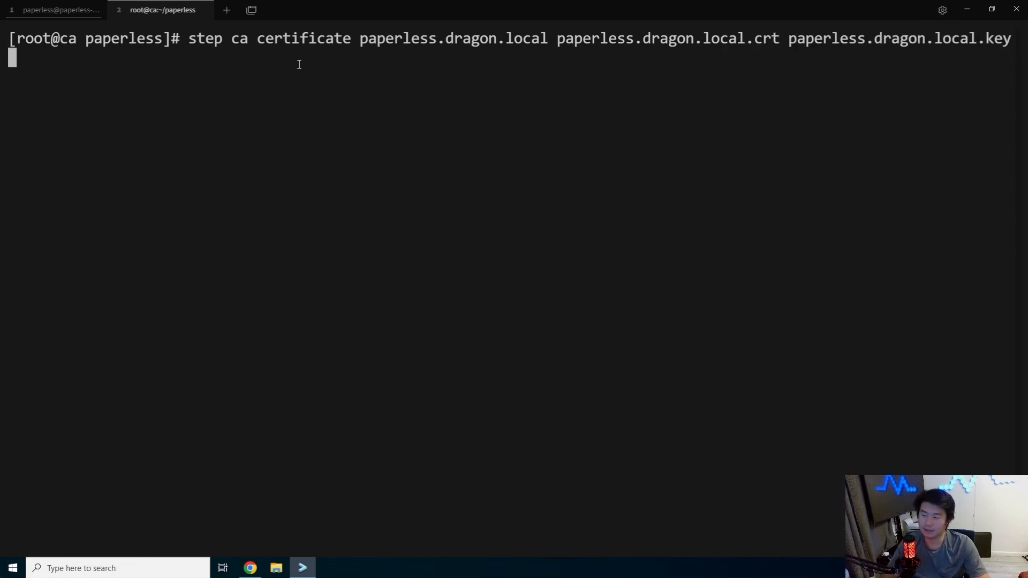
pyautogui.press('Return')
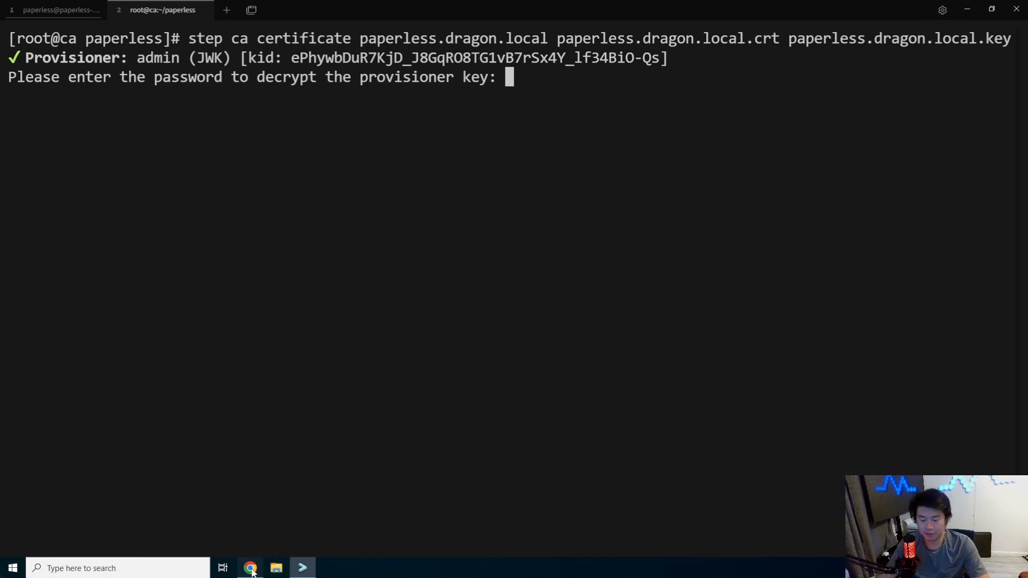
# - Log in to Vaultwarden, copy the CA entry's password and return to the terminal
pyautogui.click(250, 567)
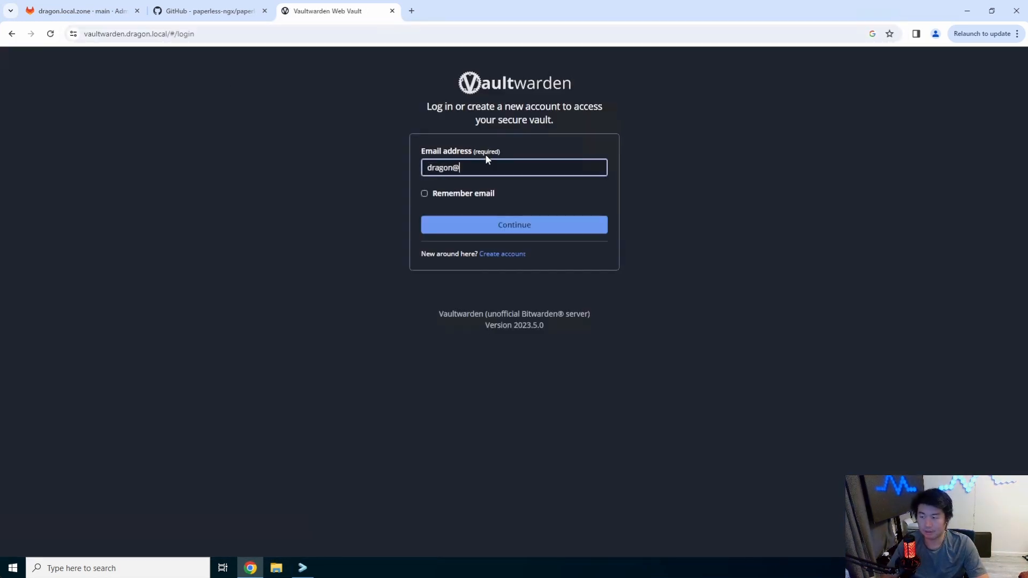
pyautogui.click(515, 223)
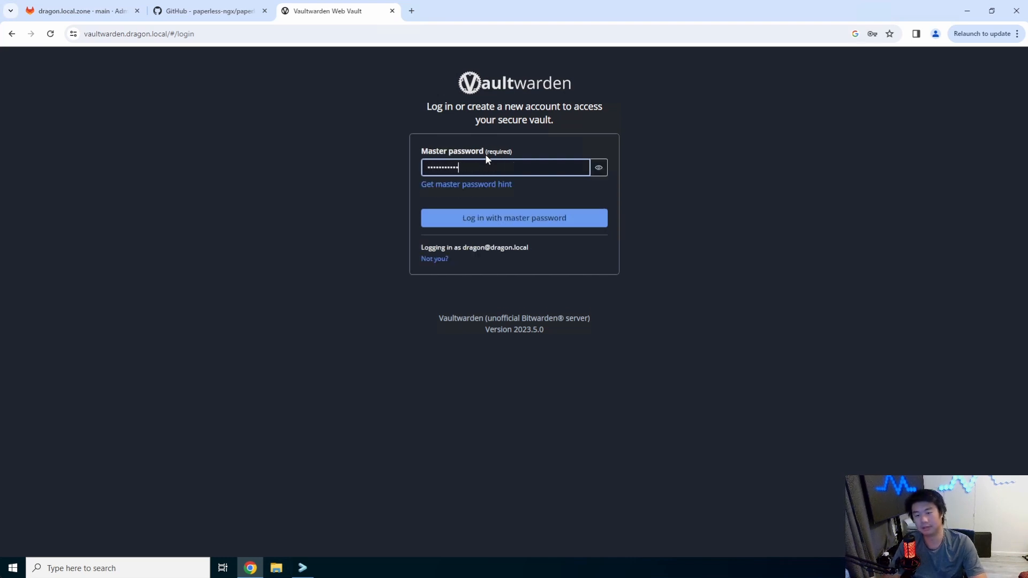
pyautogui.click(515, 217)
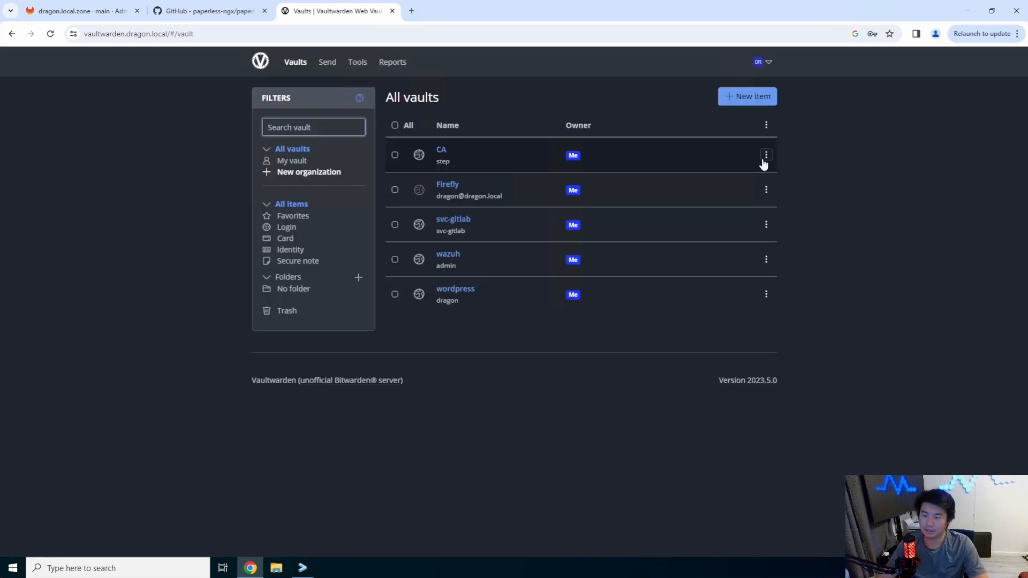
pyautogui.click(764, 154)
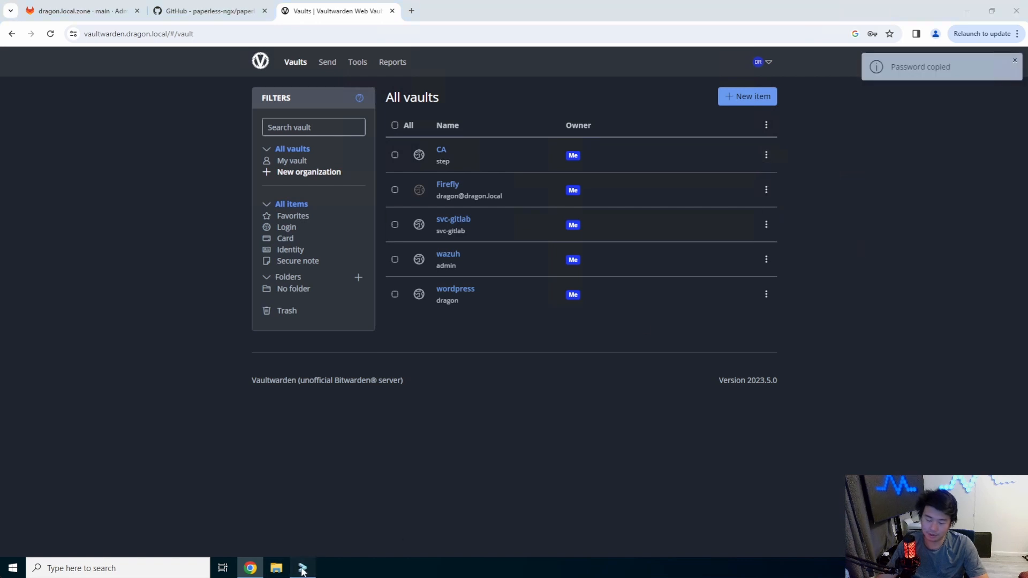
pyautogui.click(302, 567)
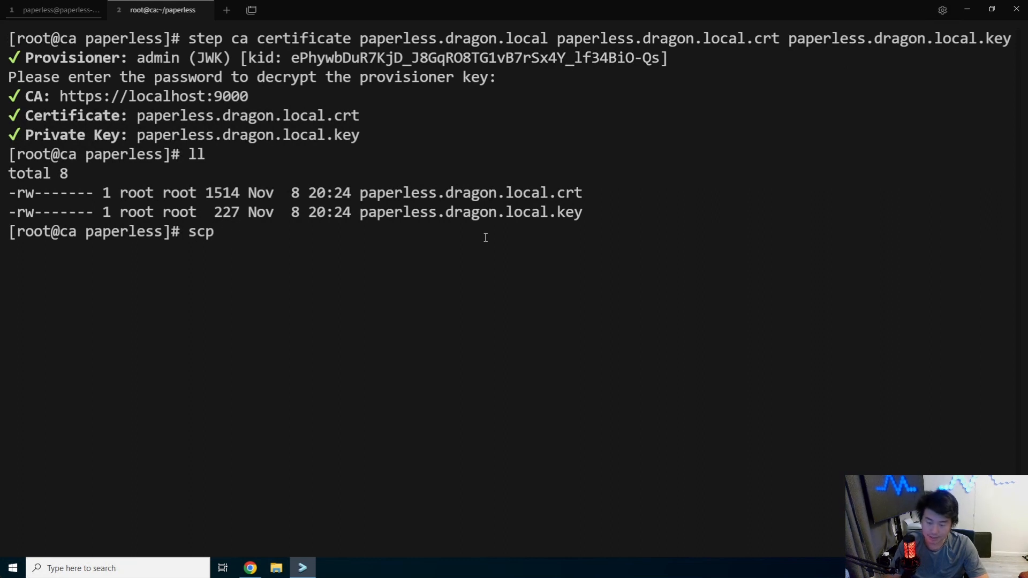
# - Copy the paperless certificate files to the paperless server and close the CA tab
pyautogui.write('* paperles')
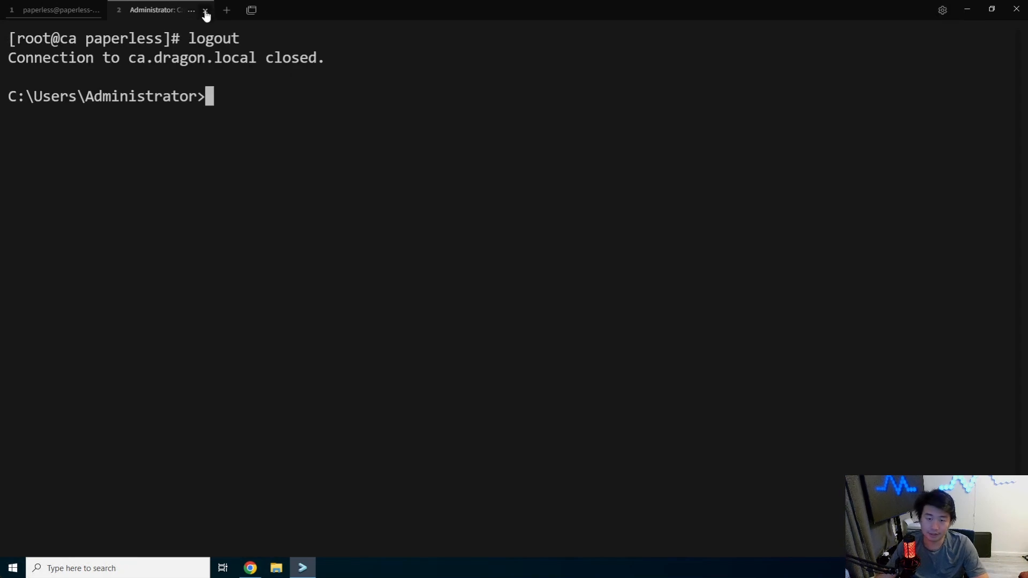
pyautogui.click(205, 11)
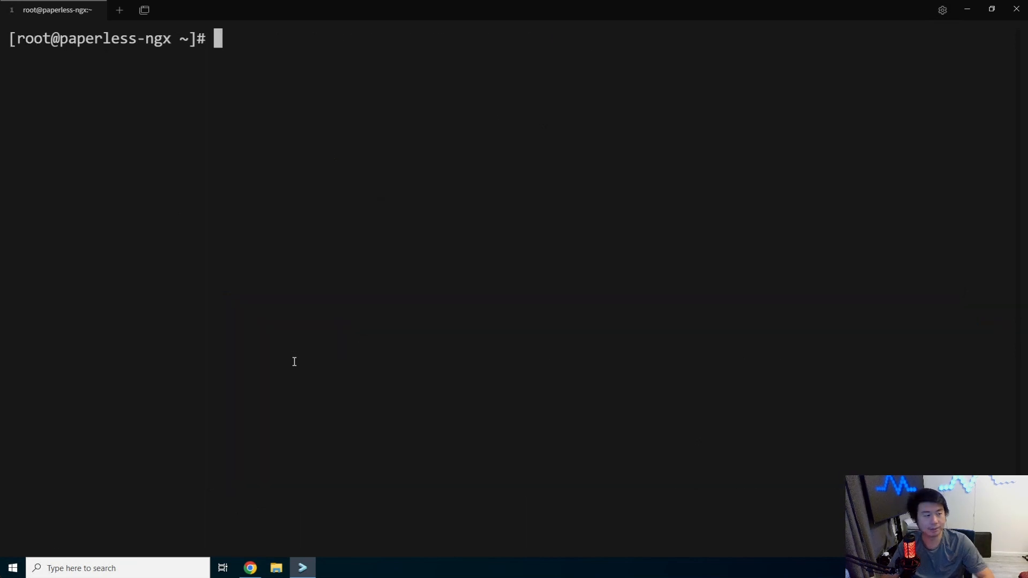
# - Install nginx on the paperless server with yum -y install nginx
pyautogui.write('yu')
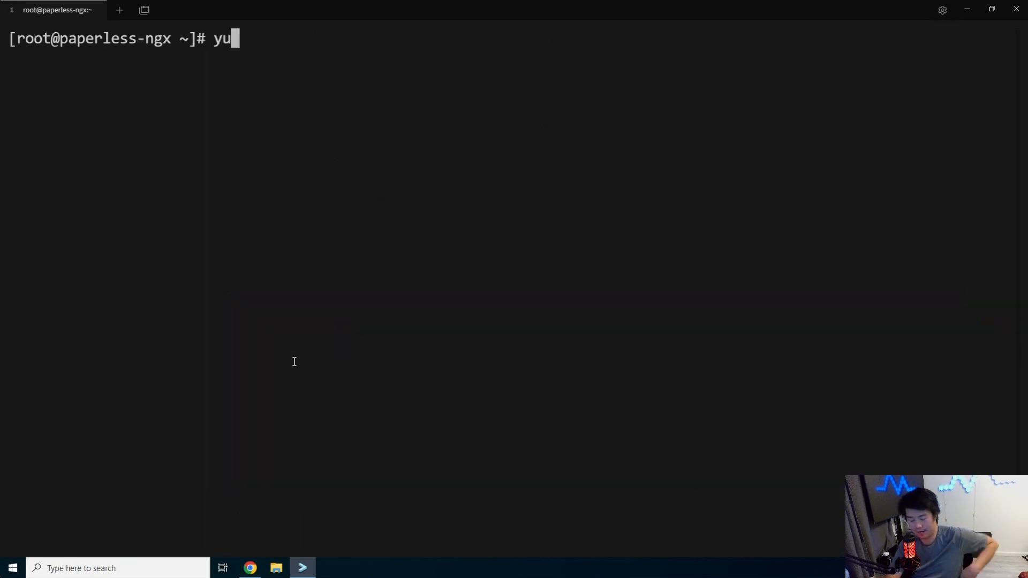
pyautogui.write('m -y install ngin')
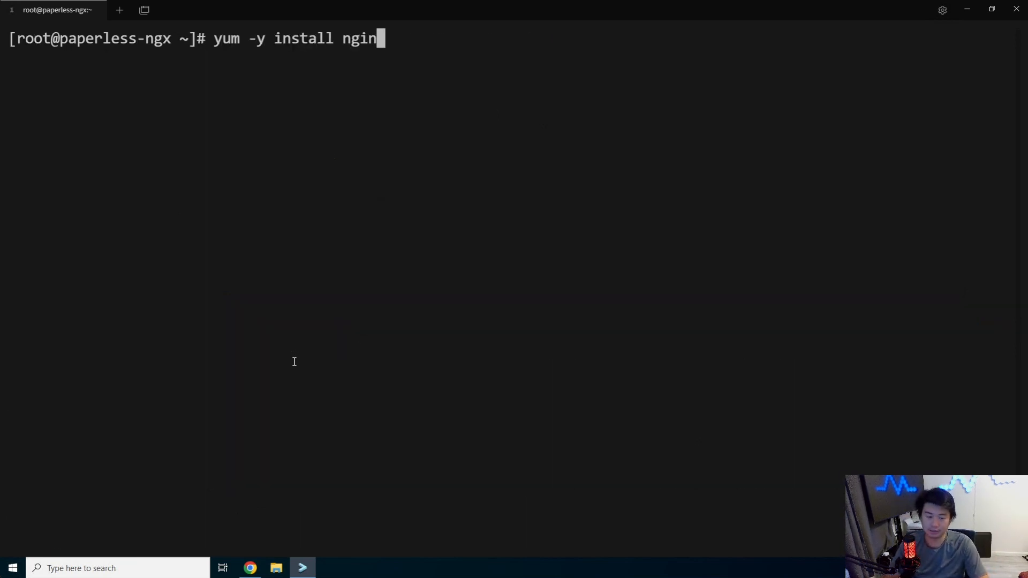
pyautogui.press('Return')
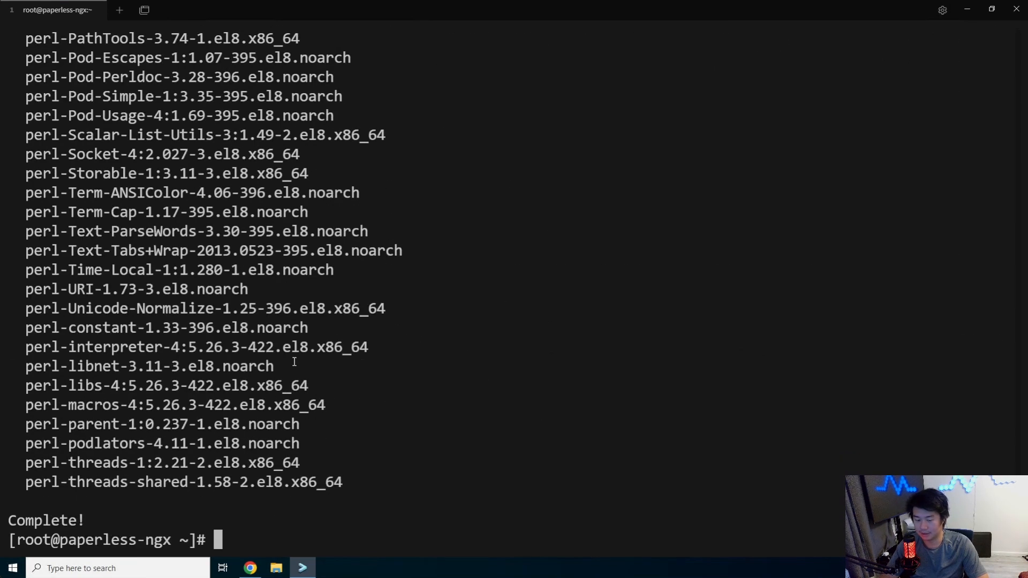
pyautogui.write('mk')
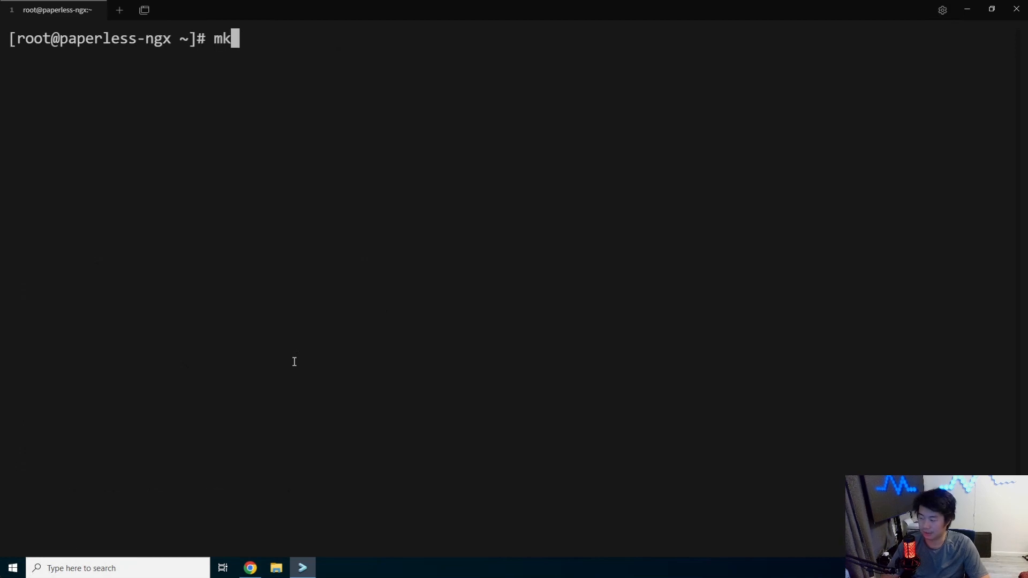
# - Create the /etc/pki/nginx/private directory
pyautogui.write('dir -p')
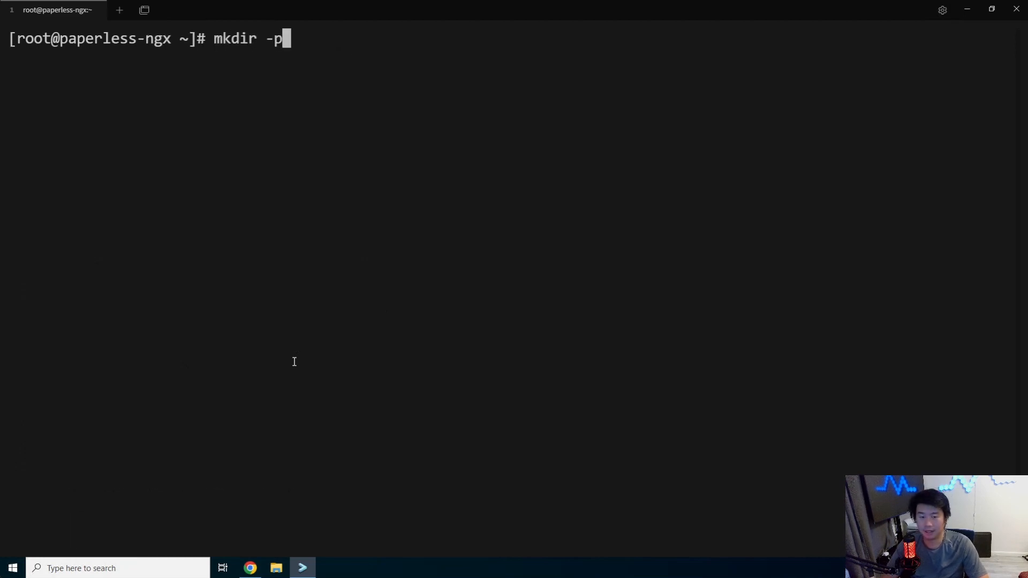
pyautogui.write('/etc/pki')
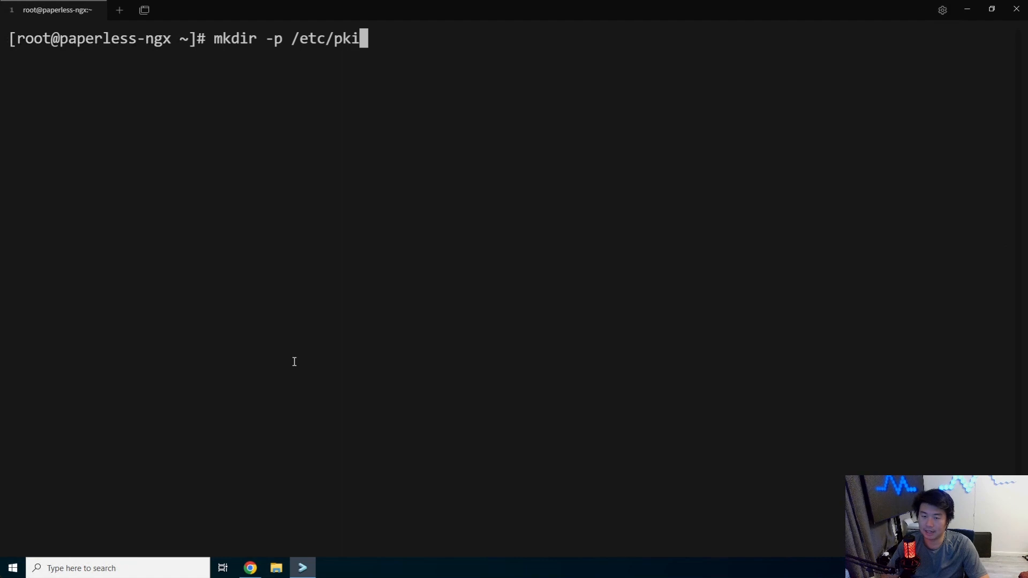
pyautogui.press('Return')
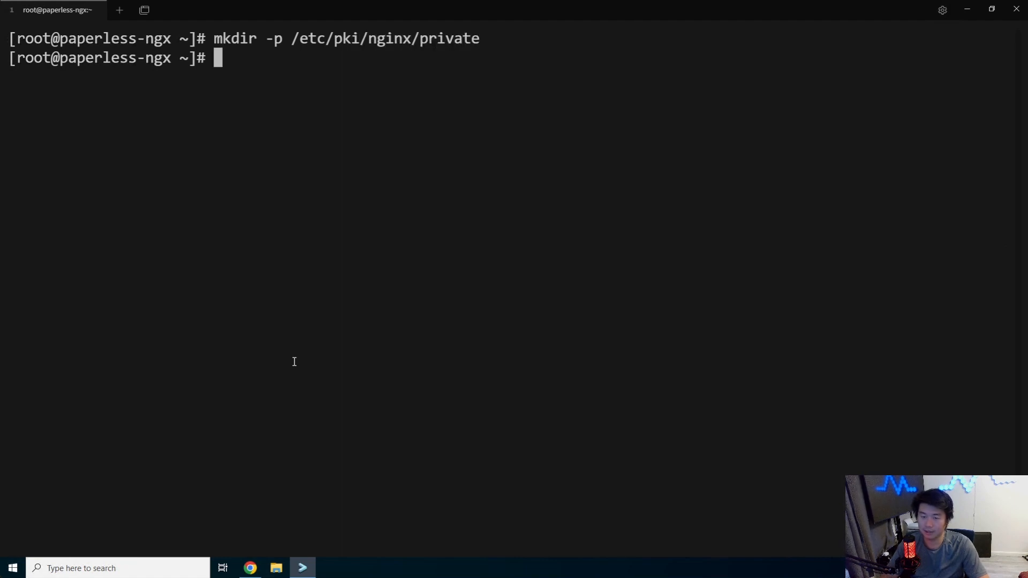
# - Move the paperless.dragon.local .crt to /etc/pki/nginx and .key to /etc/pki/nginx/private
pyautogui.write('mv')
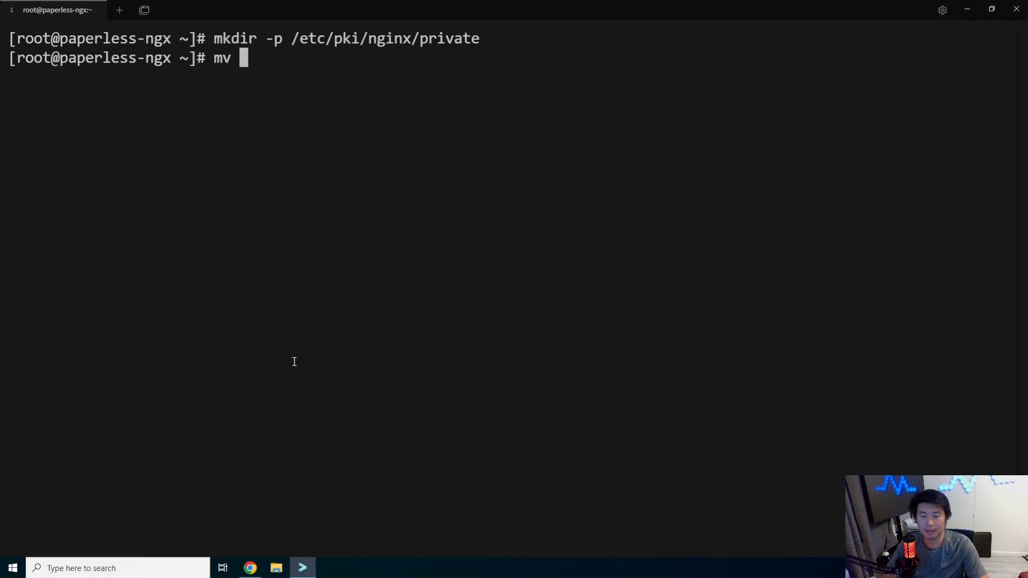
pyautogui.write('paperless.dragon.local.')
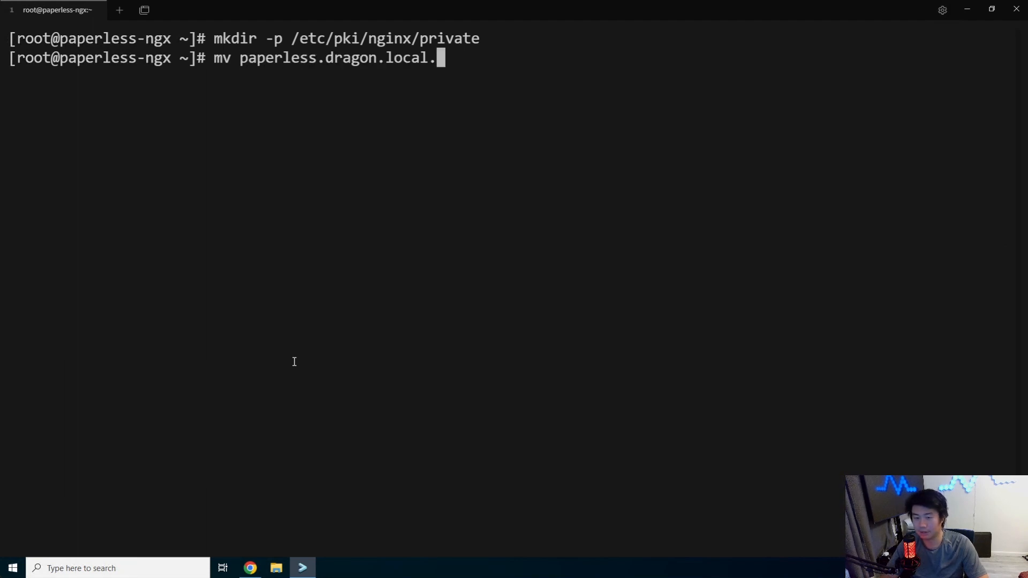
pyautogui.write('crt /etc/pki/nginx')
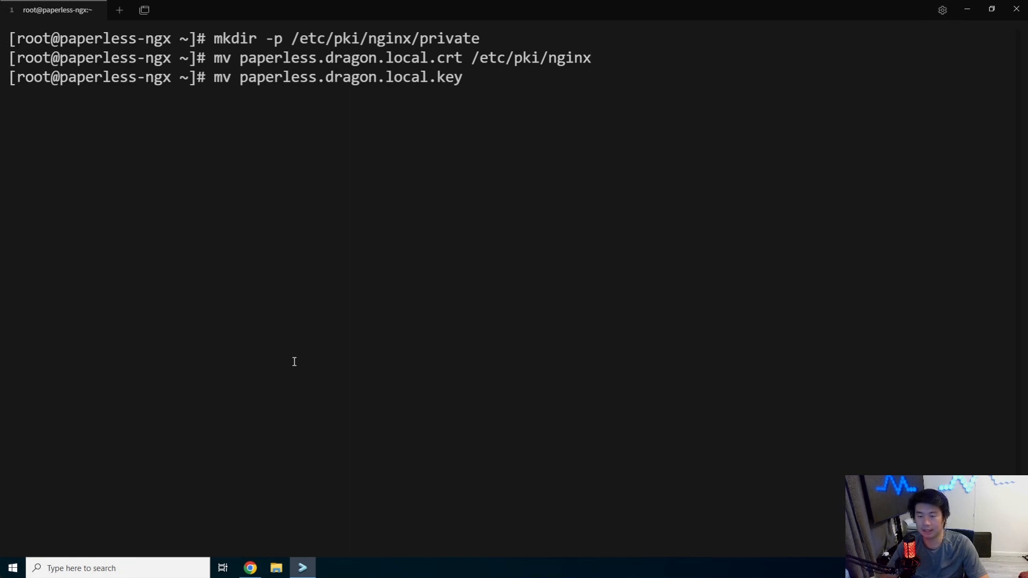
pyautogui.write('/etc/pki/ng')
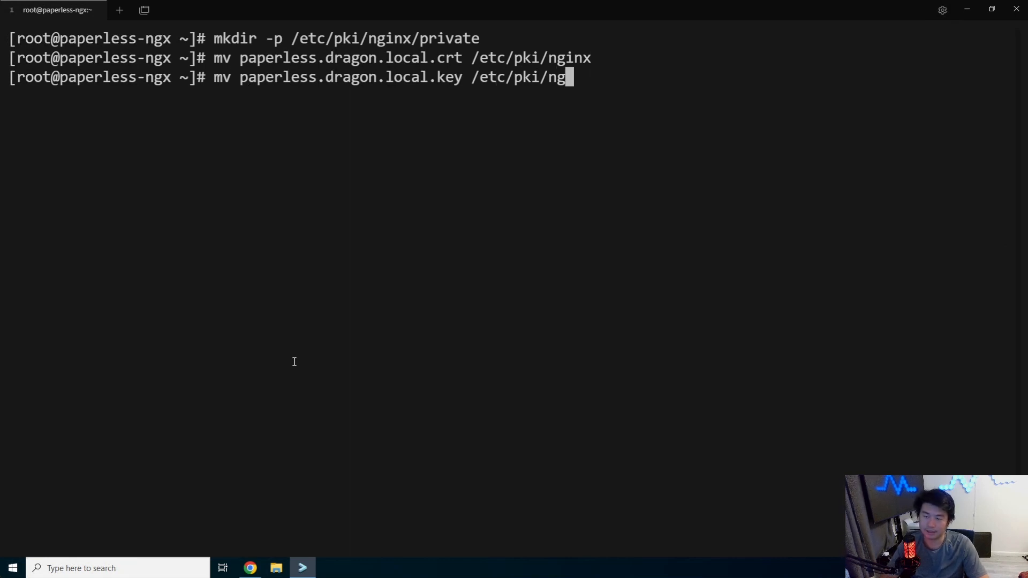
pyautogui.press('Return')
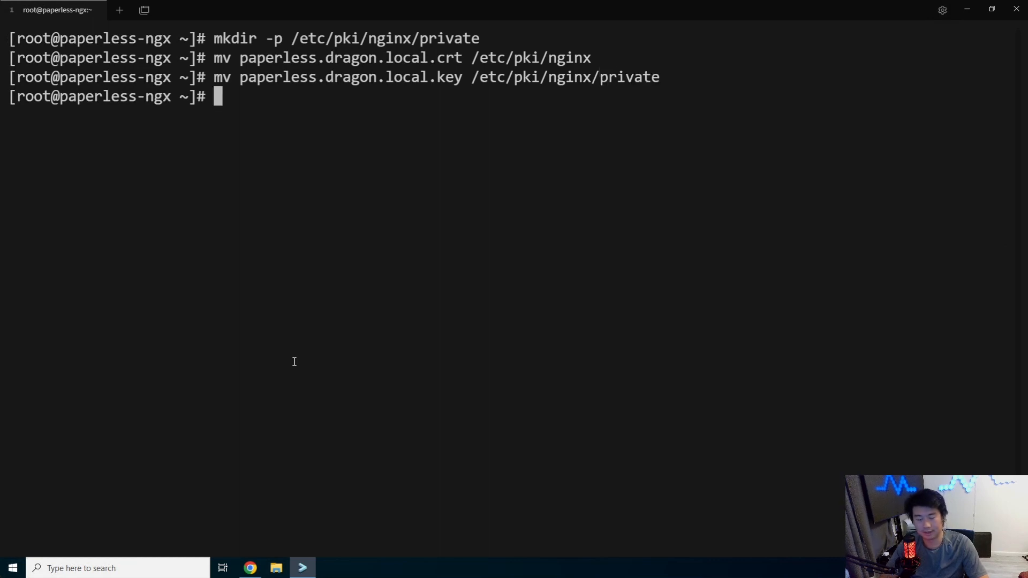
pyautogui.write('vi /t')
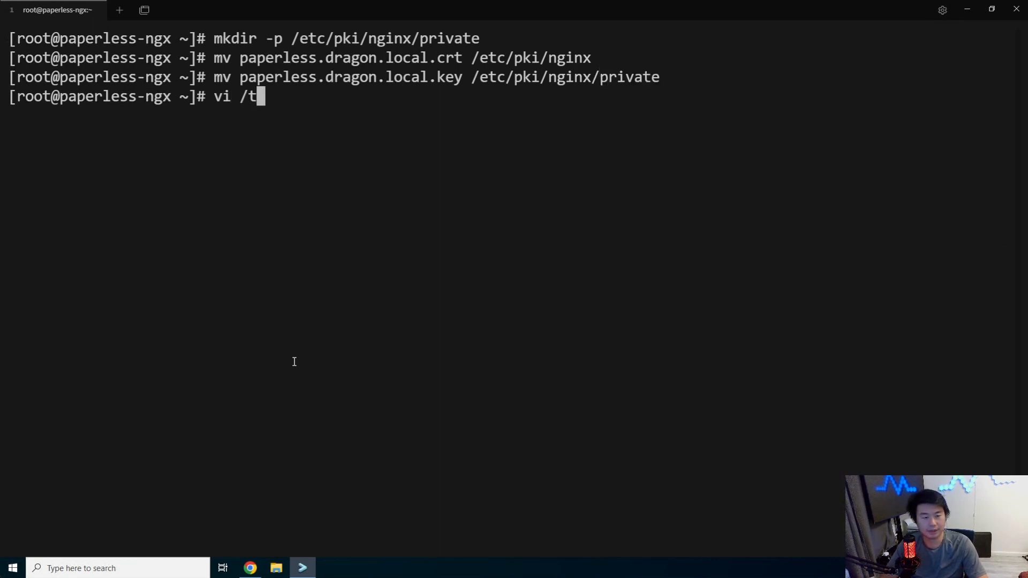
pyautogui.write('etc/ng')
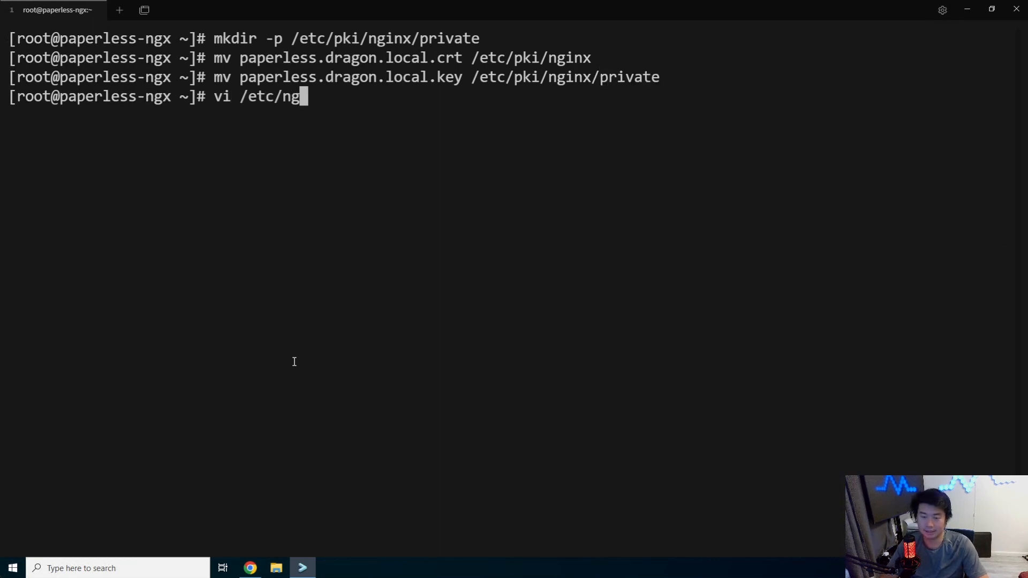
pyautogui.write('inx/nginx.conf')
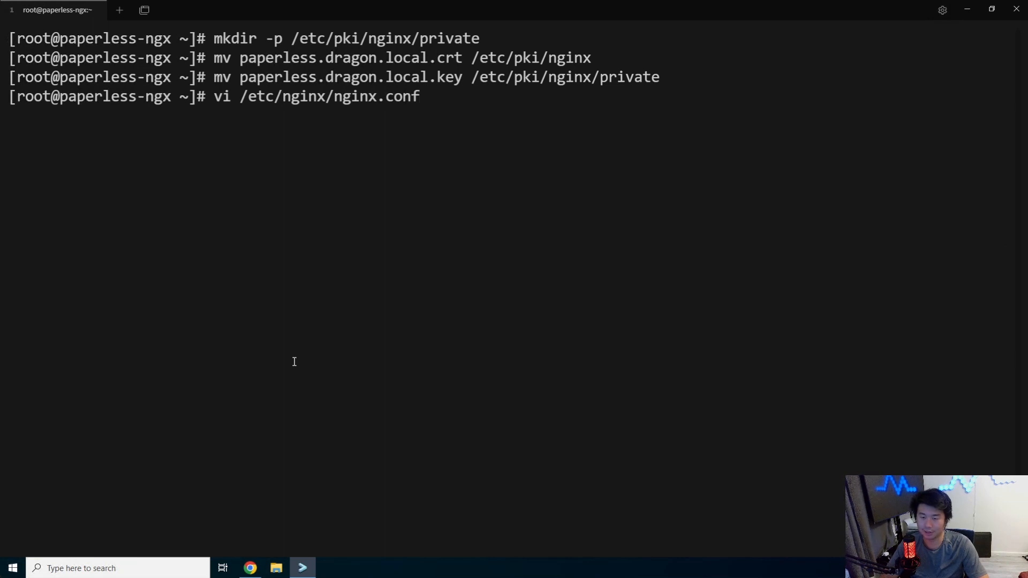
# - Uncomment the TLS server block in /etc/nginx/nginx.conf using vi
pyautogui.press('Return')
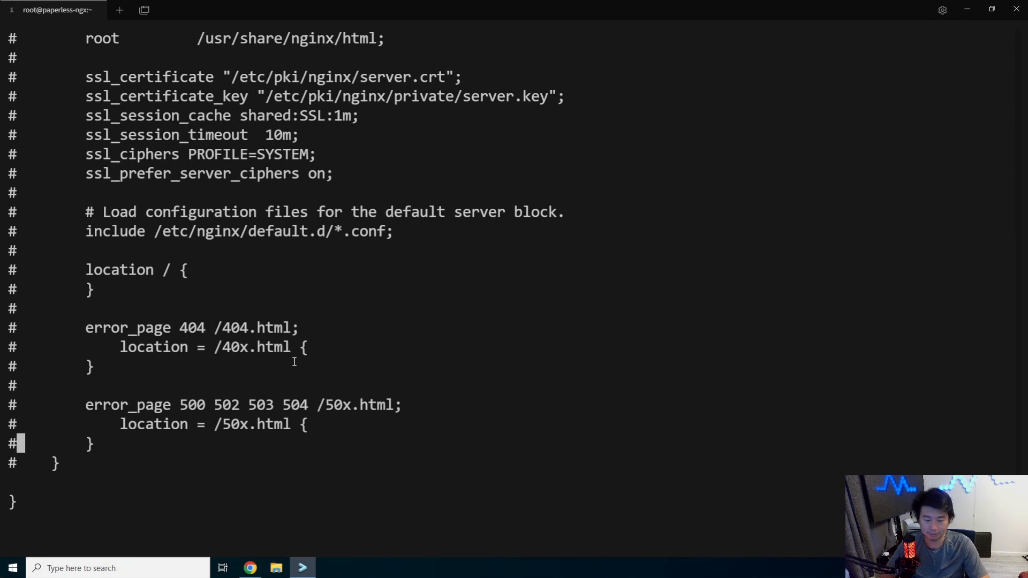
pyautogui.press('i')
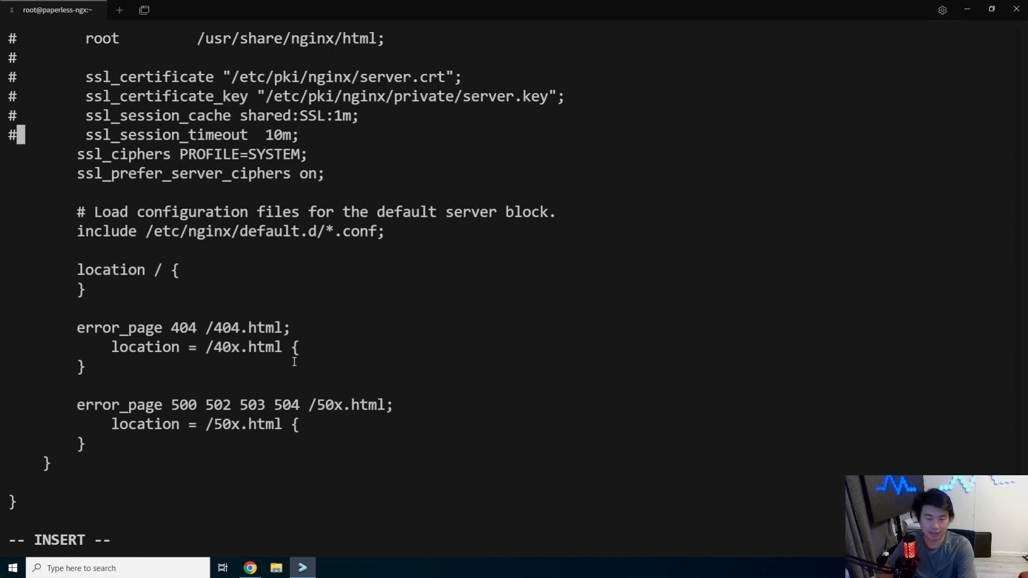
pyautogui.scroll(3)
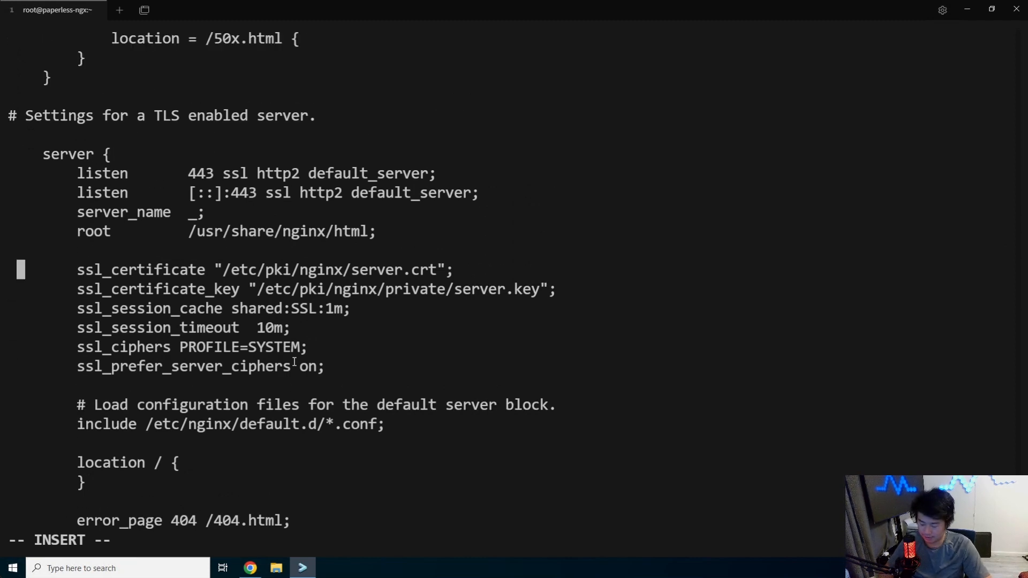
pyautogui.press('Escape')
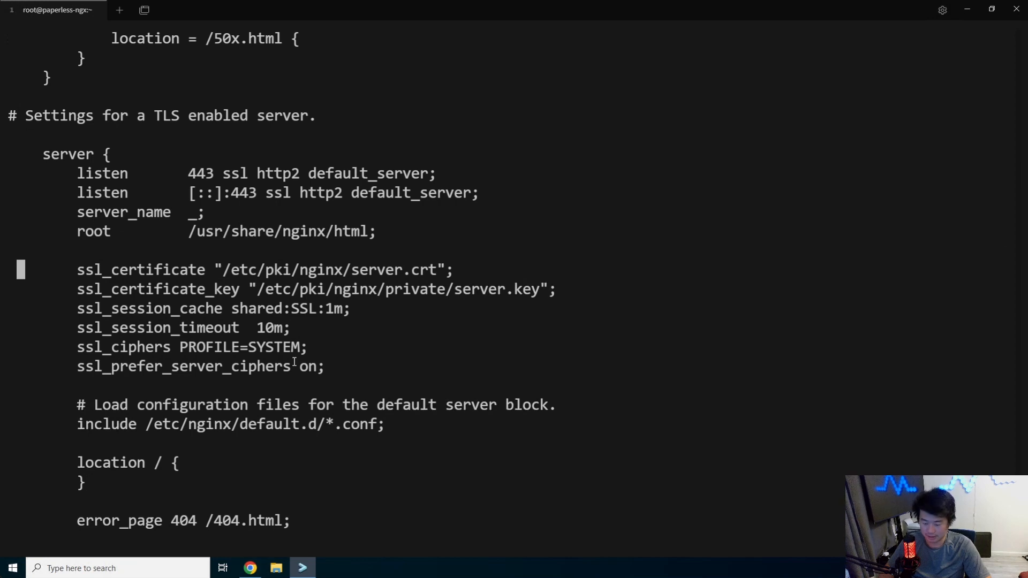
# - Point ssl_certificate at the paperless.dragon.local certificate file
pyautogui.click(210, 269)
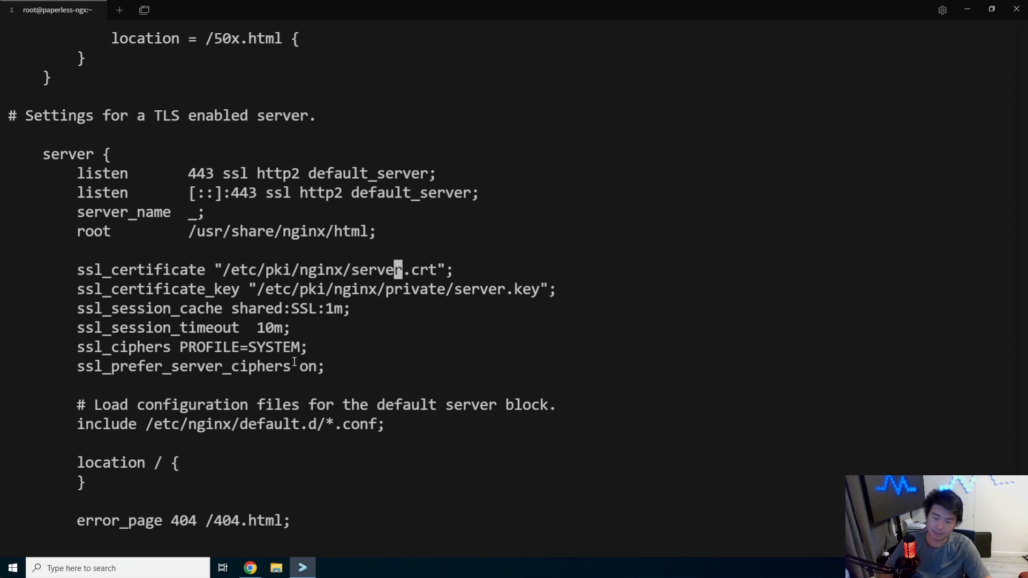
pyautogui.press('i')
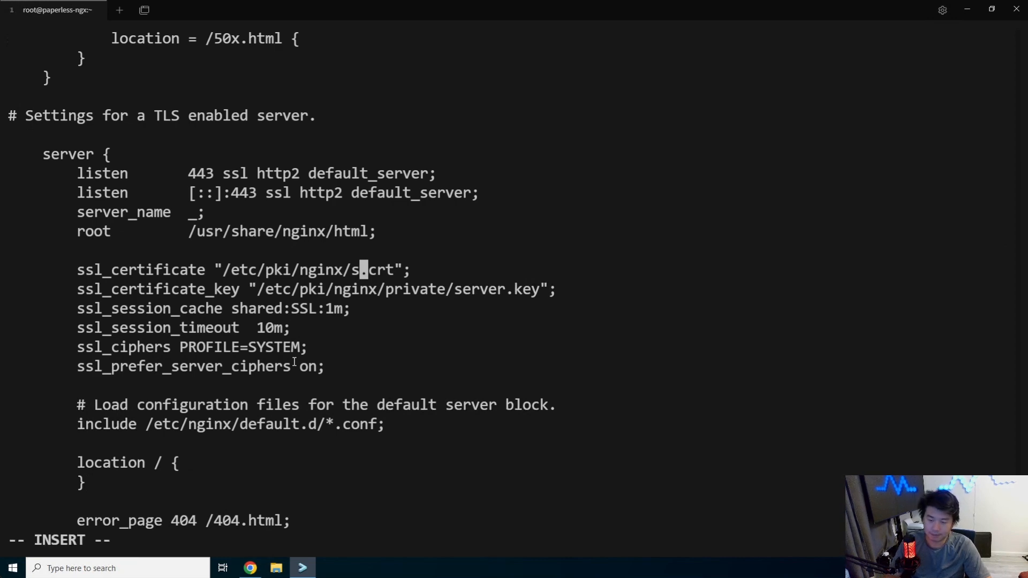
pyautogui.write('paperless.')
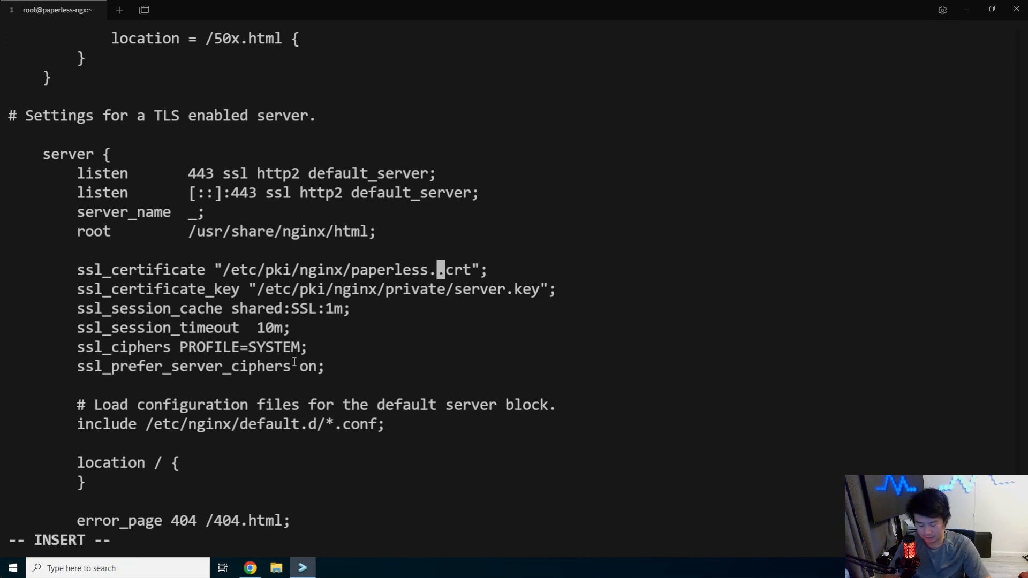
pyautogui.write('dragon.local')
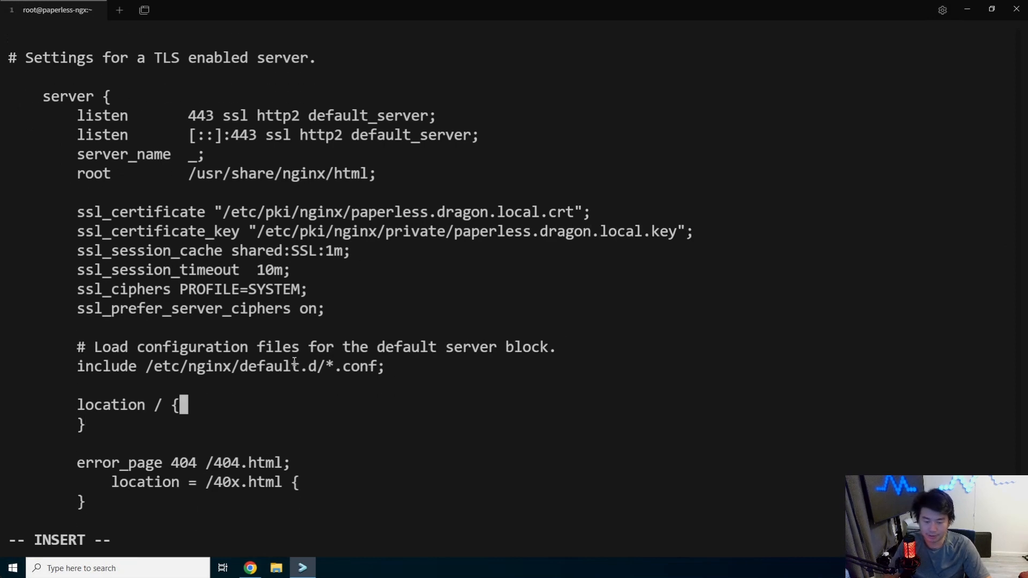
pyautogui.press('Return')
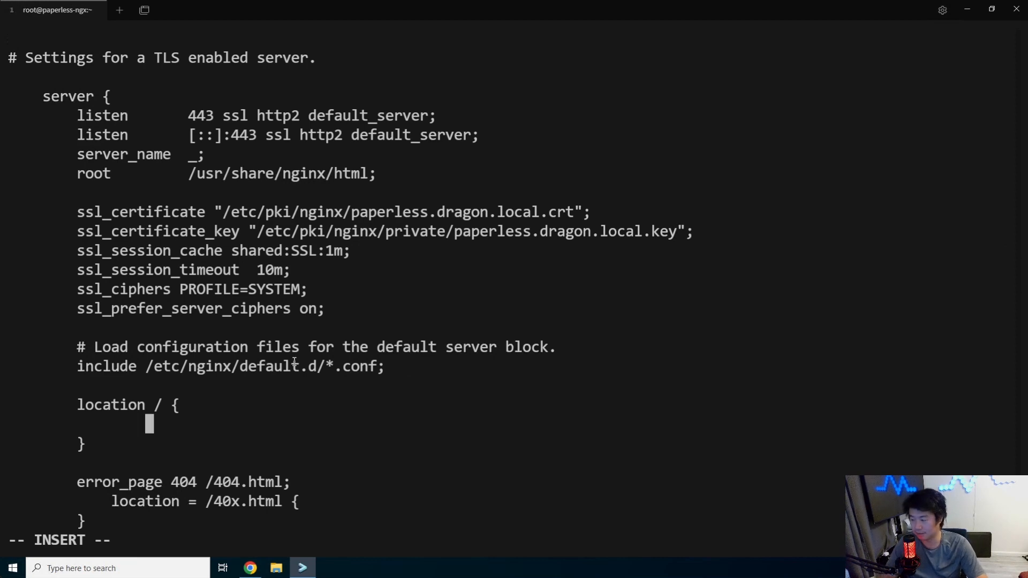
pyautogui.write('pr')
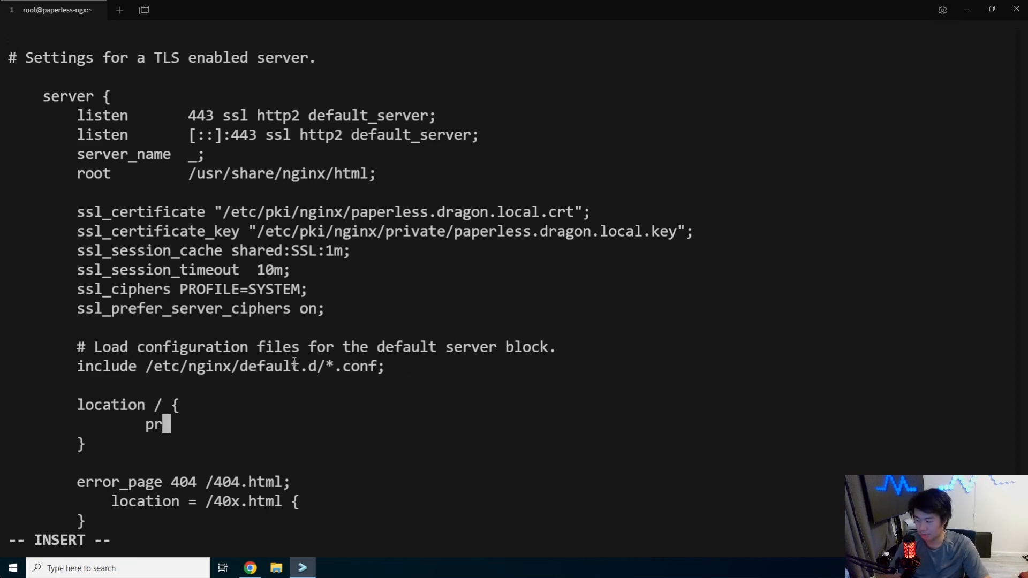
pyautogui.write('oxy_pass http')
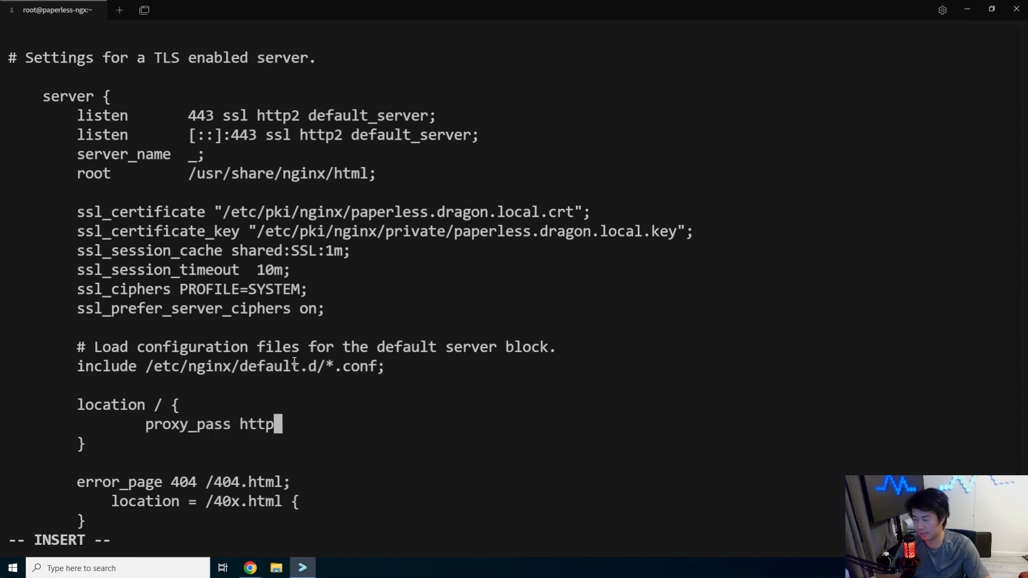
pyautogui.write('://localhost:8000;')
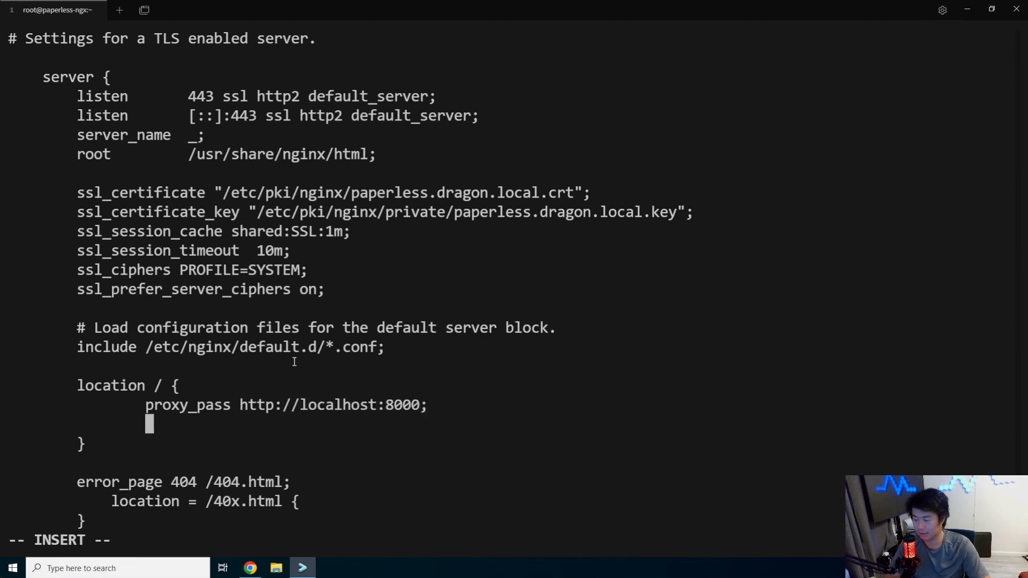
pyautogui.write('client')
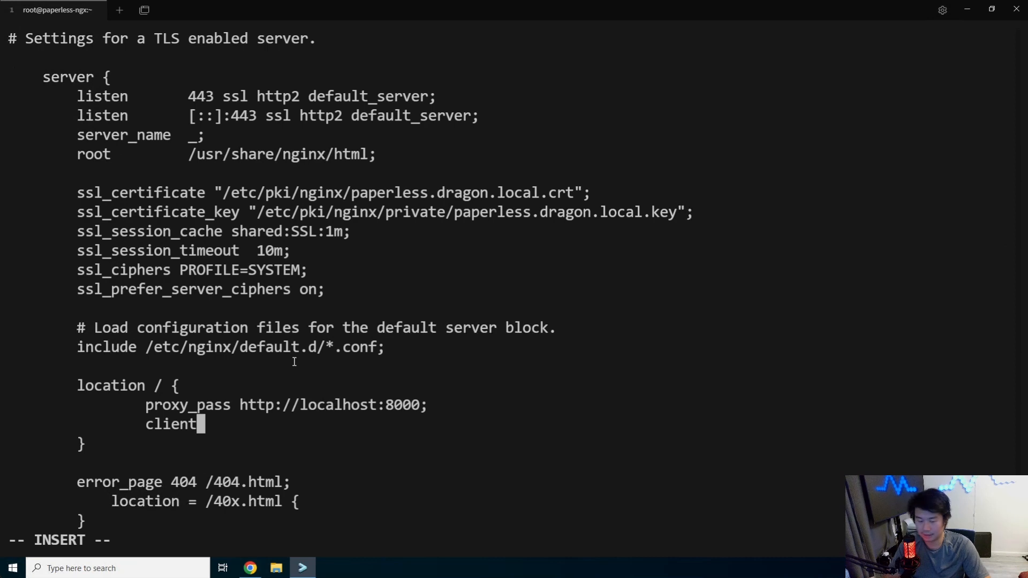
pyautogui.write('_max_bod')
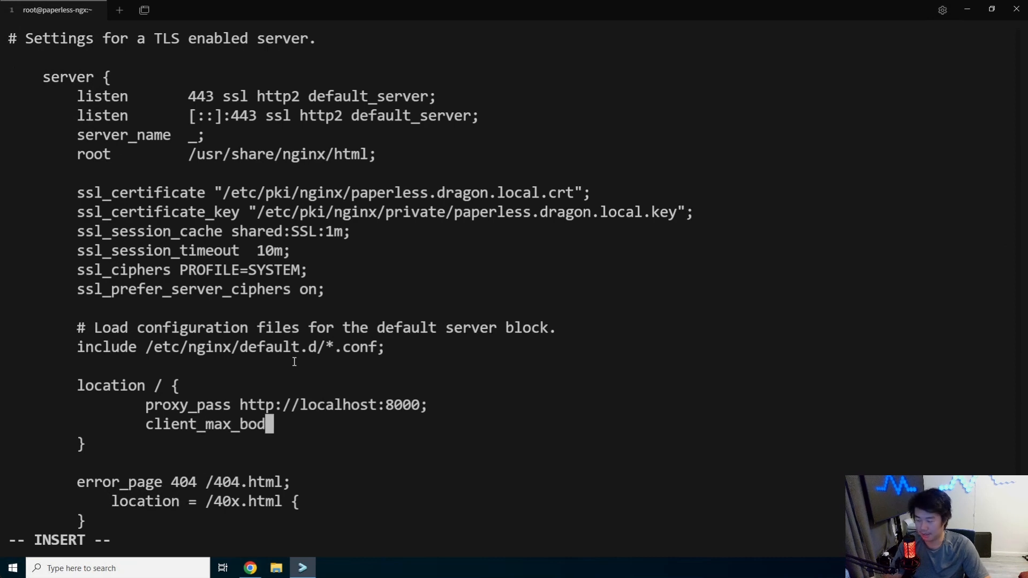
pyautogui.write('y_size 0;')
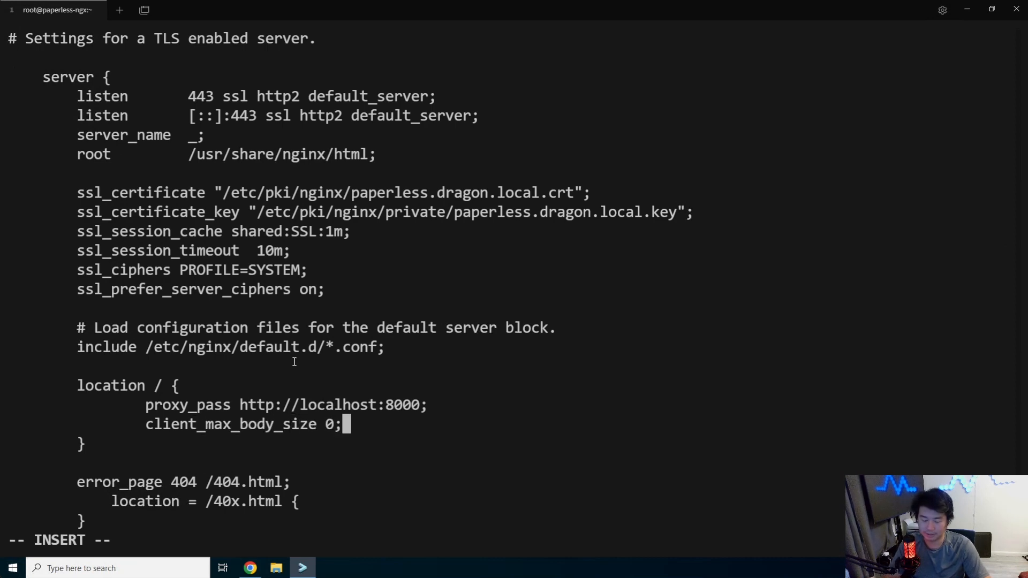
# - Add proxy_read_timeout 999999s;, save nginx.conf and restart nginx
pyautogui.press('Return')
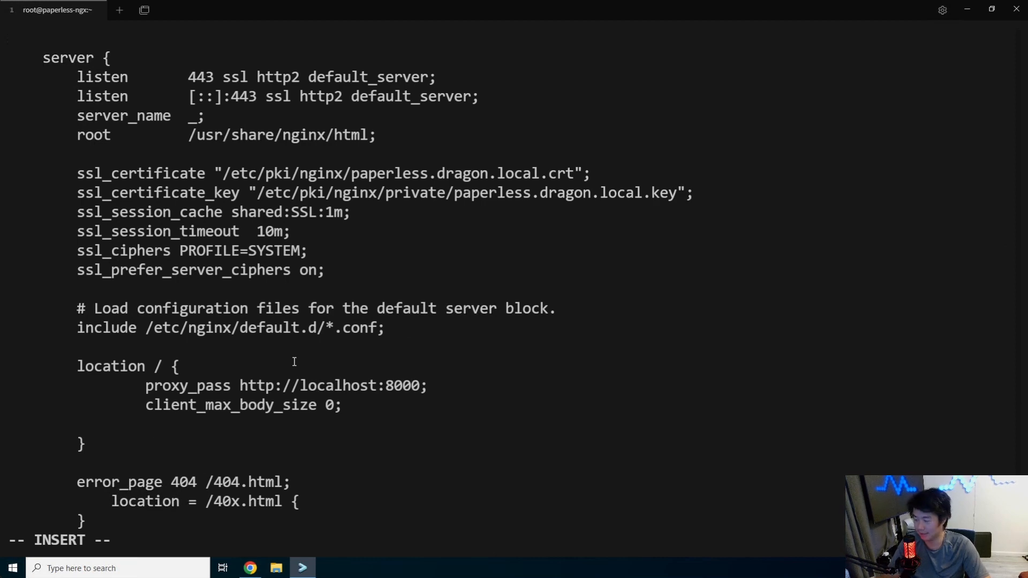
pyautogui.write('proxy_read')
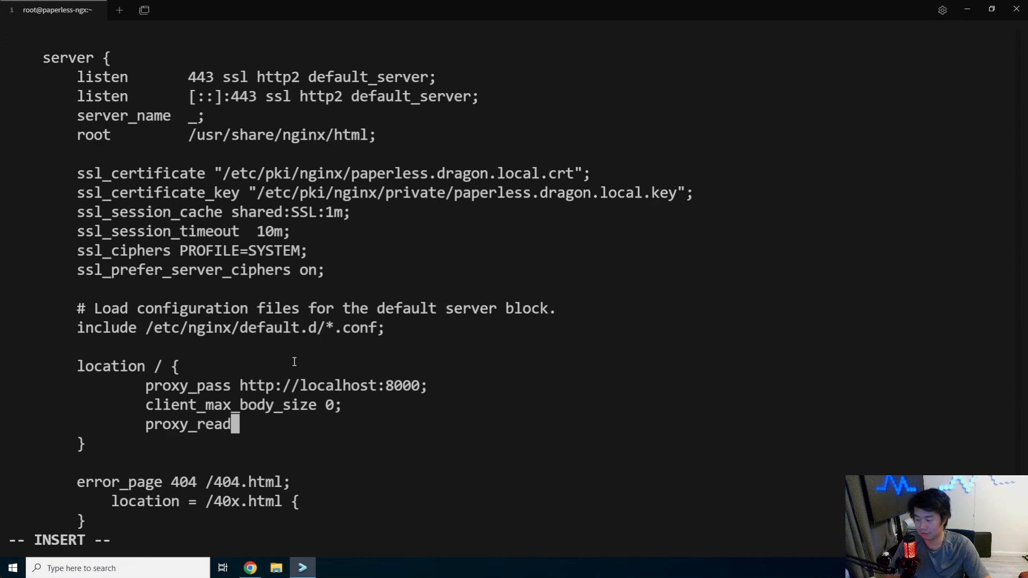
pyautogui.write('_timeout 9')
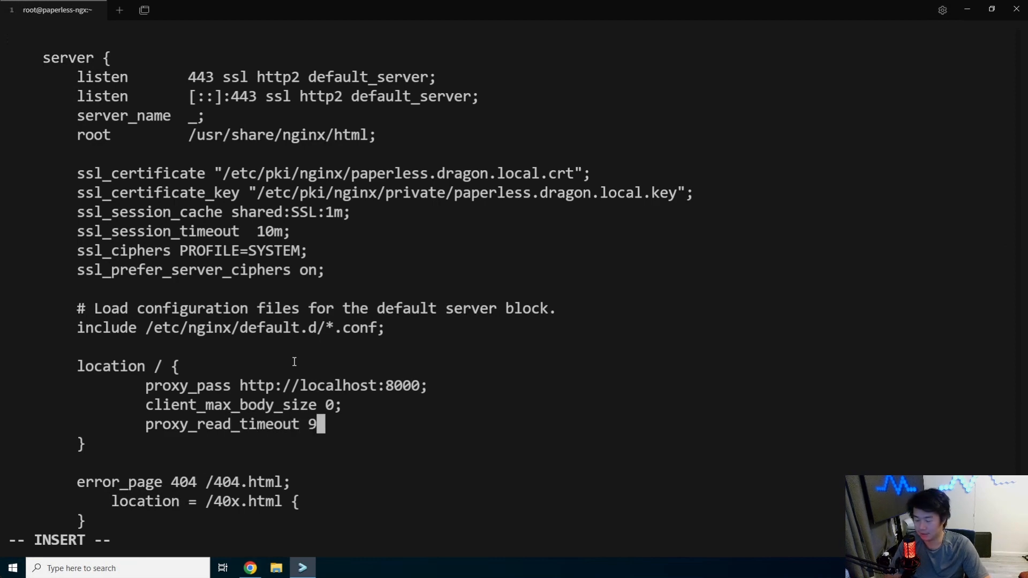
pyautogui.write('99999s;')
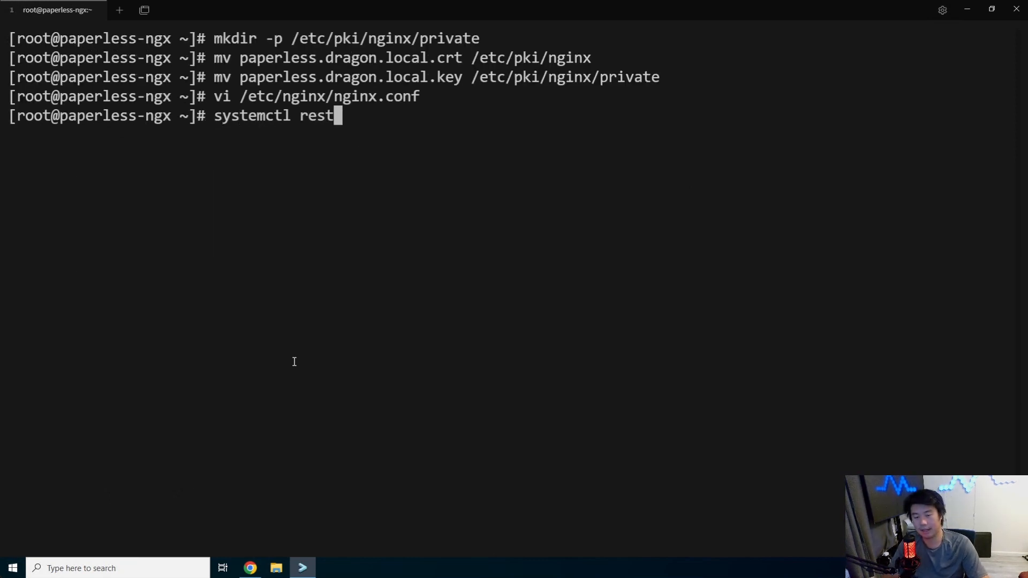
pyautogui.press('Return')
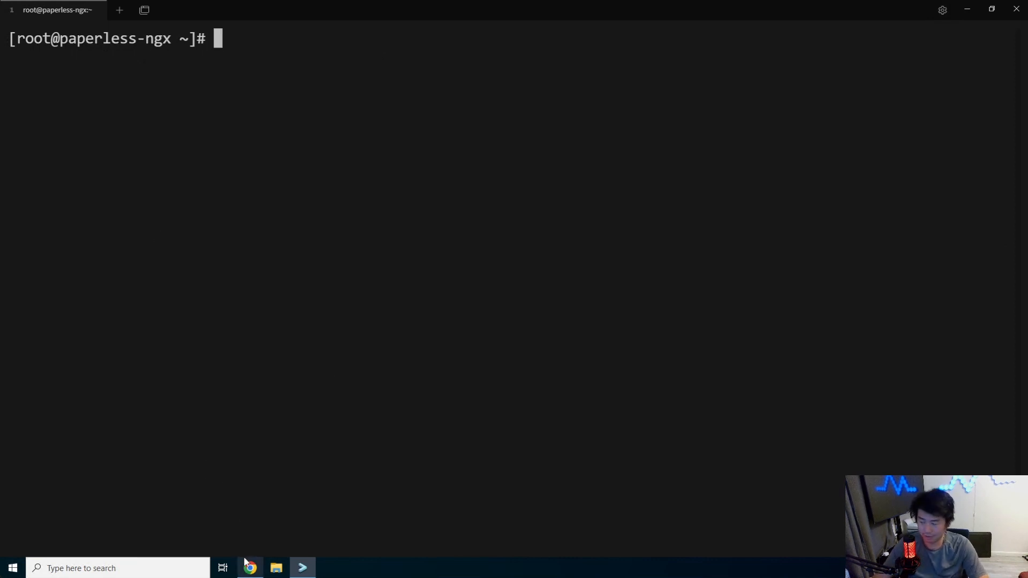
pyautogui.click(249, 568)
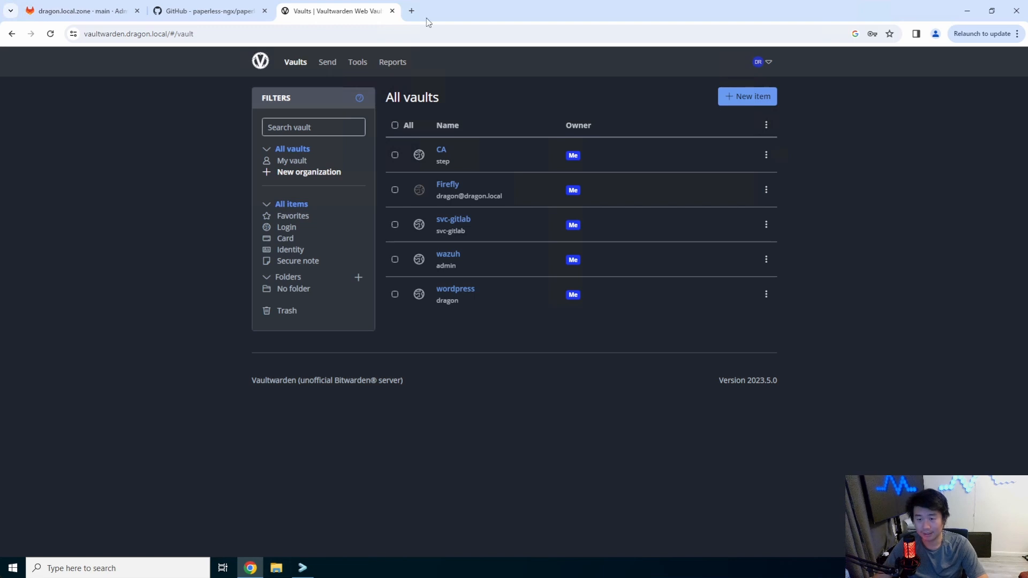
pyautogui.click(411, 10)
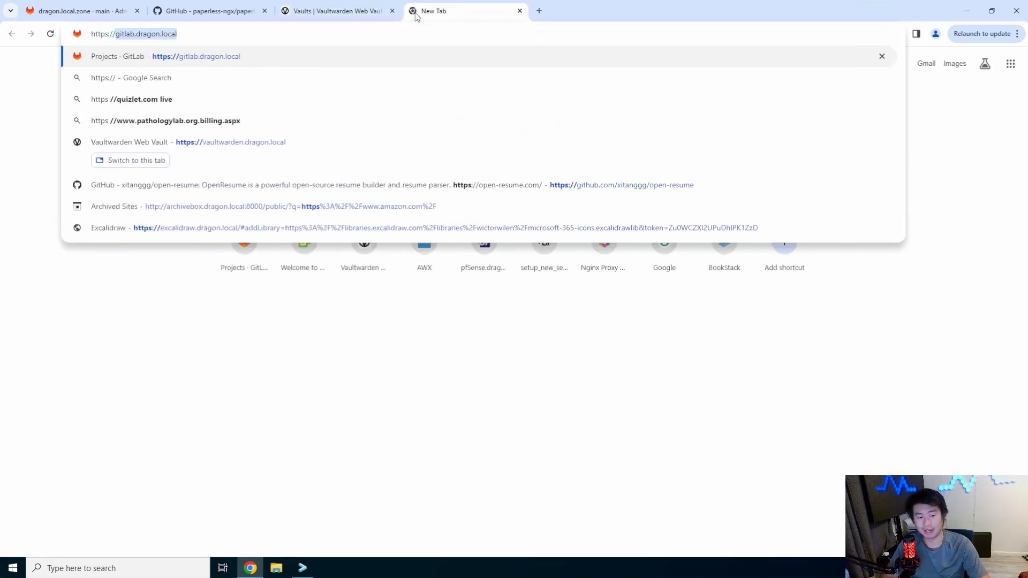
pyautogui.write('https://paperle')
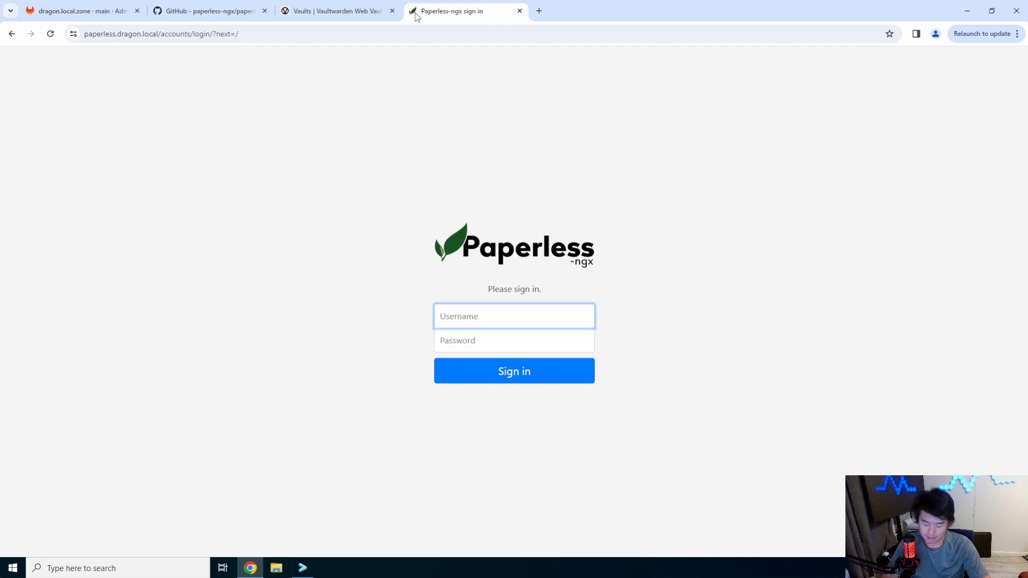
pyautogui.write('paperless')
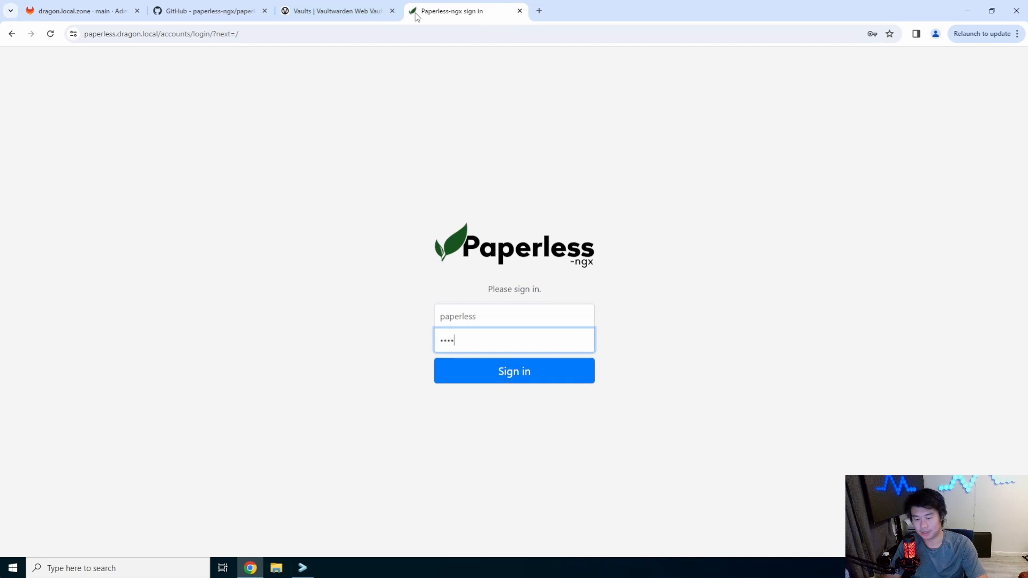
pyautogui.click(515, 372)
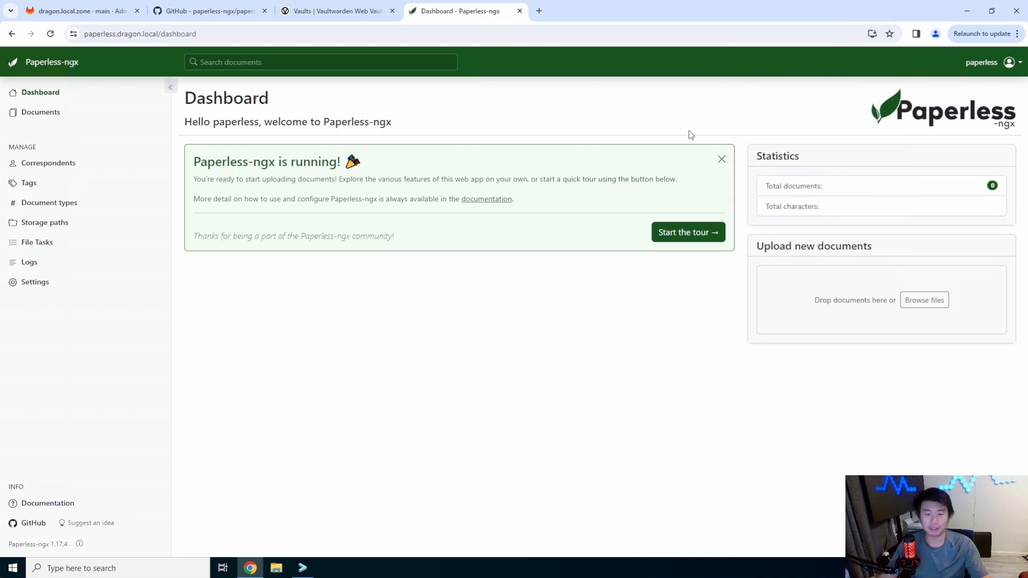
pyautogui.moveTo(712, 72)
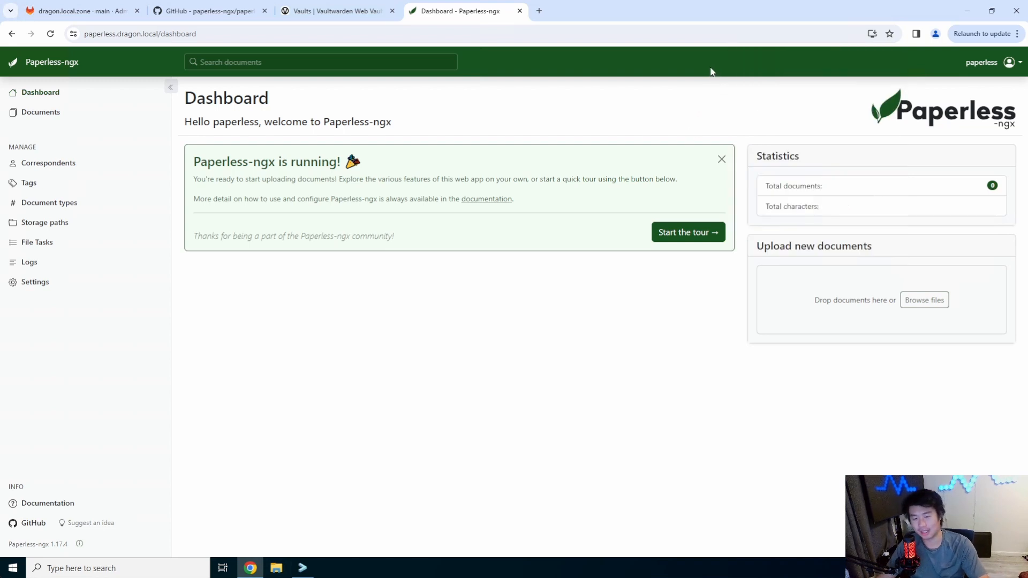
pyautogui.moveTo(267, 189)
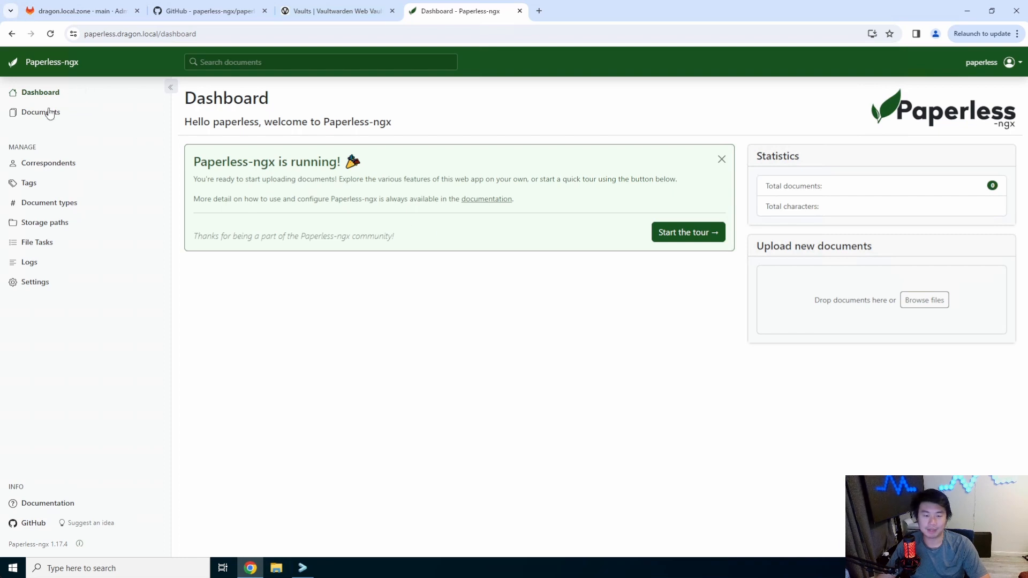
# - Check Documents, return to the dashboard and upload Random-document.pdf via Browse files
pyautogui.click(40, 112)
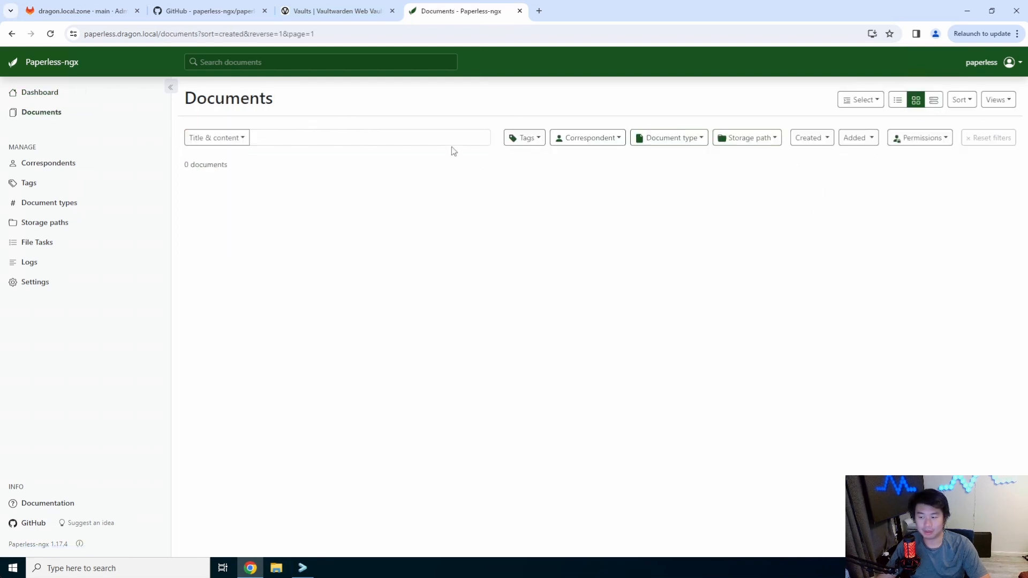
pyautogui.moveTo(34, 201)
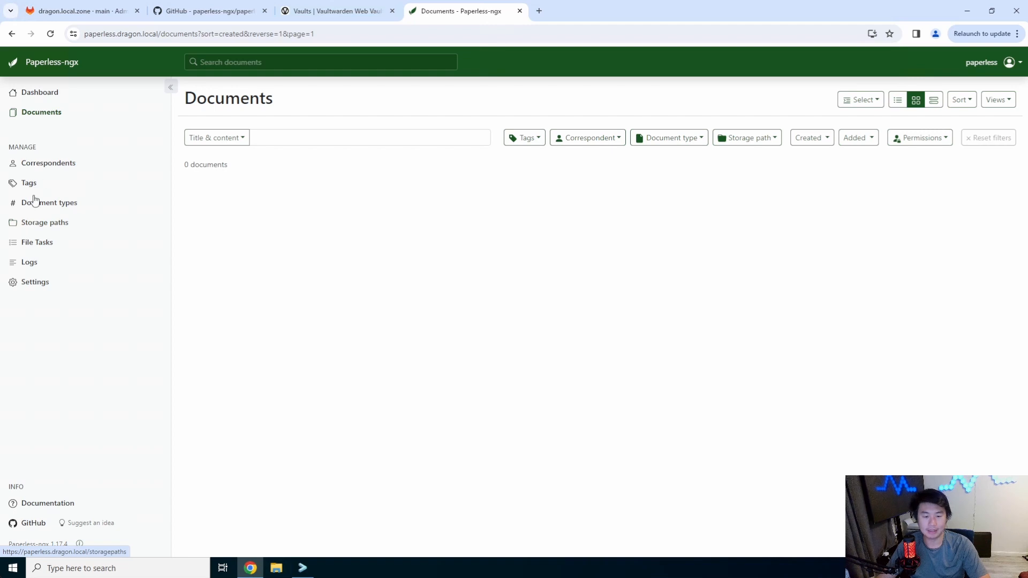
pyautogui.click(39, 92)
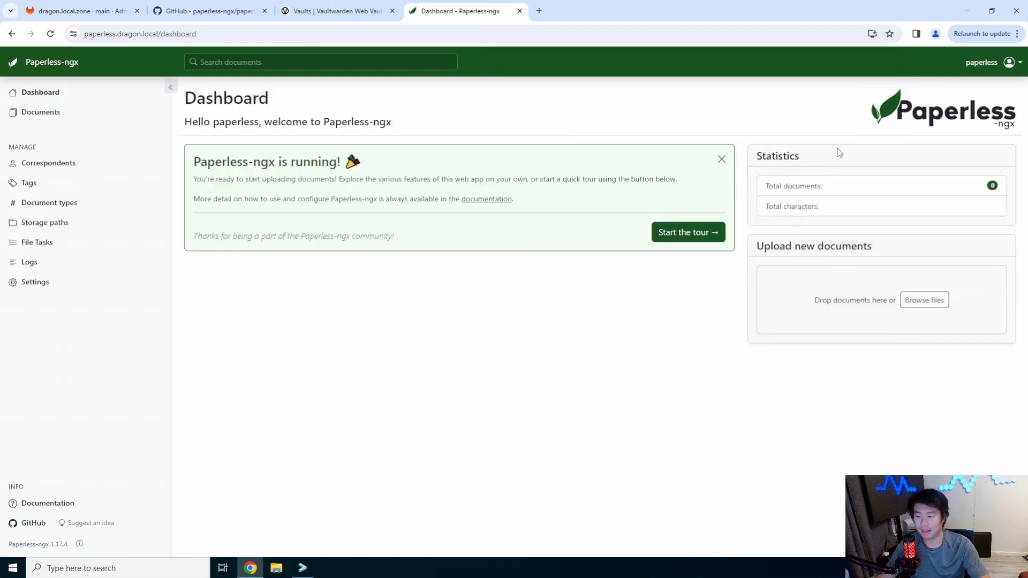
pyautogui.moveTo(924, 300)
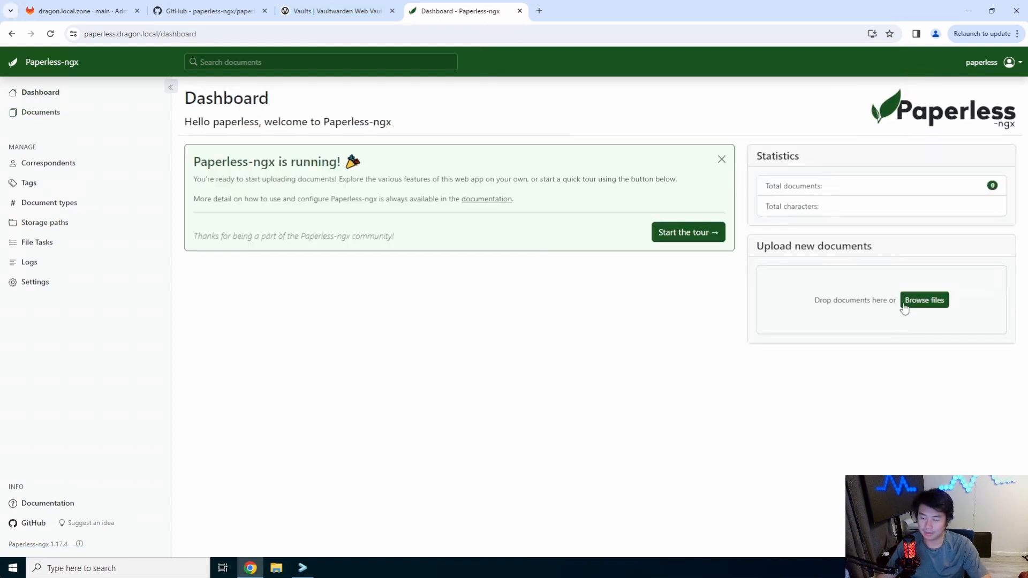
pyautogui.click(925, 300)
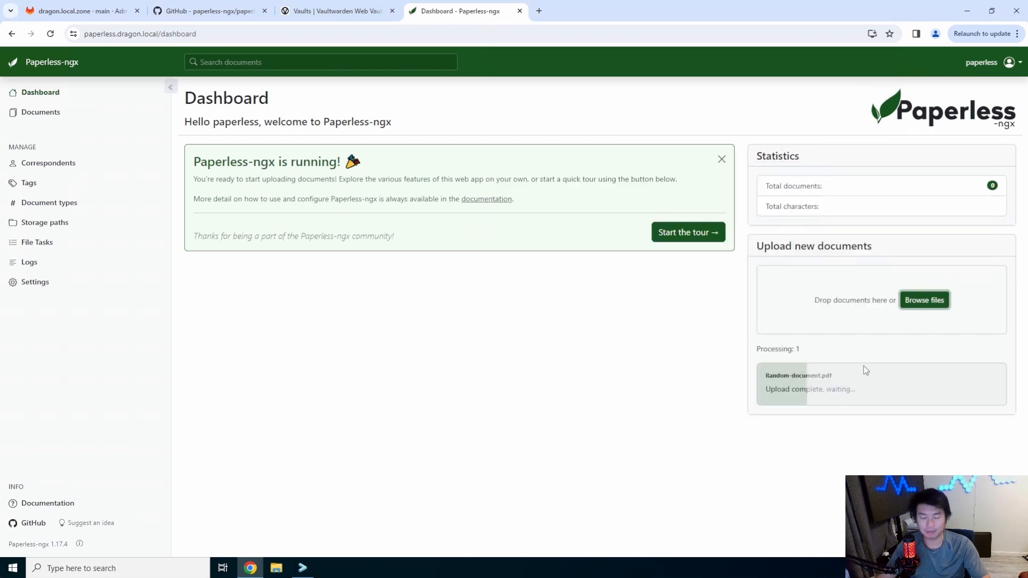
pyautogui.moveTo(860, 361)
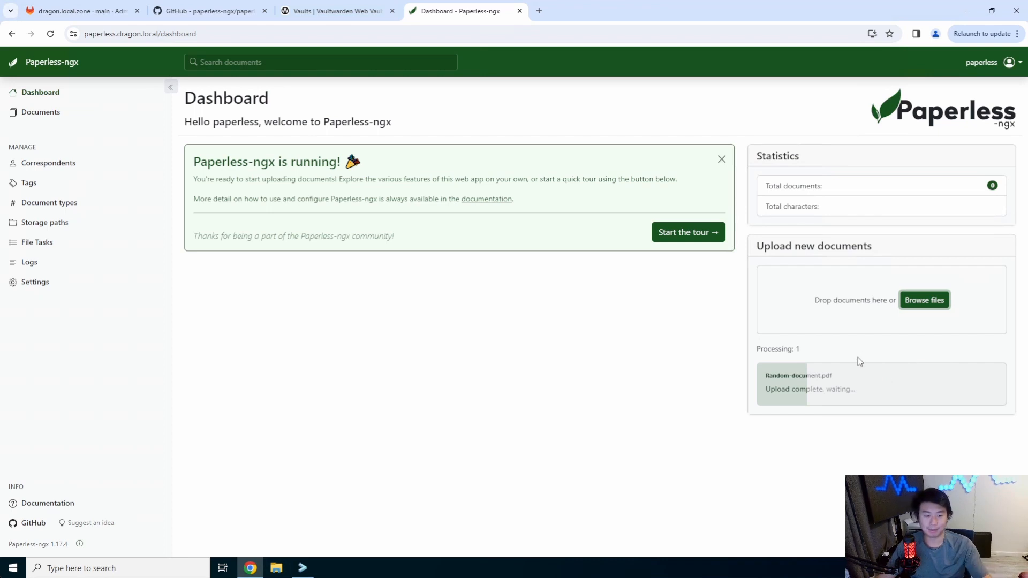
pyautogui.moveTo(851, 358)
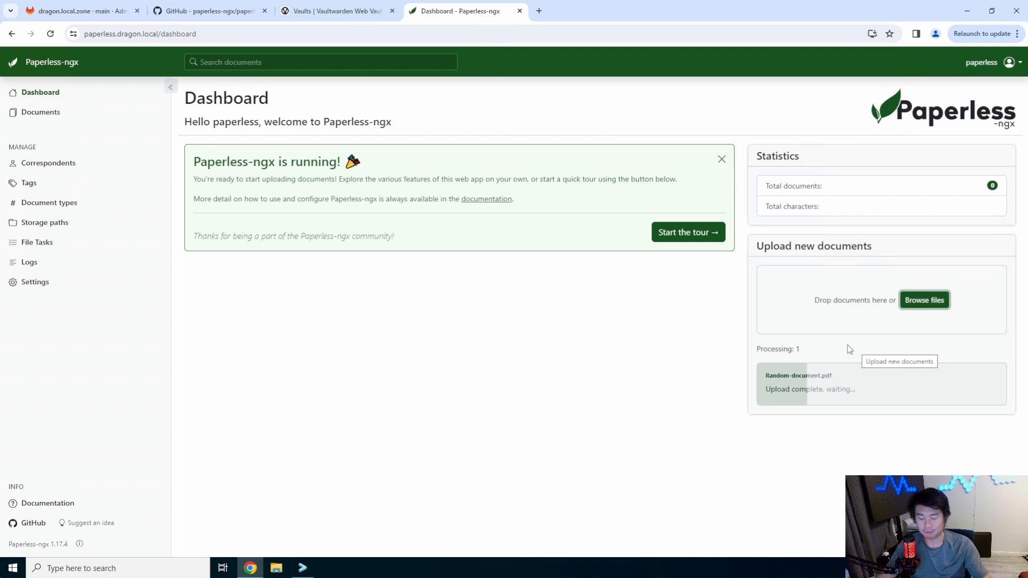
pyautogui.moveTo(925, 300)
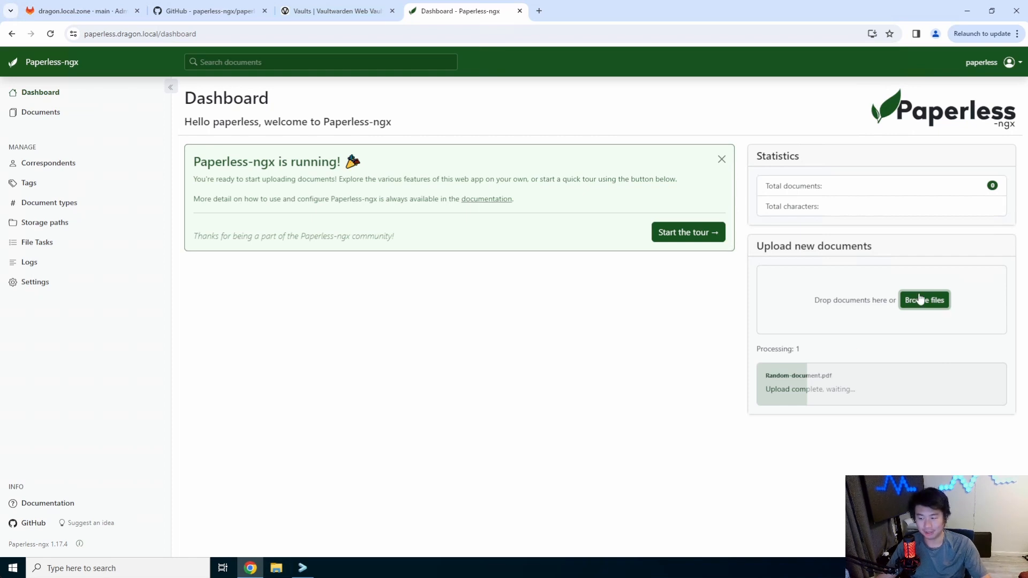
pyautogui.moveTo(979, 297)
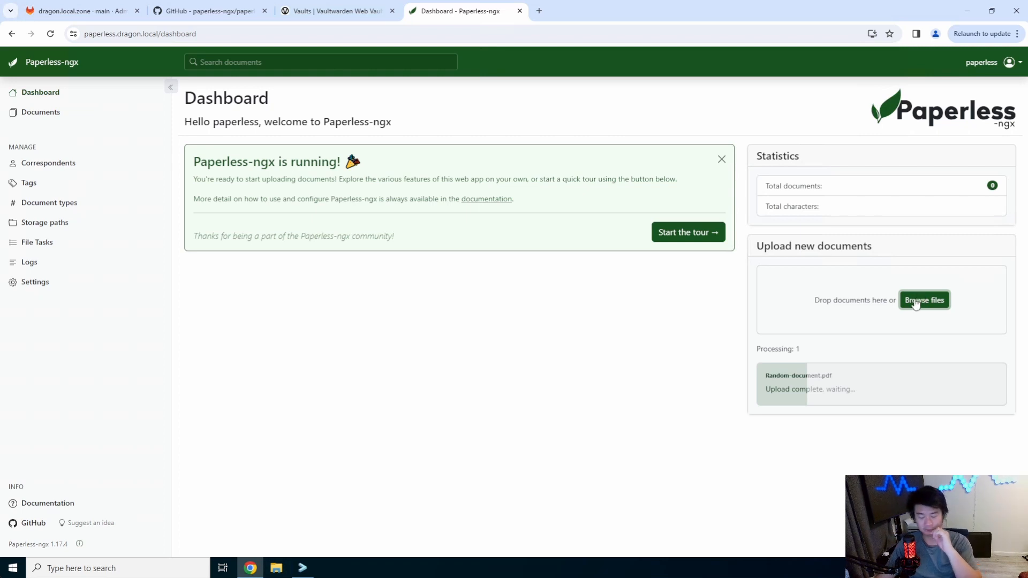
pyautogui.moveTo(902, 291)
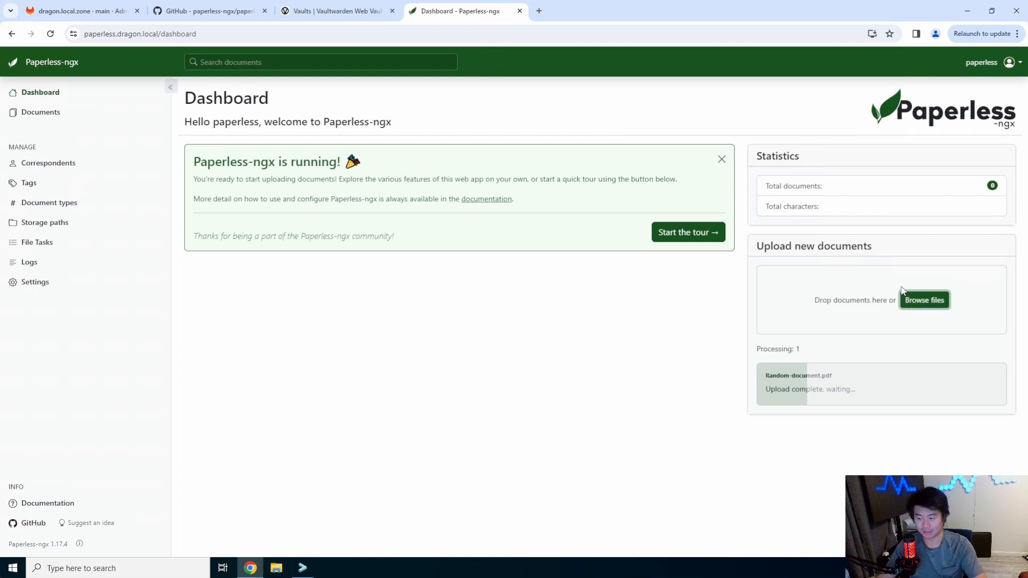
pyautogui.moveTo(552, 360)
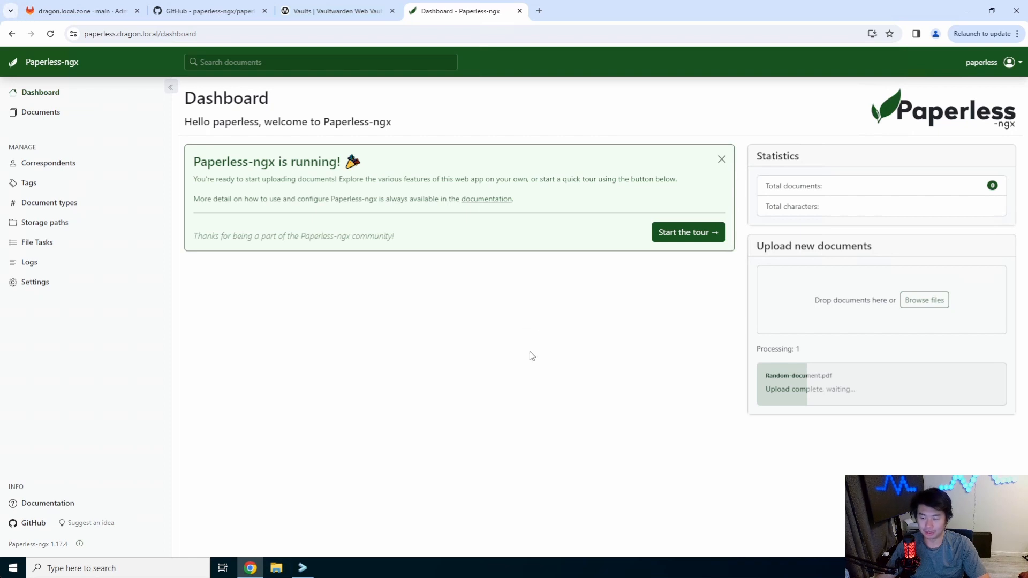
pyautogui.moveTo(729, 399)
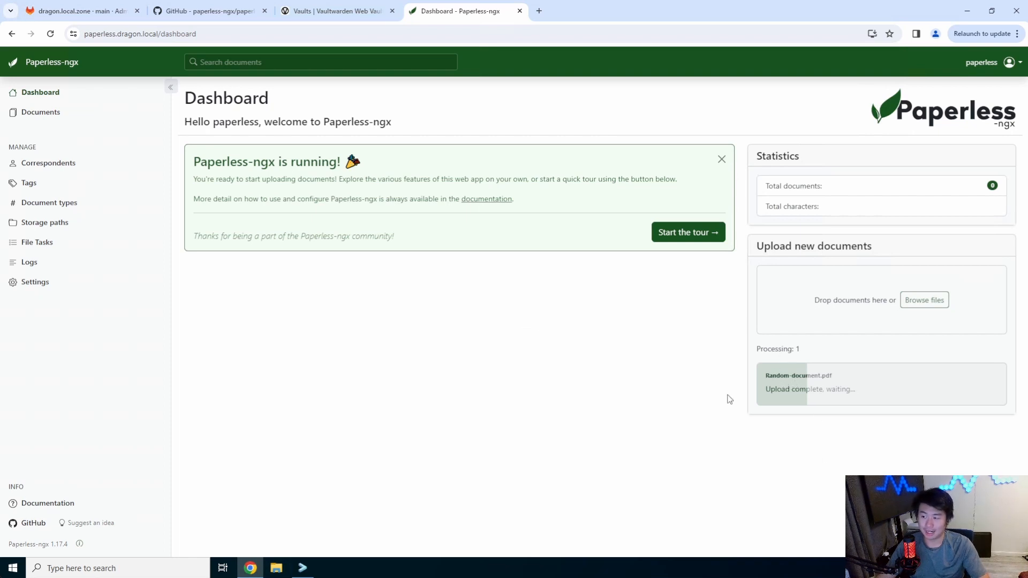
pyautogui.moveTo(720, 379)
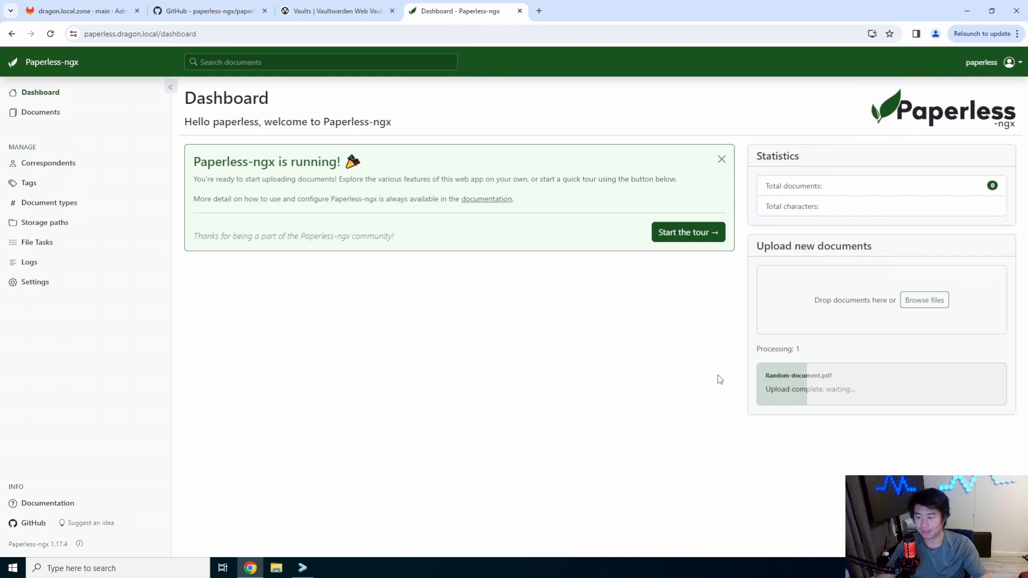
# - View the Documents list and select the uploaded Random-document dated Sep 1, 2019
pyautogui.click(41, 112)
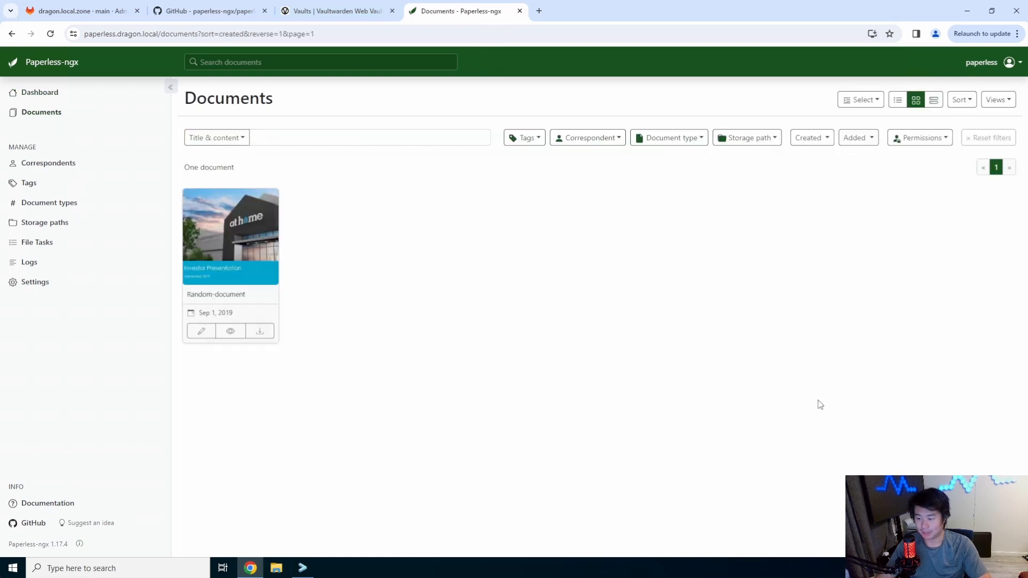
pyautogui.click(190, 196)
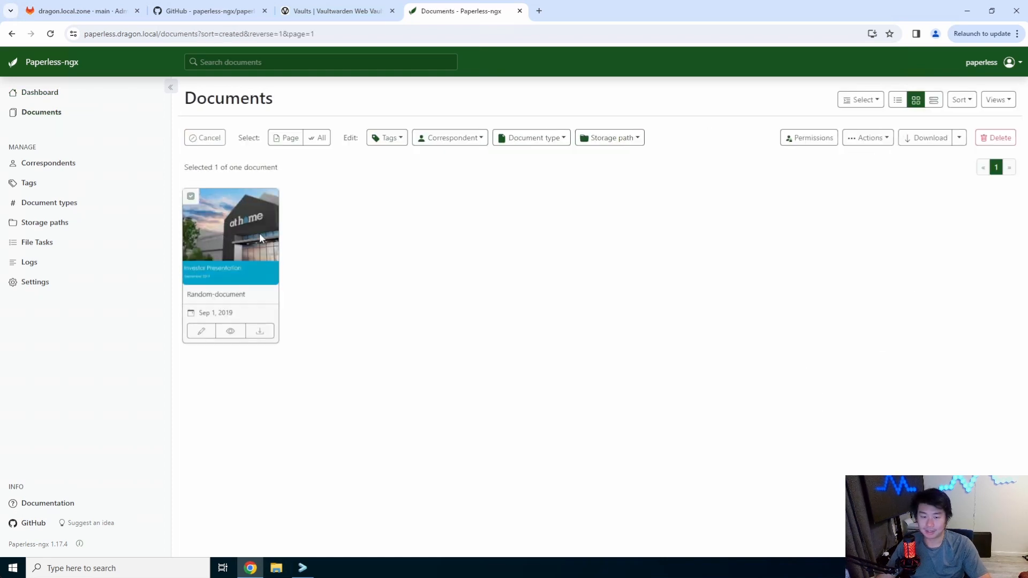
pyautogui.moveTo(413, 201)
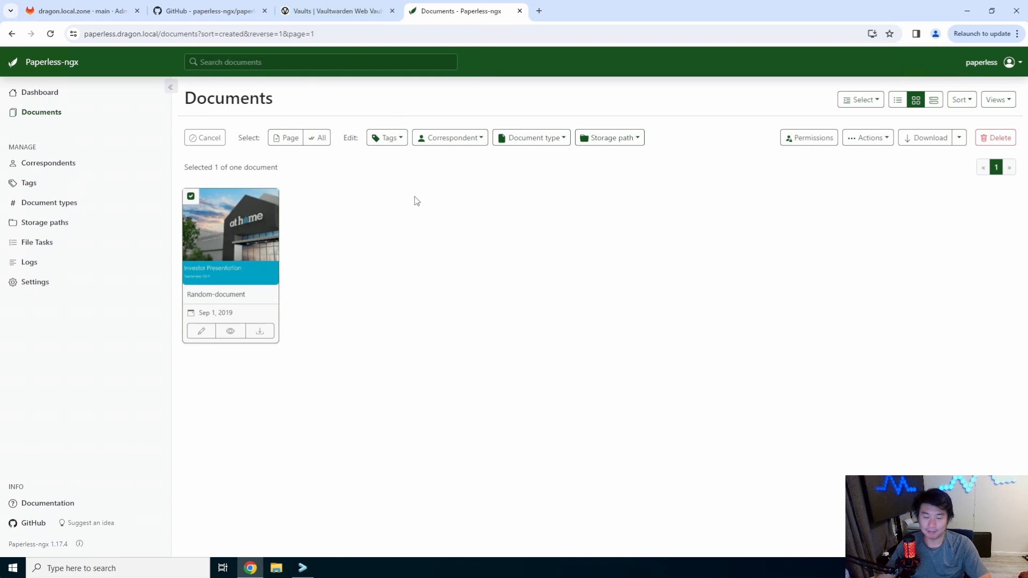
pyautogui.moveTo(266, 282)
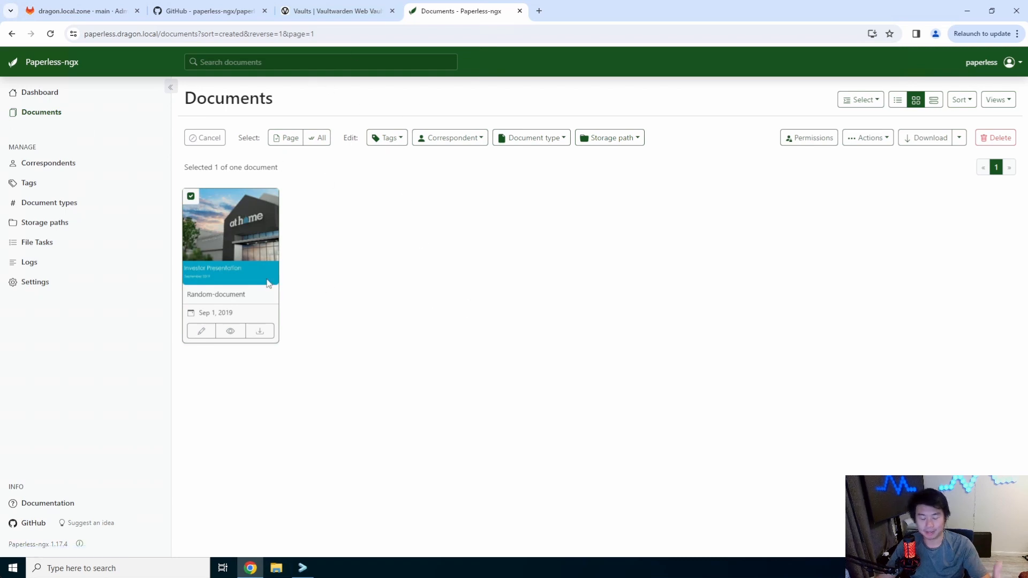
pyautogui.moveTo(439, 262)
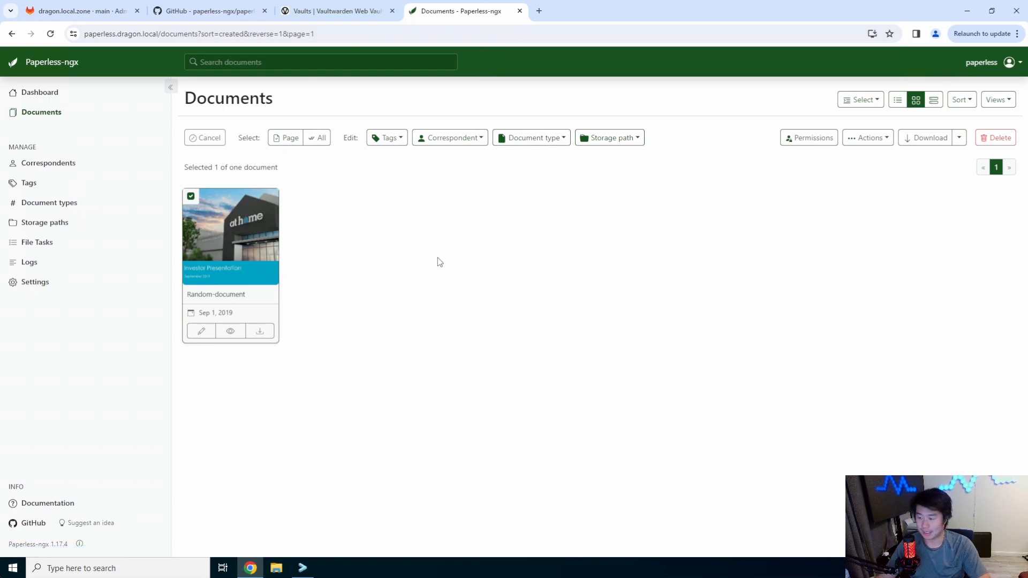
pyautogui.moveTo(422, 255)
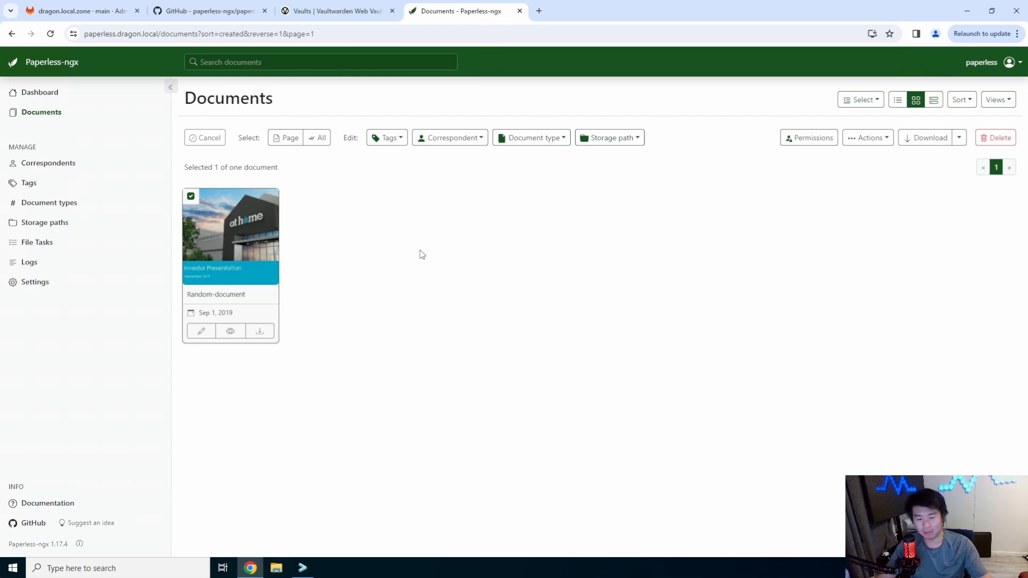
pyautogui.moveTo(420, 261)
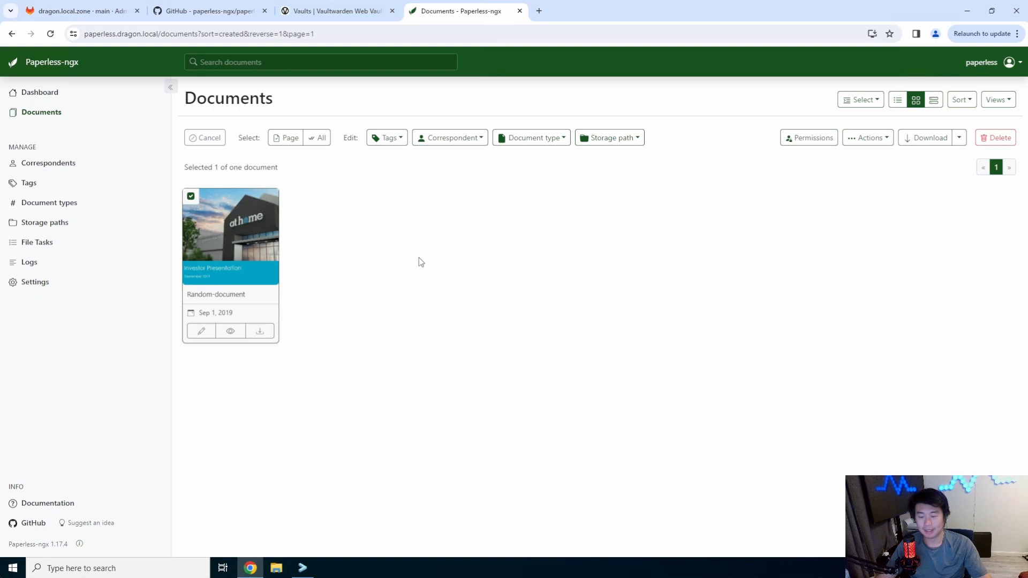
pyautogui.moveTo(414, 262)
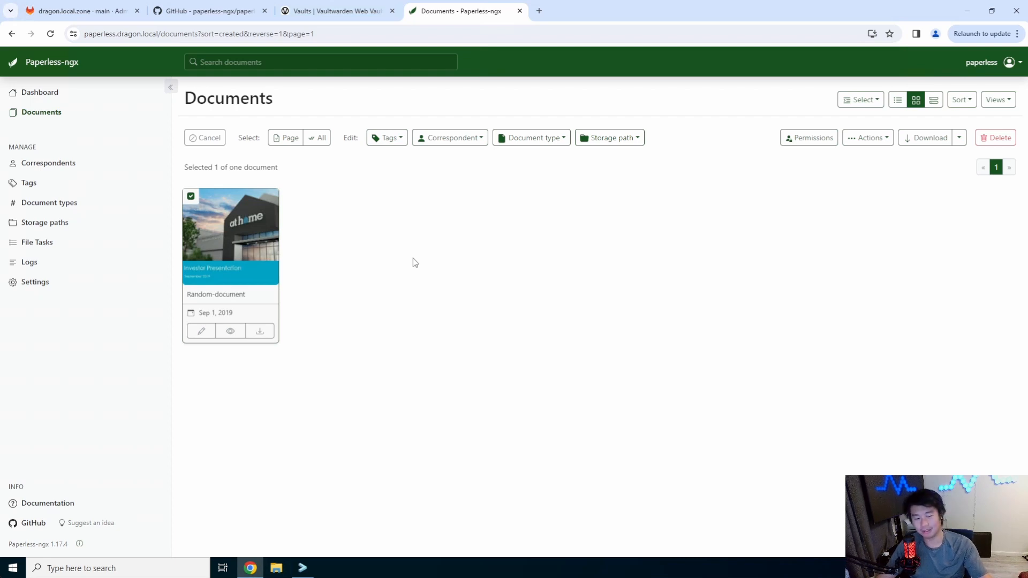
pyautogui.moveTo(411, 263)
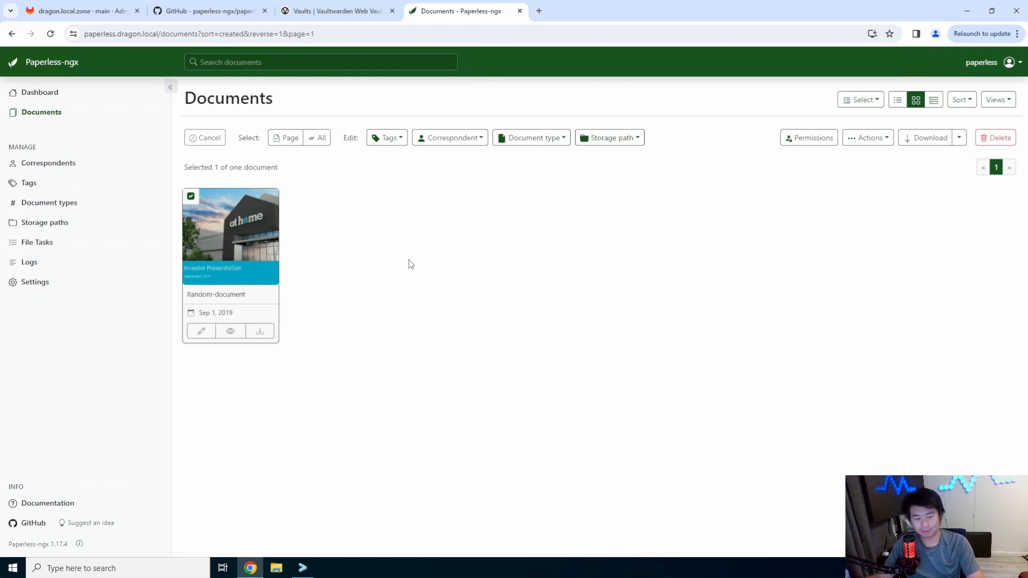
pyautogui.moveTo(407, 271)
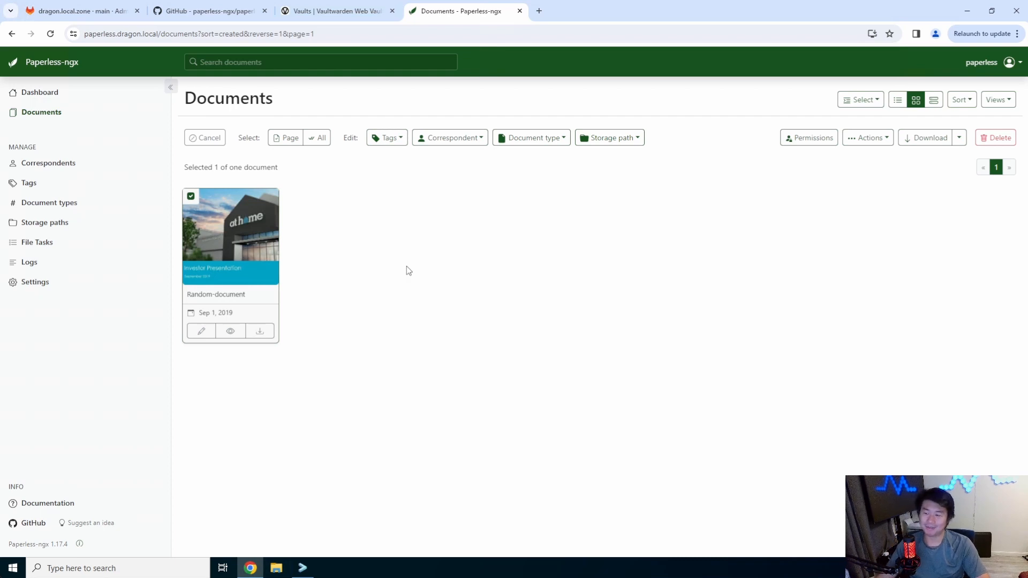